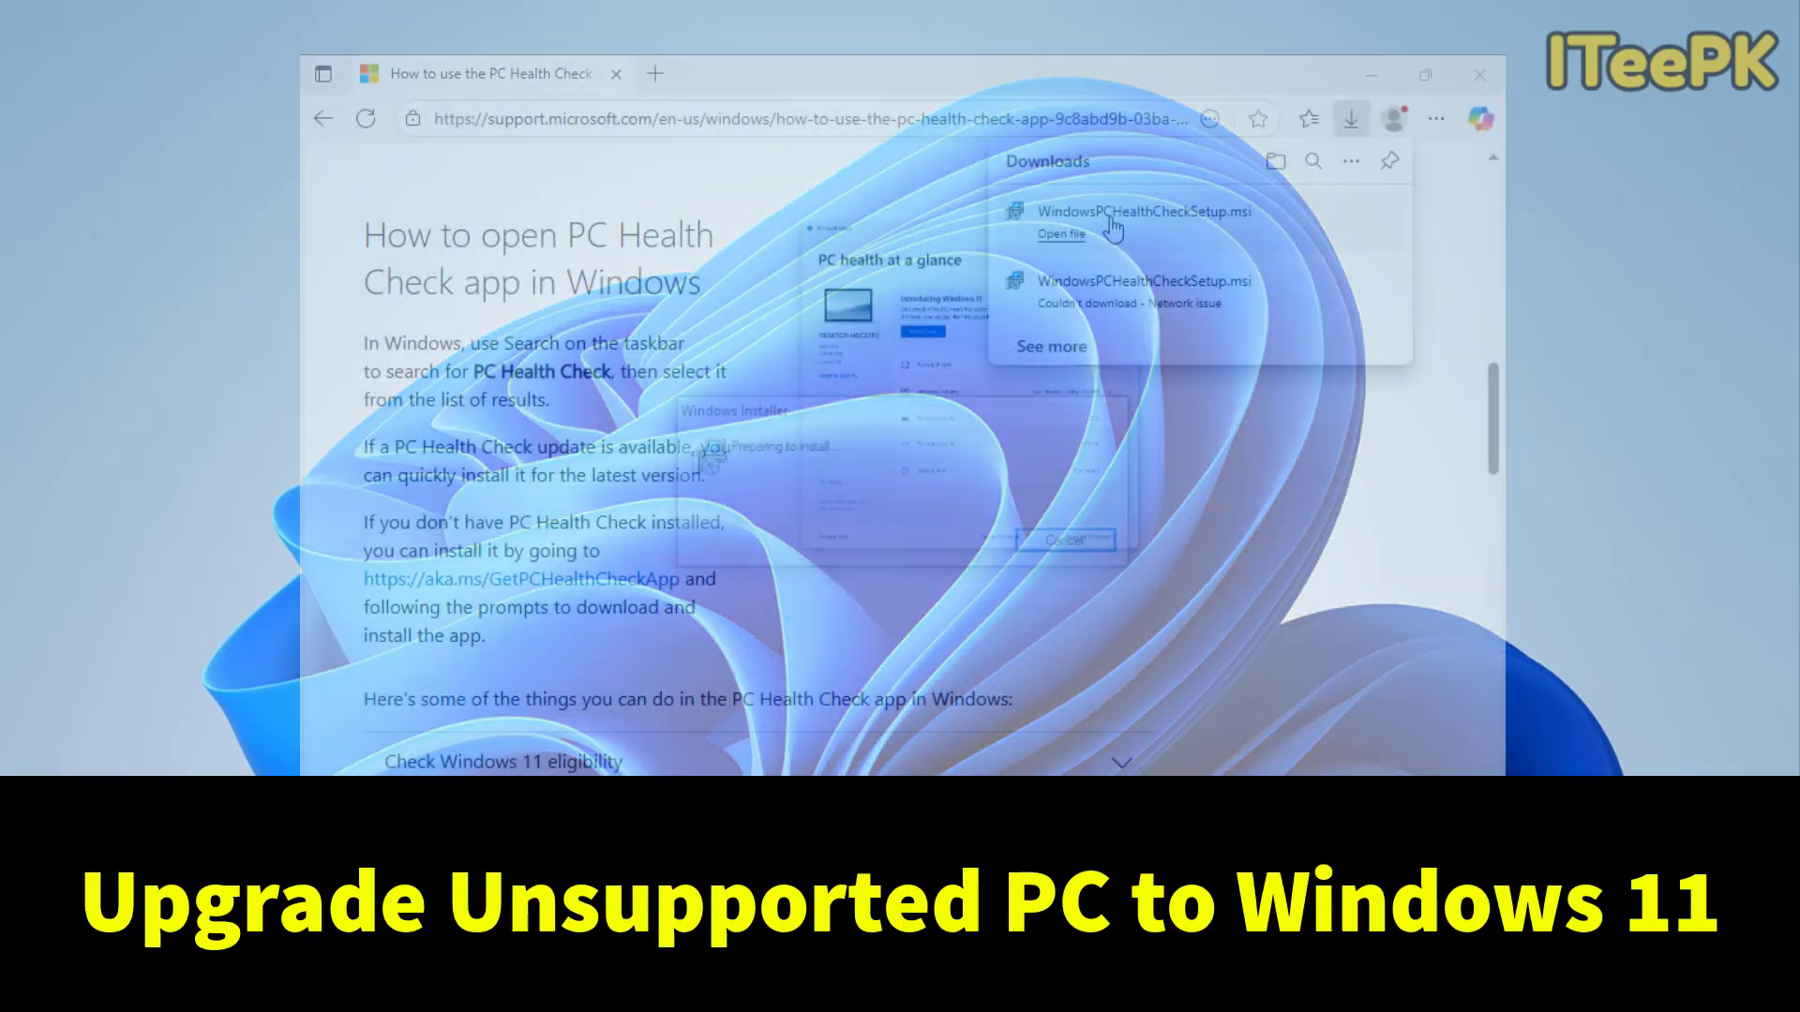
Dismiss the About Windows dialog and start downloading WindowsPCHealthCheckSetup.msi from the Microsoft support page.
{"action": "left_click", "coordinate": [1057, 232]}
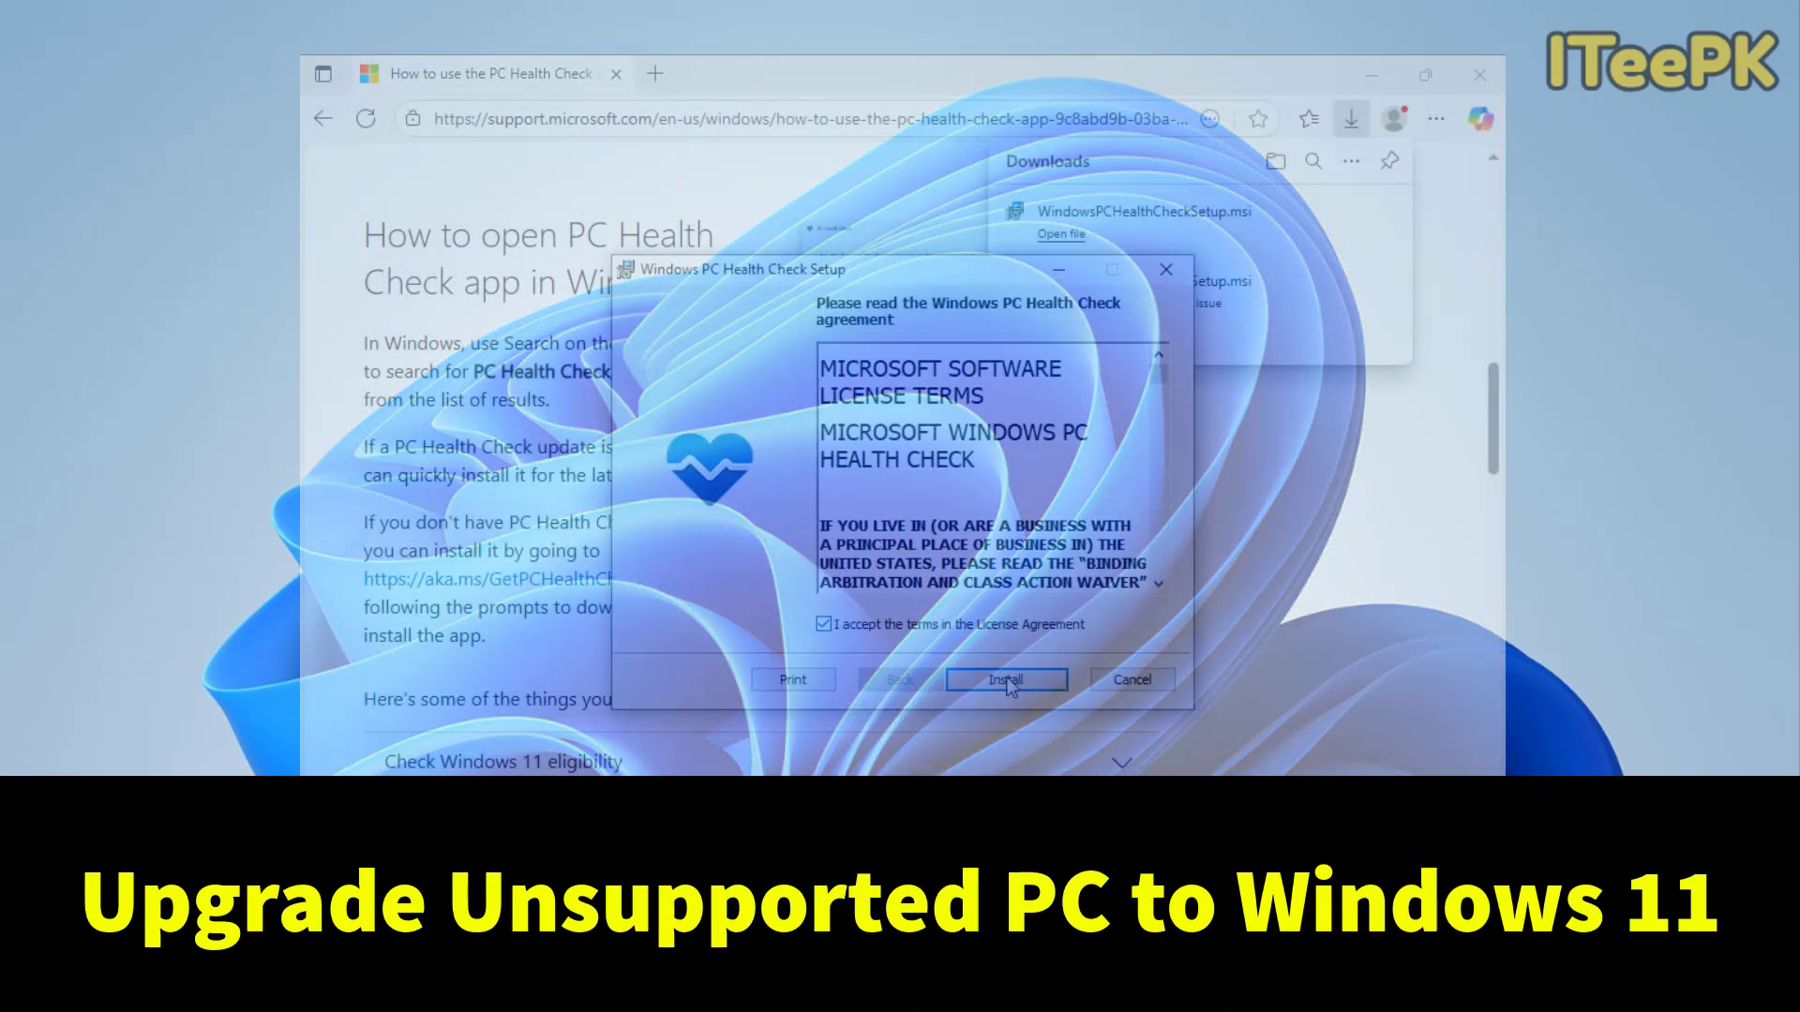
{"action": "left_click", "coordinate": [1005, 679]}
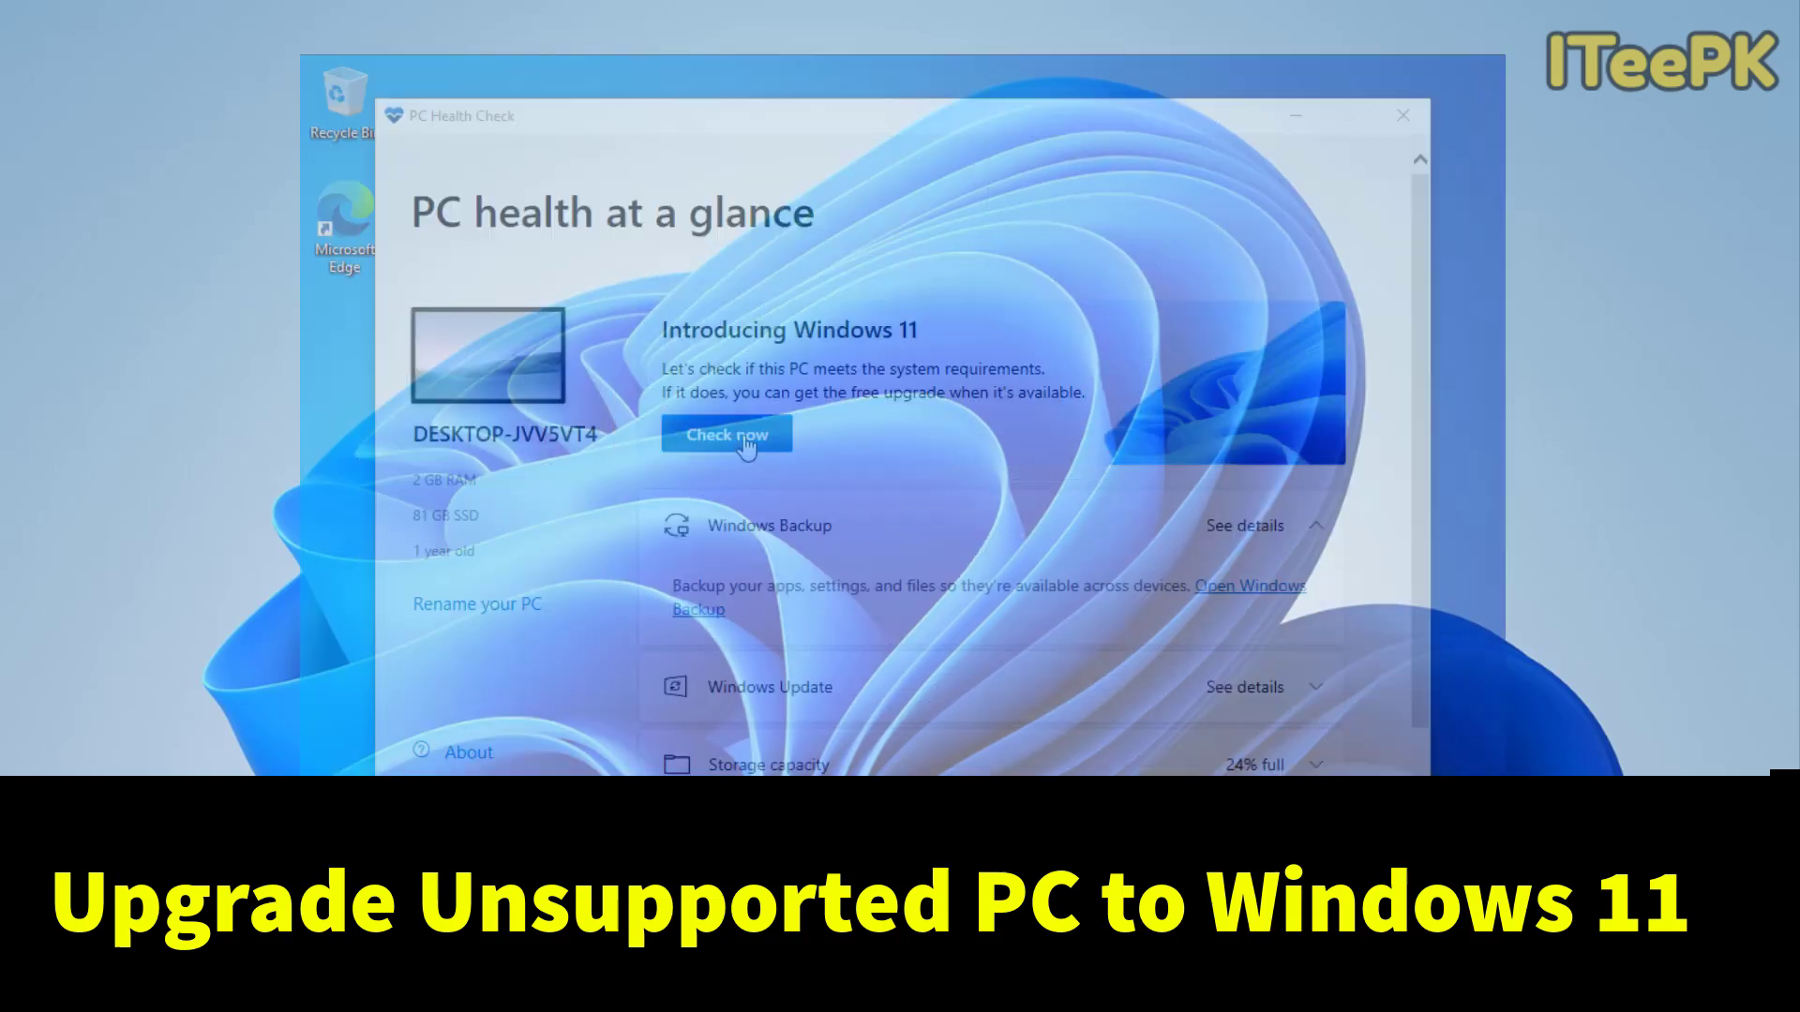
{"action": "left_click", "coordinate": [726, 434]}
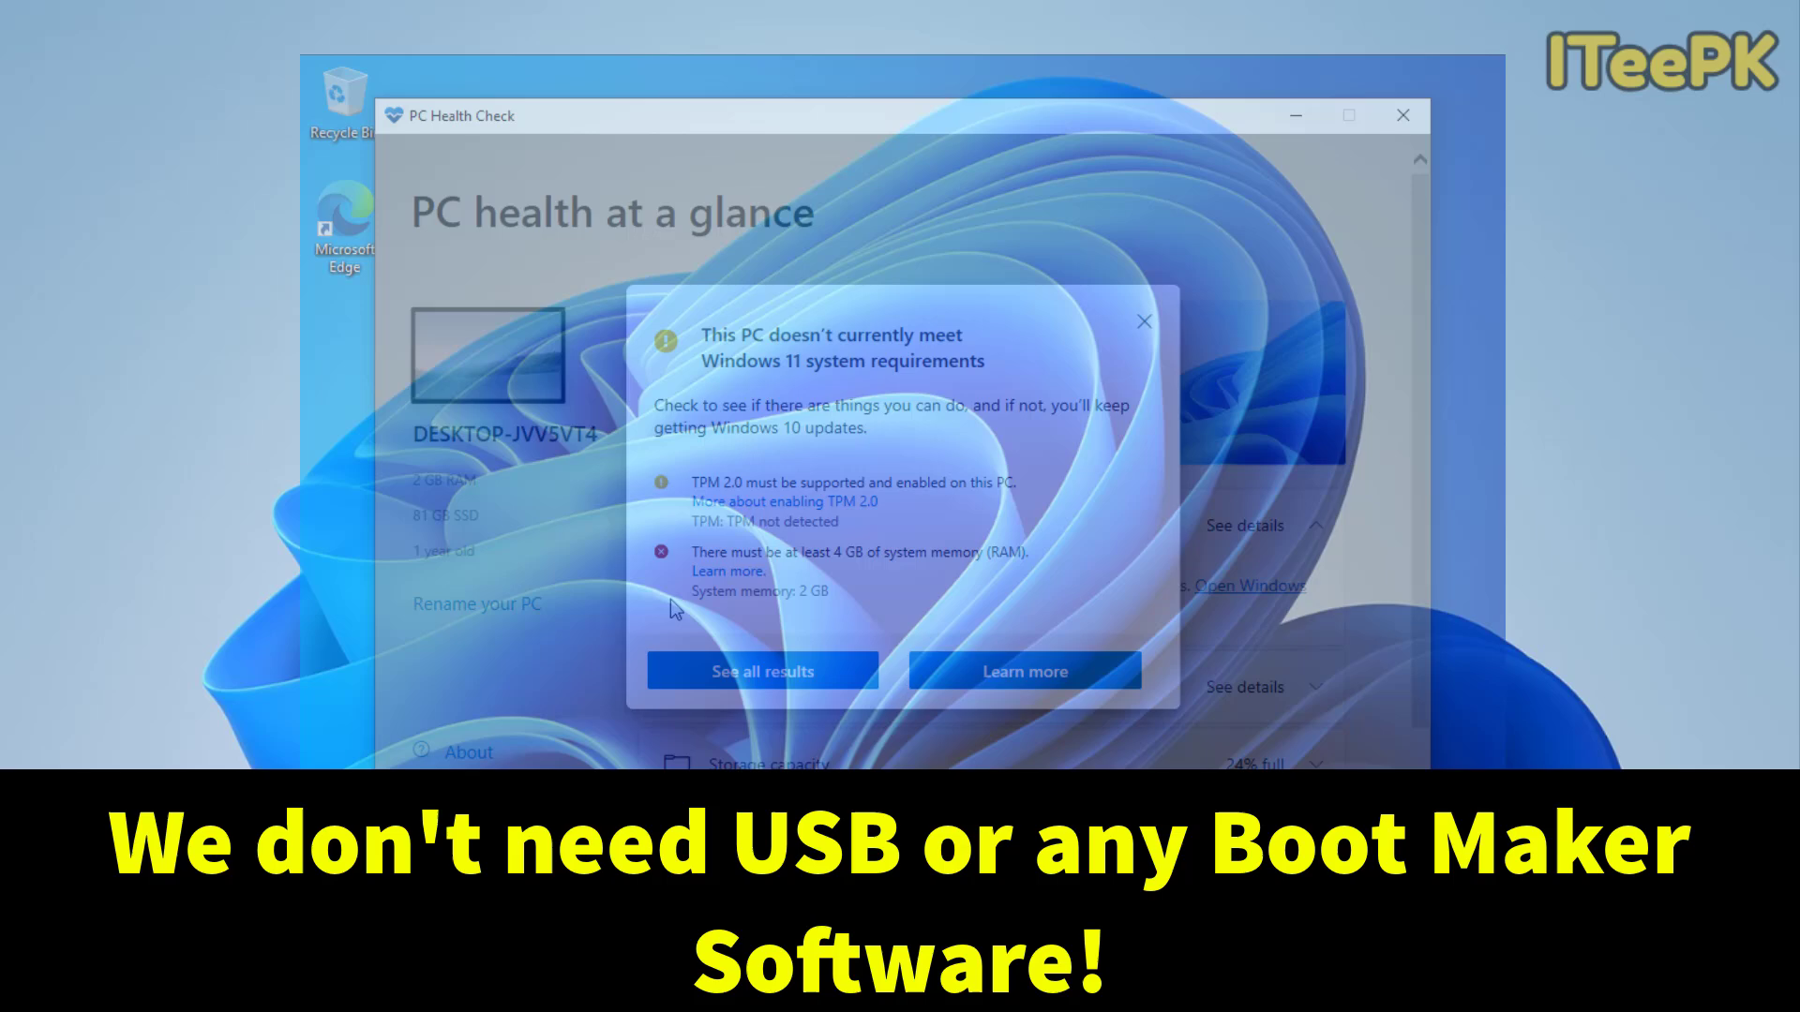
{"action": "mouse_move", "coordinate": [1035, 431]}
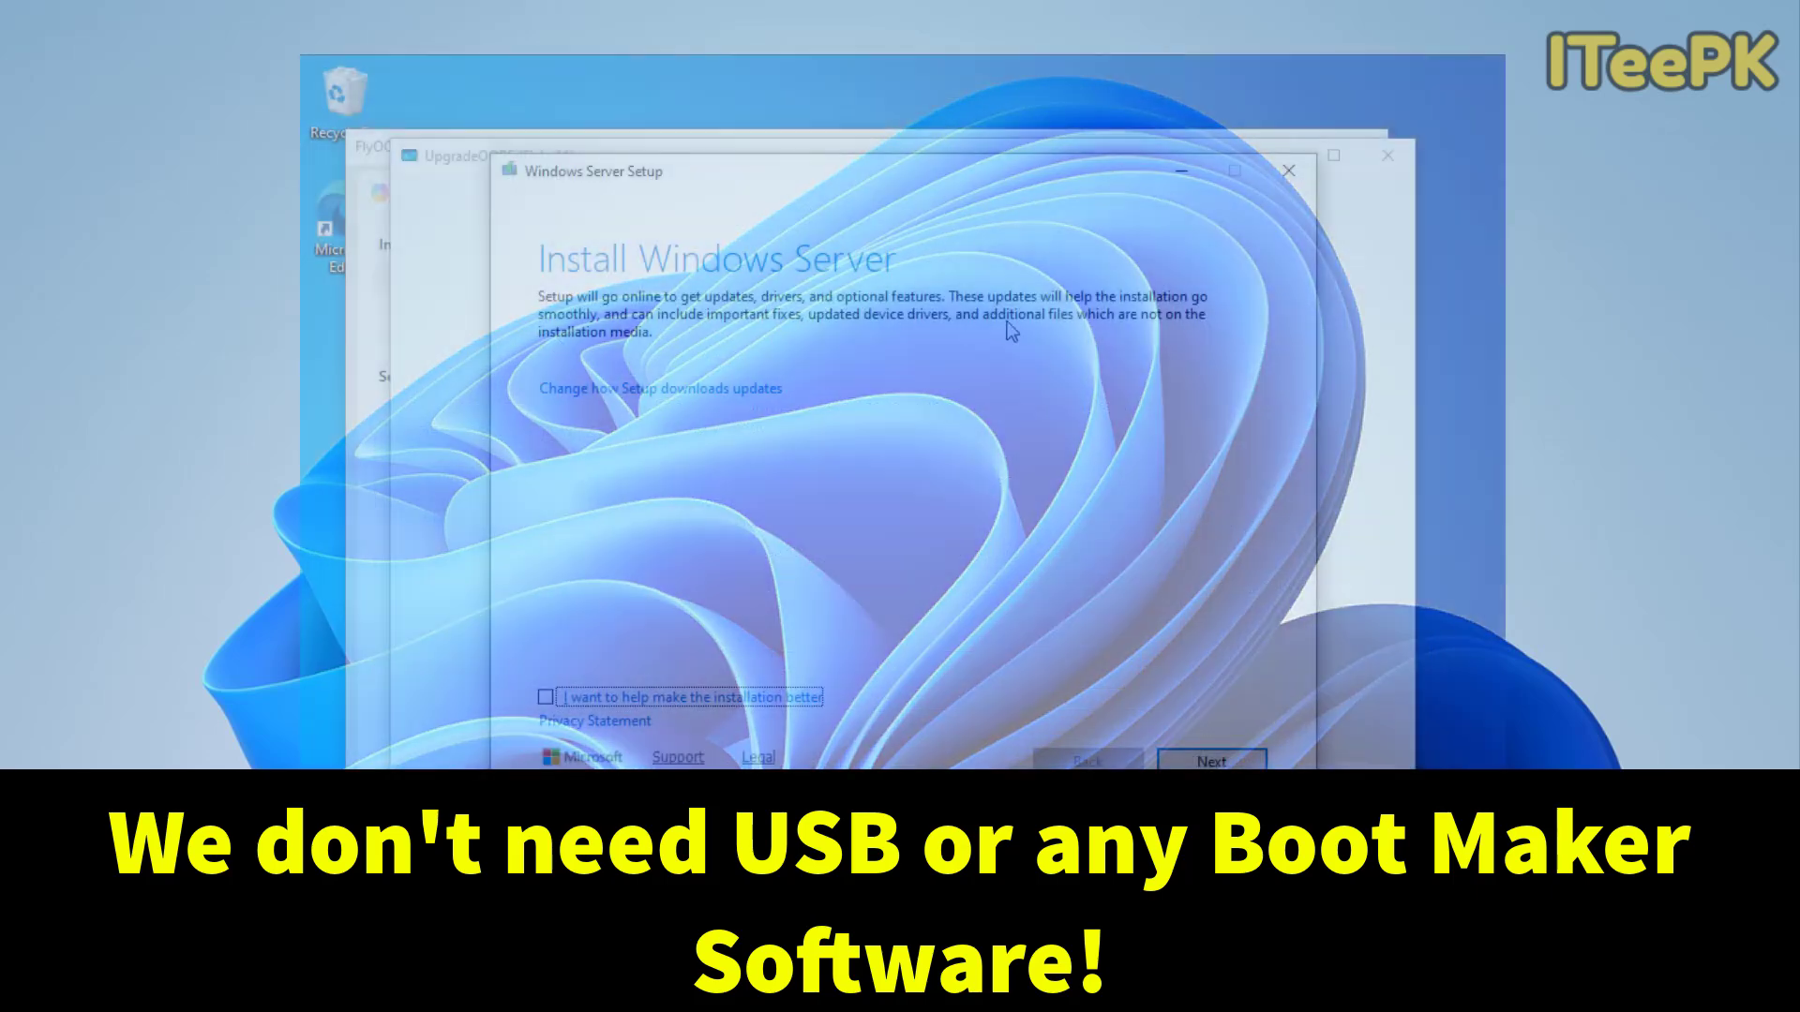
{"action": "left_click", "coordinate": [1211, 761]}
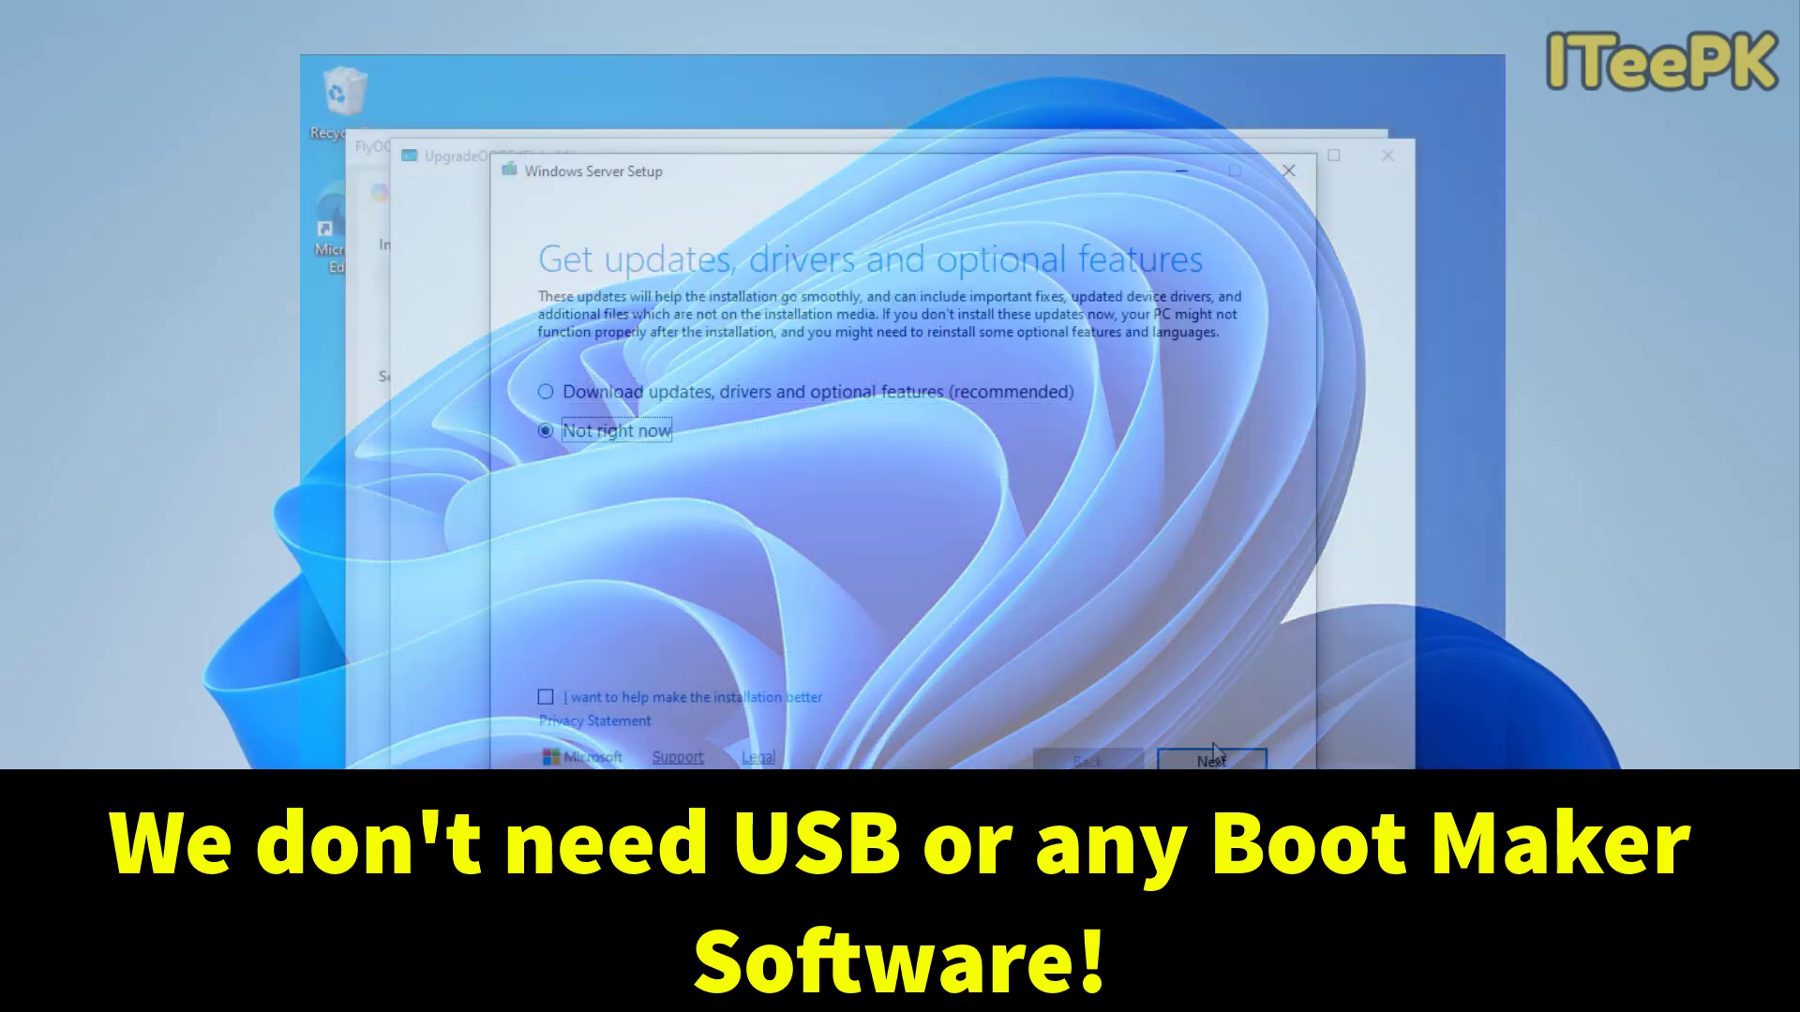
{"action": "left_click", "coordinate": [1212, 761]}
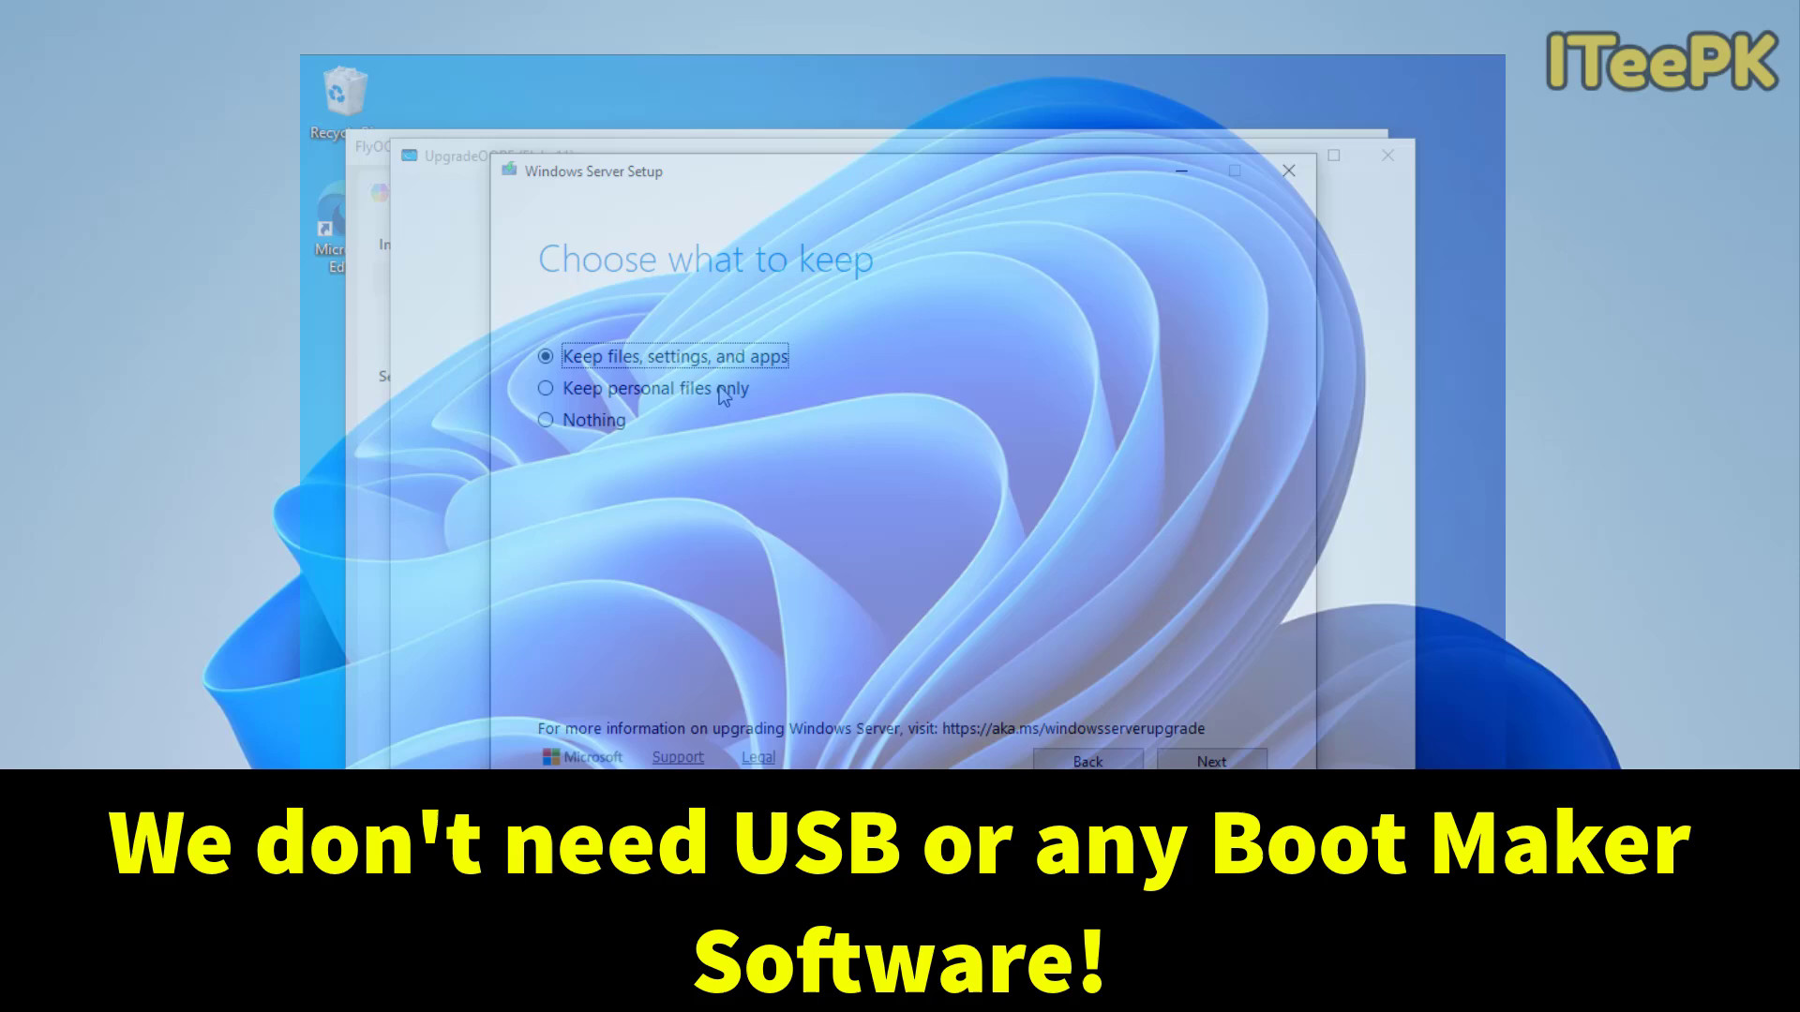
{"action": "left_click", "coordinate": [1209, 761]}
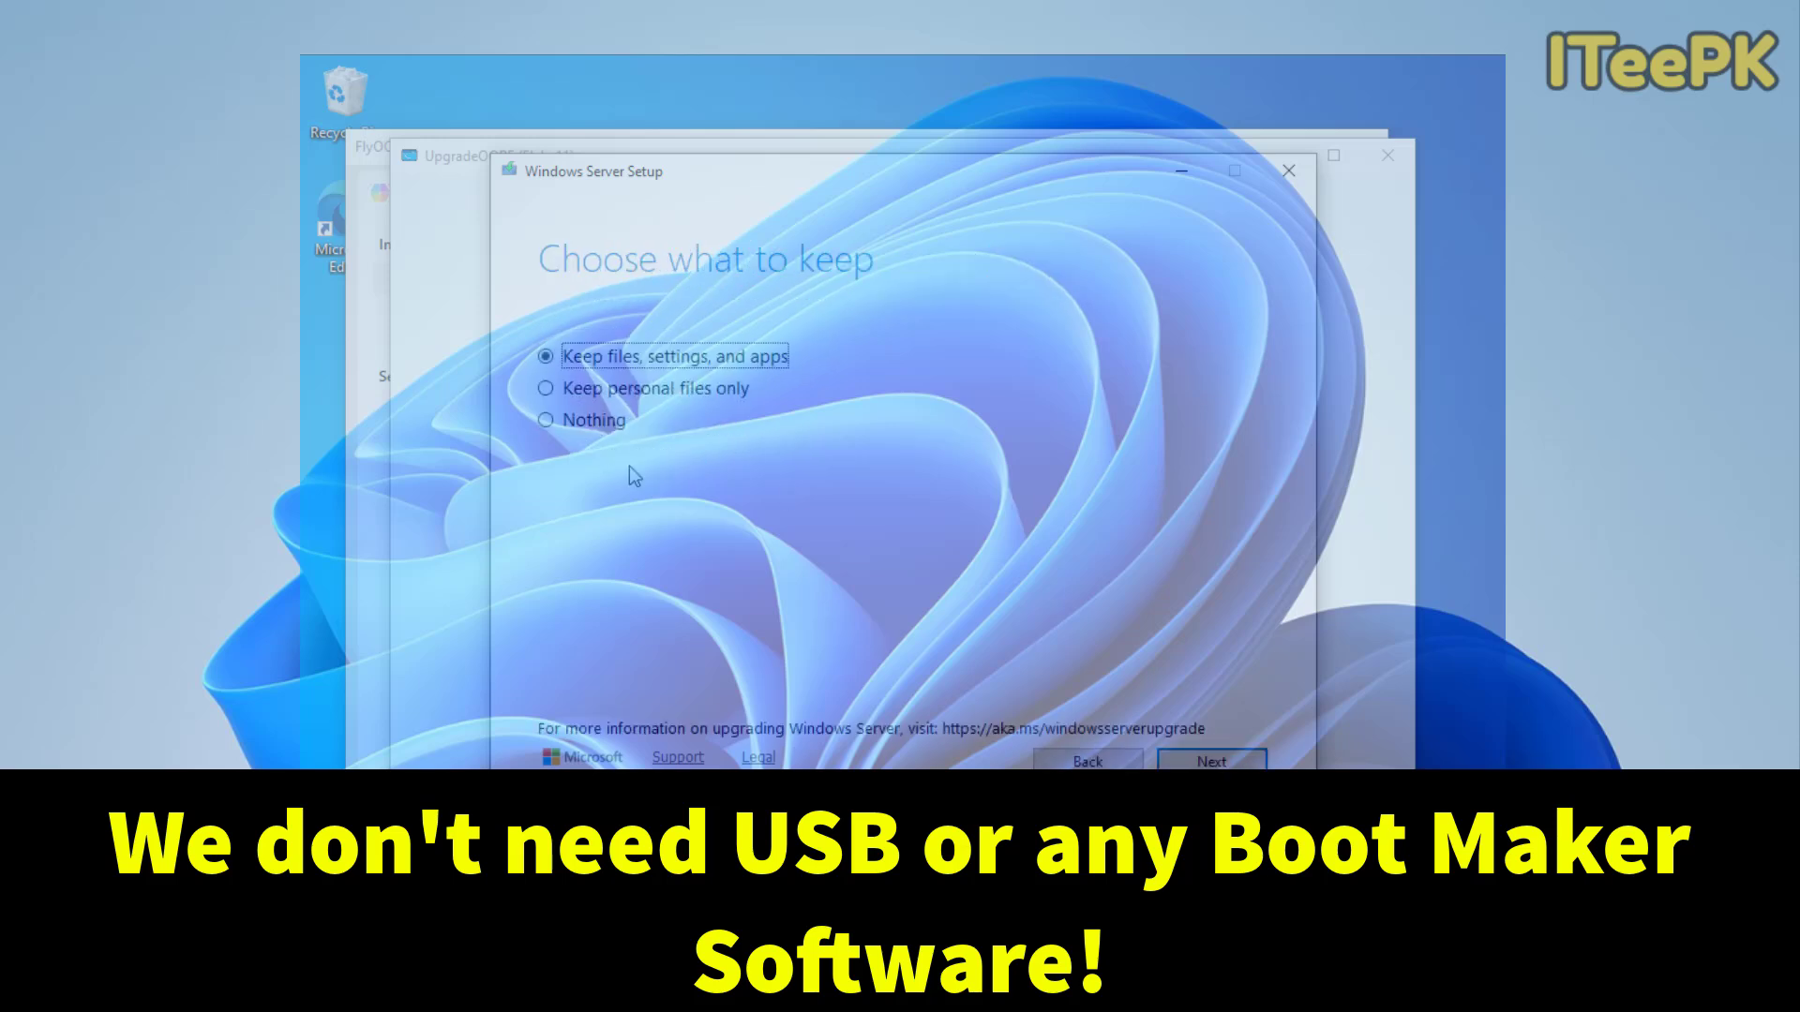
{"action": "left_click", "coordinate": [1212, 761]}
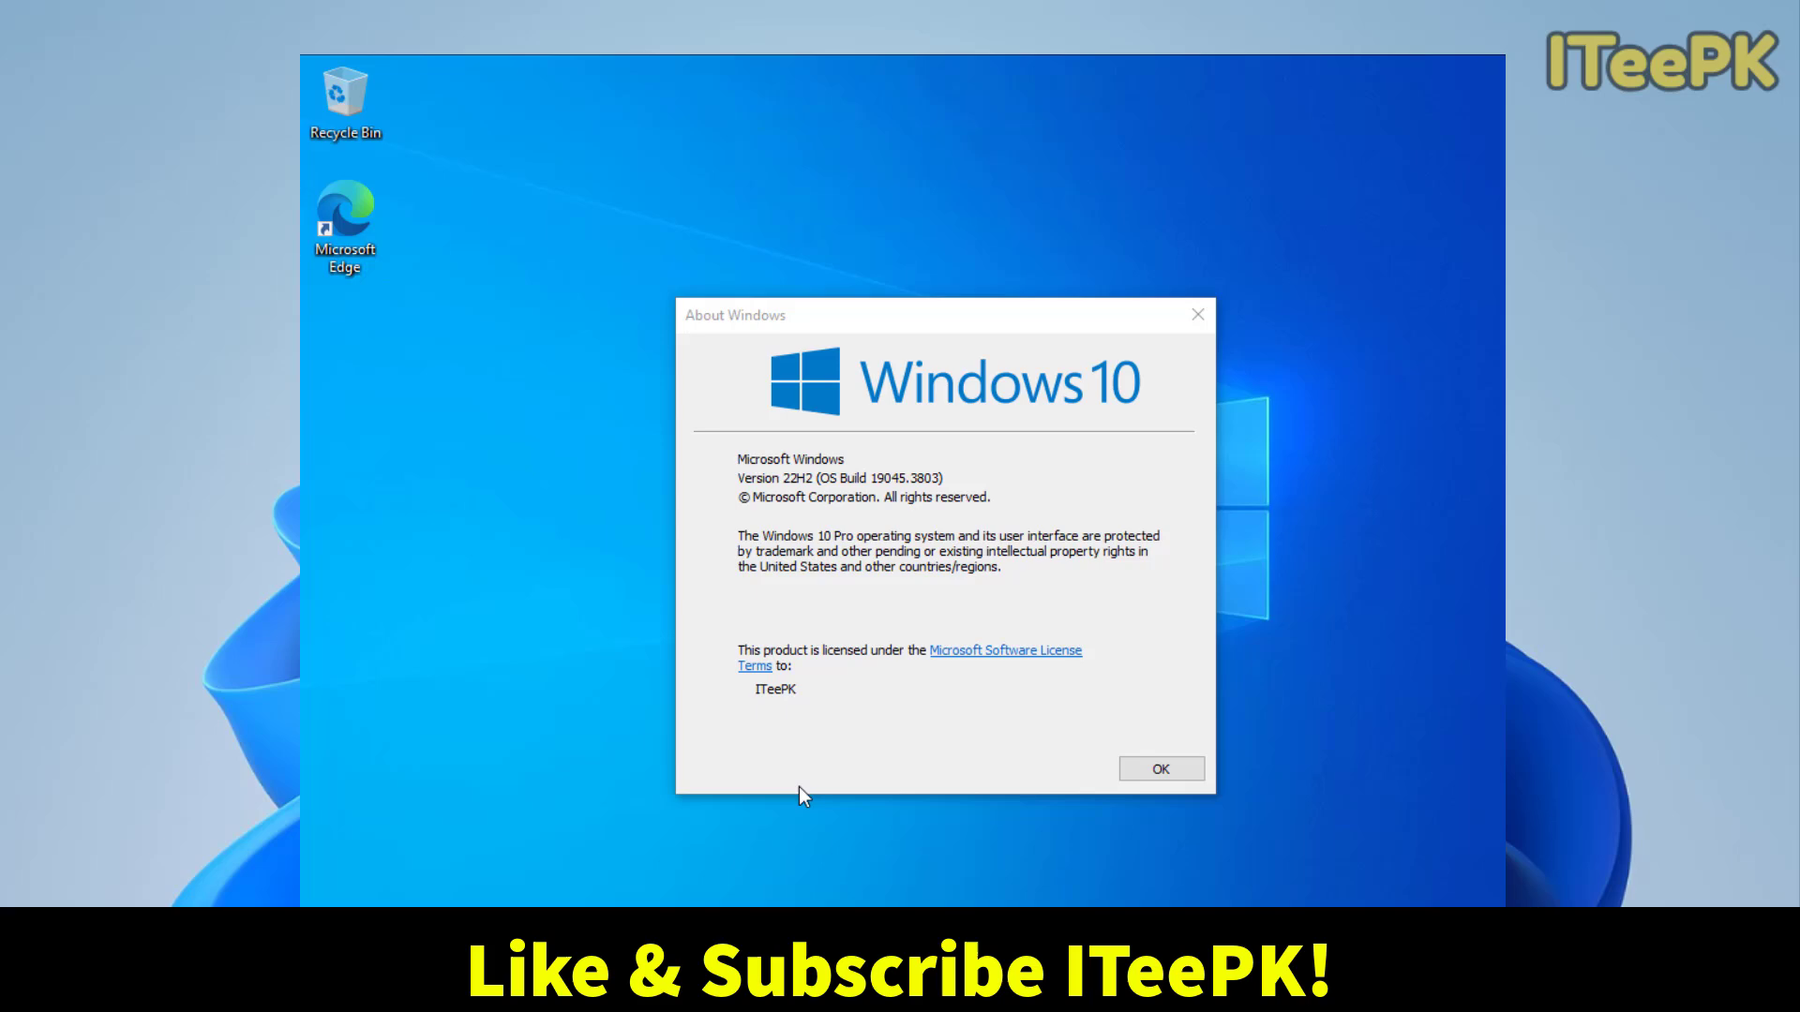
{"action": "left_click", "coordinate": [1159, 769]}
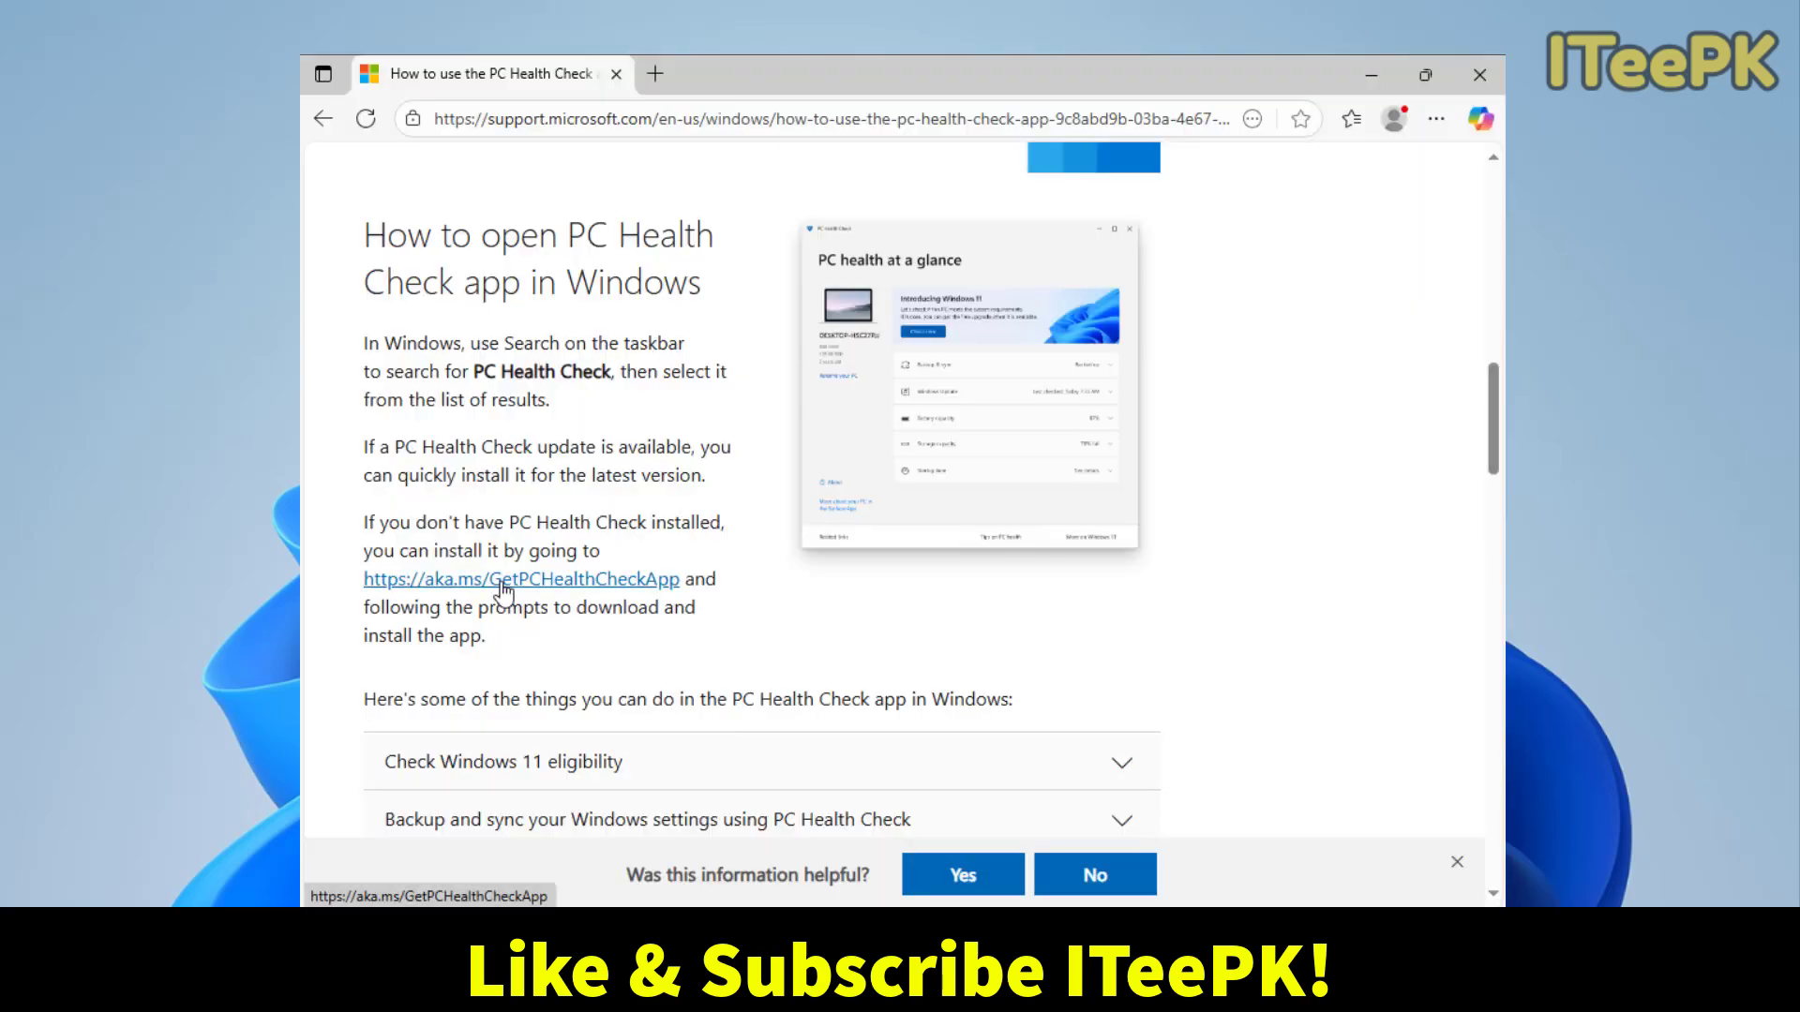
{"action": "left_click", "coordinate": [521, 579]}
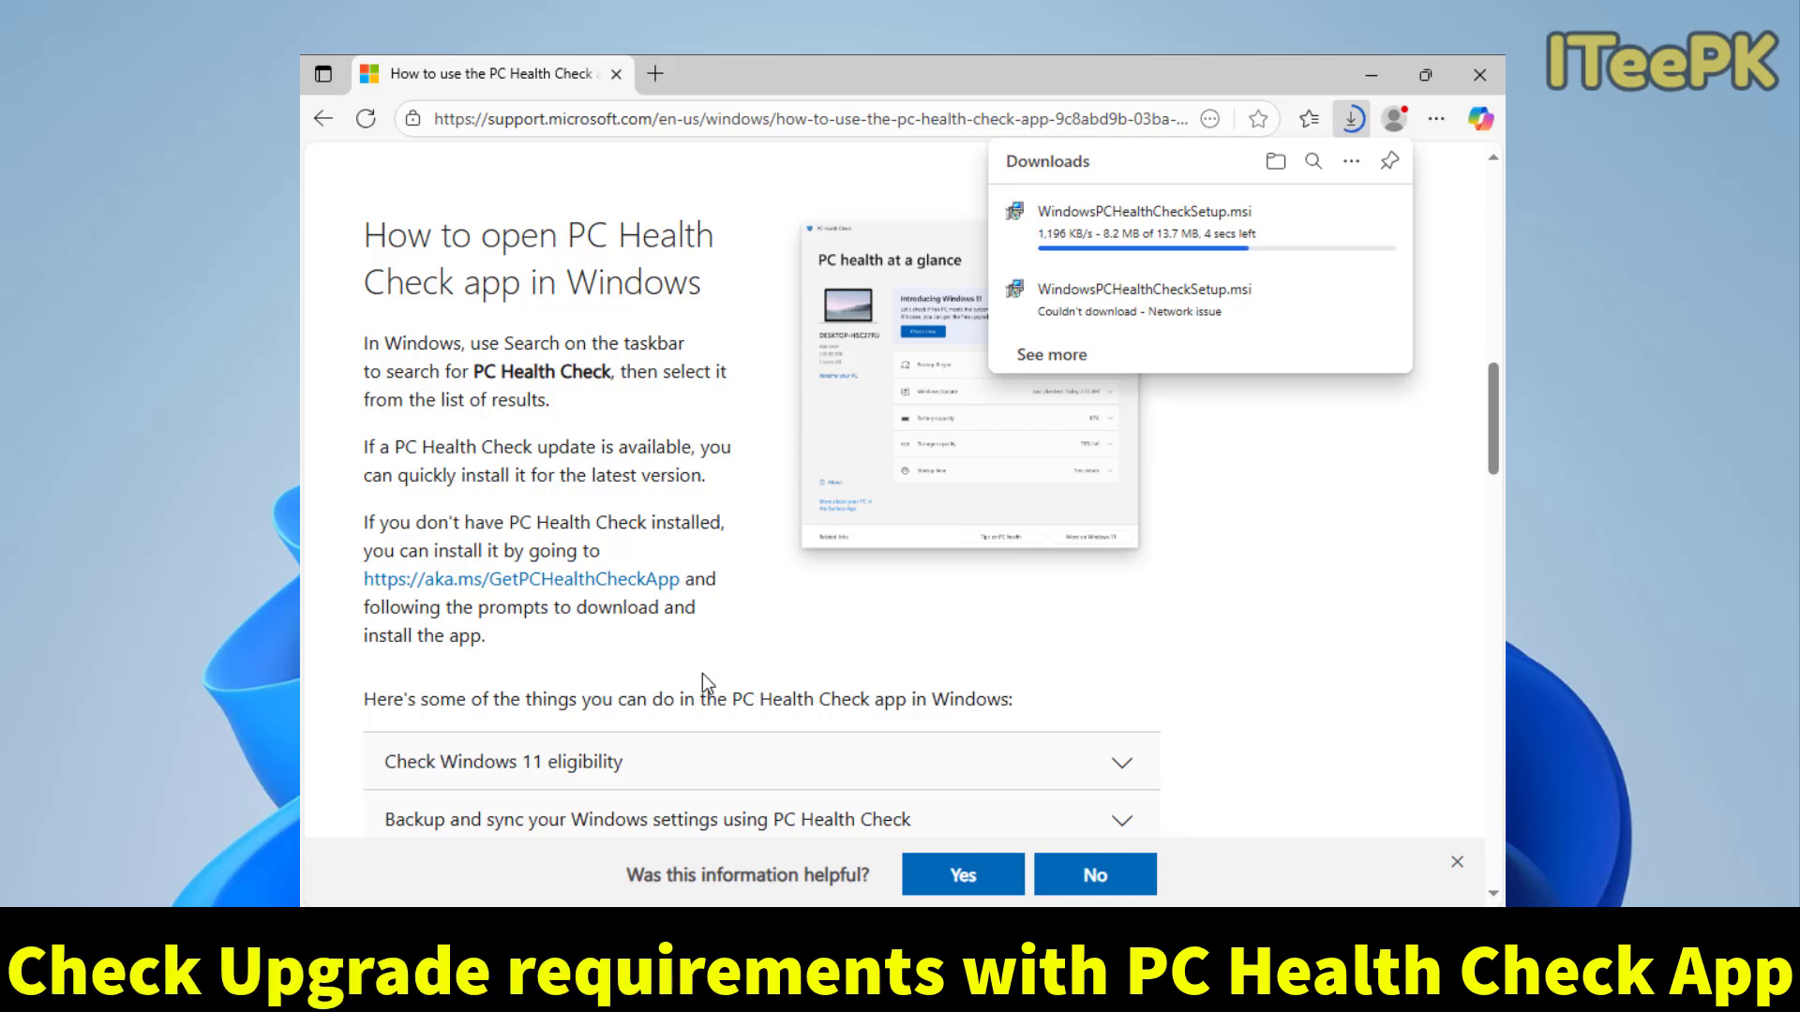
{"action": "mouse_move", "coordinate": [1230, 515]}
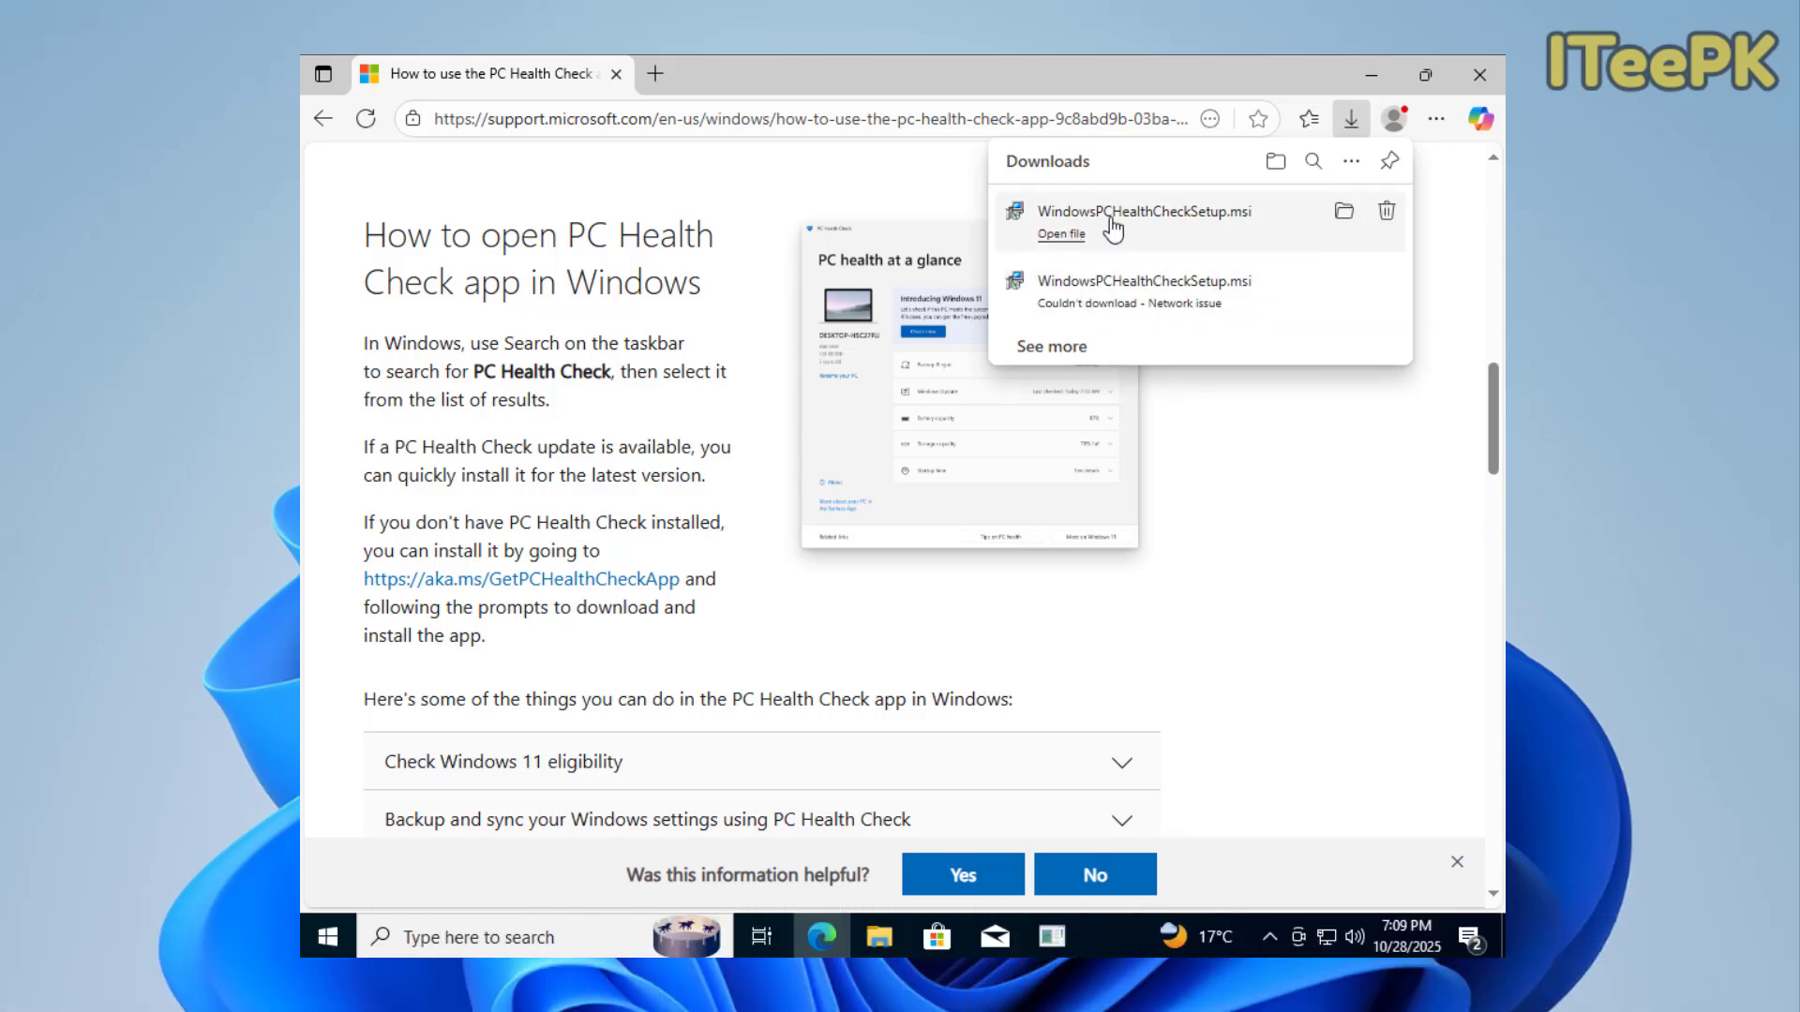
Run the PC Health Check .msi, accept the license terms and install the app.
{"action": "left_click", "coordinate": [1060, 233]}
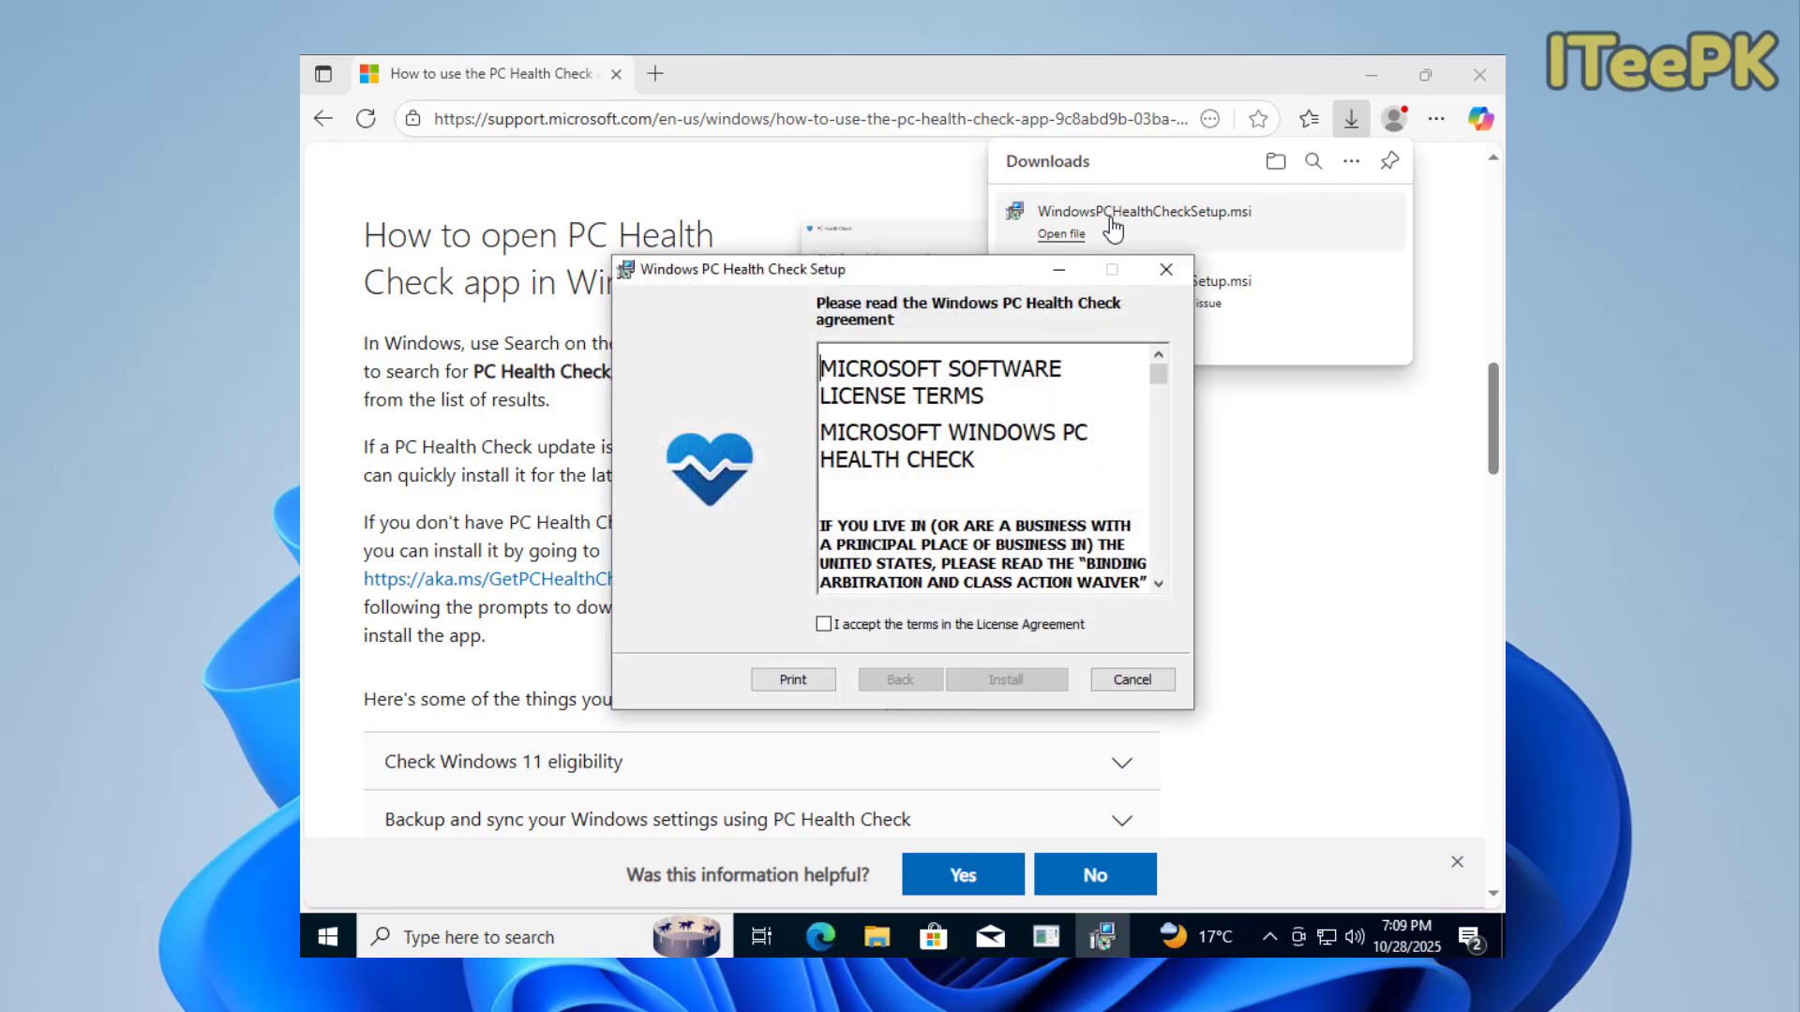
{"action": "left_click", "coordinate": [822, 622]}
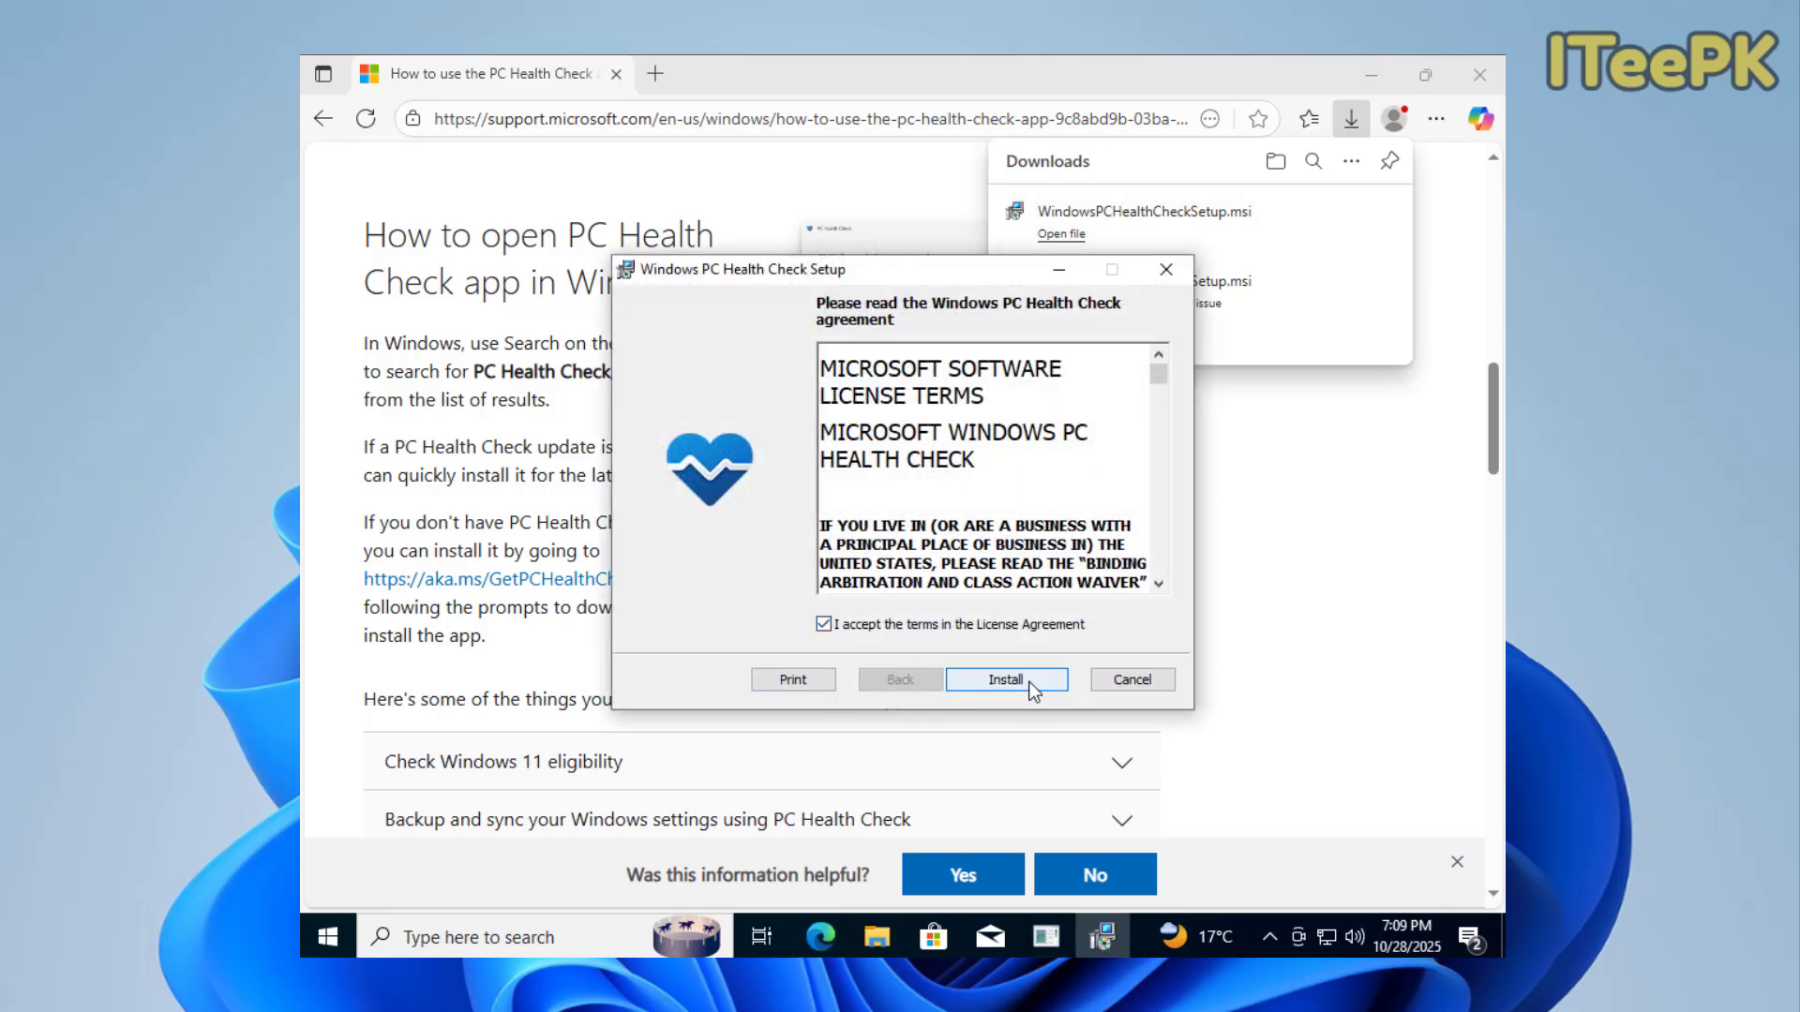
{"action": "left_click", "coordinate": [1005, 679]}
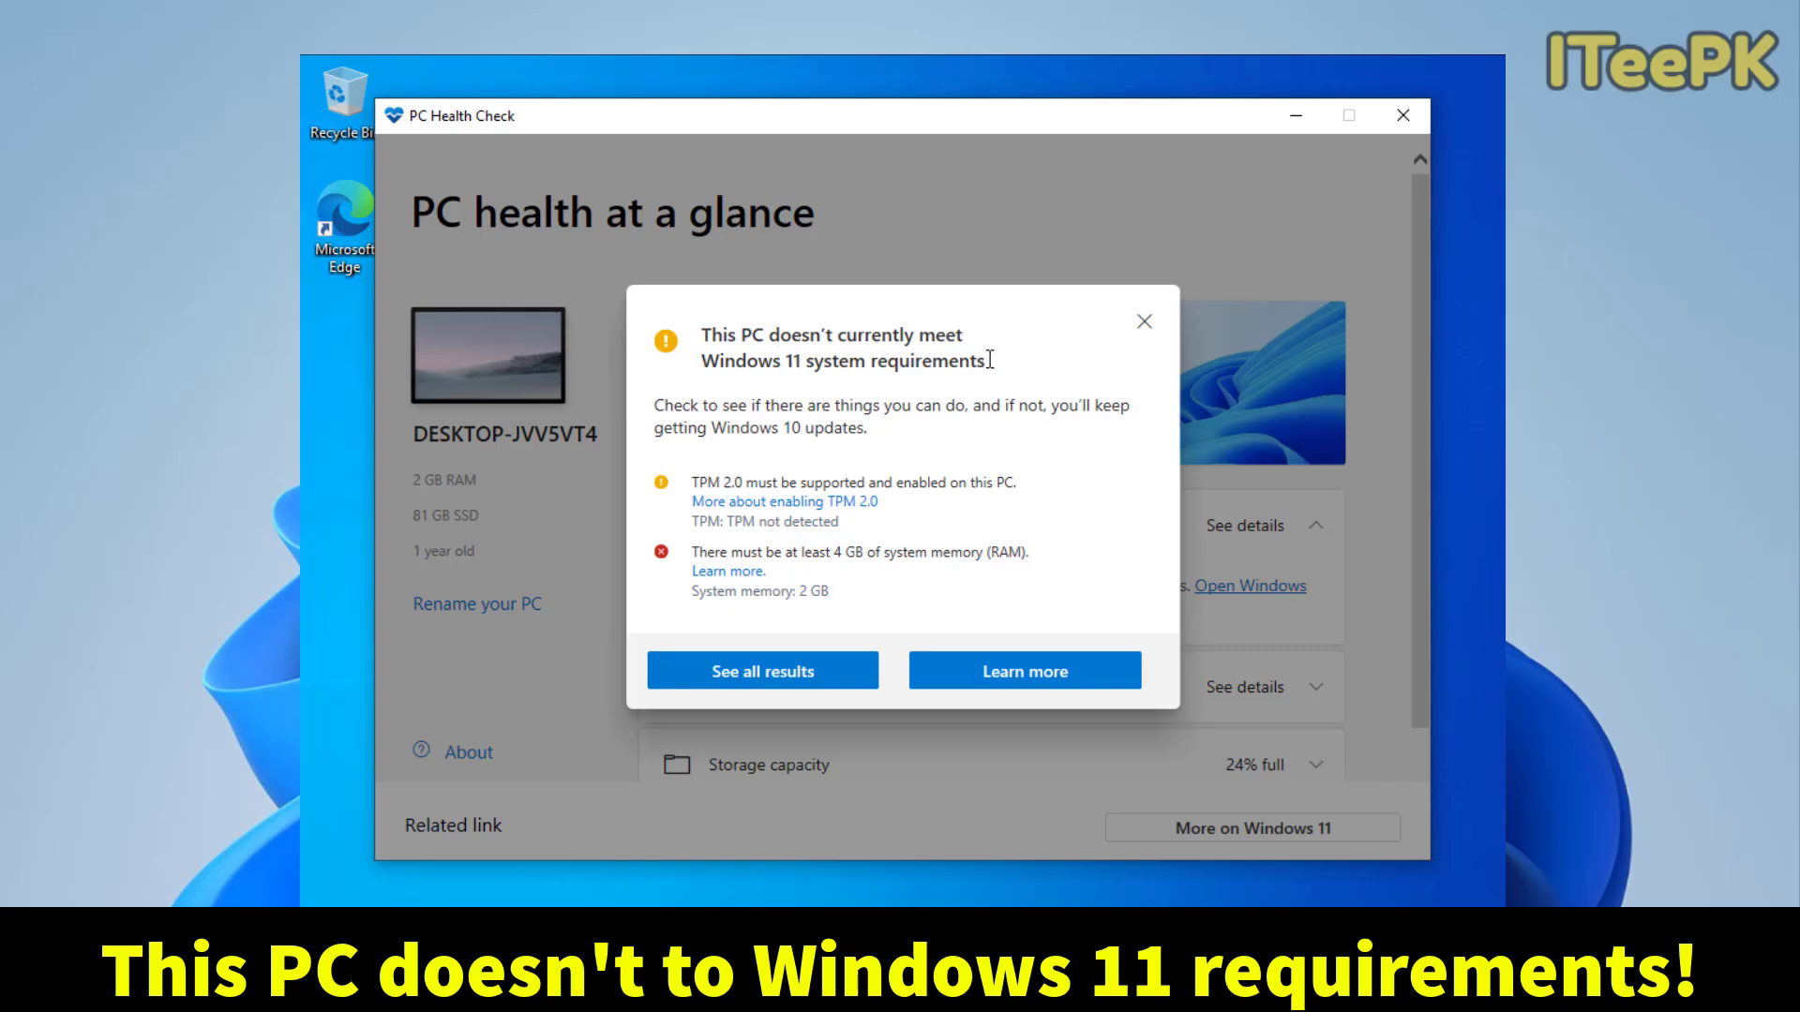
Search 'Download win' in a new tab and reach Microsoft's Windows 11 download page.
{"action": "left_click", "coordinate": [1144, 321]}
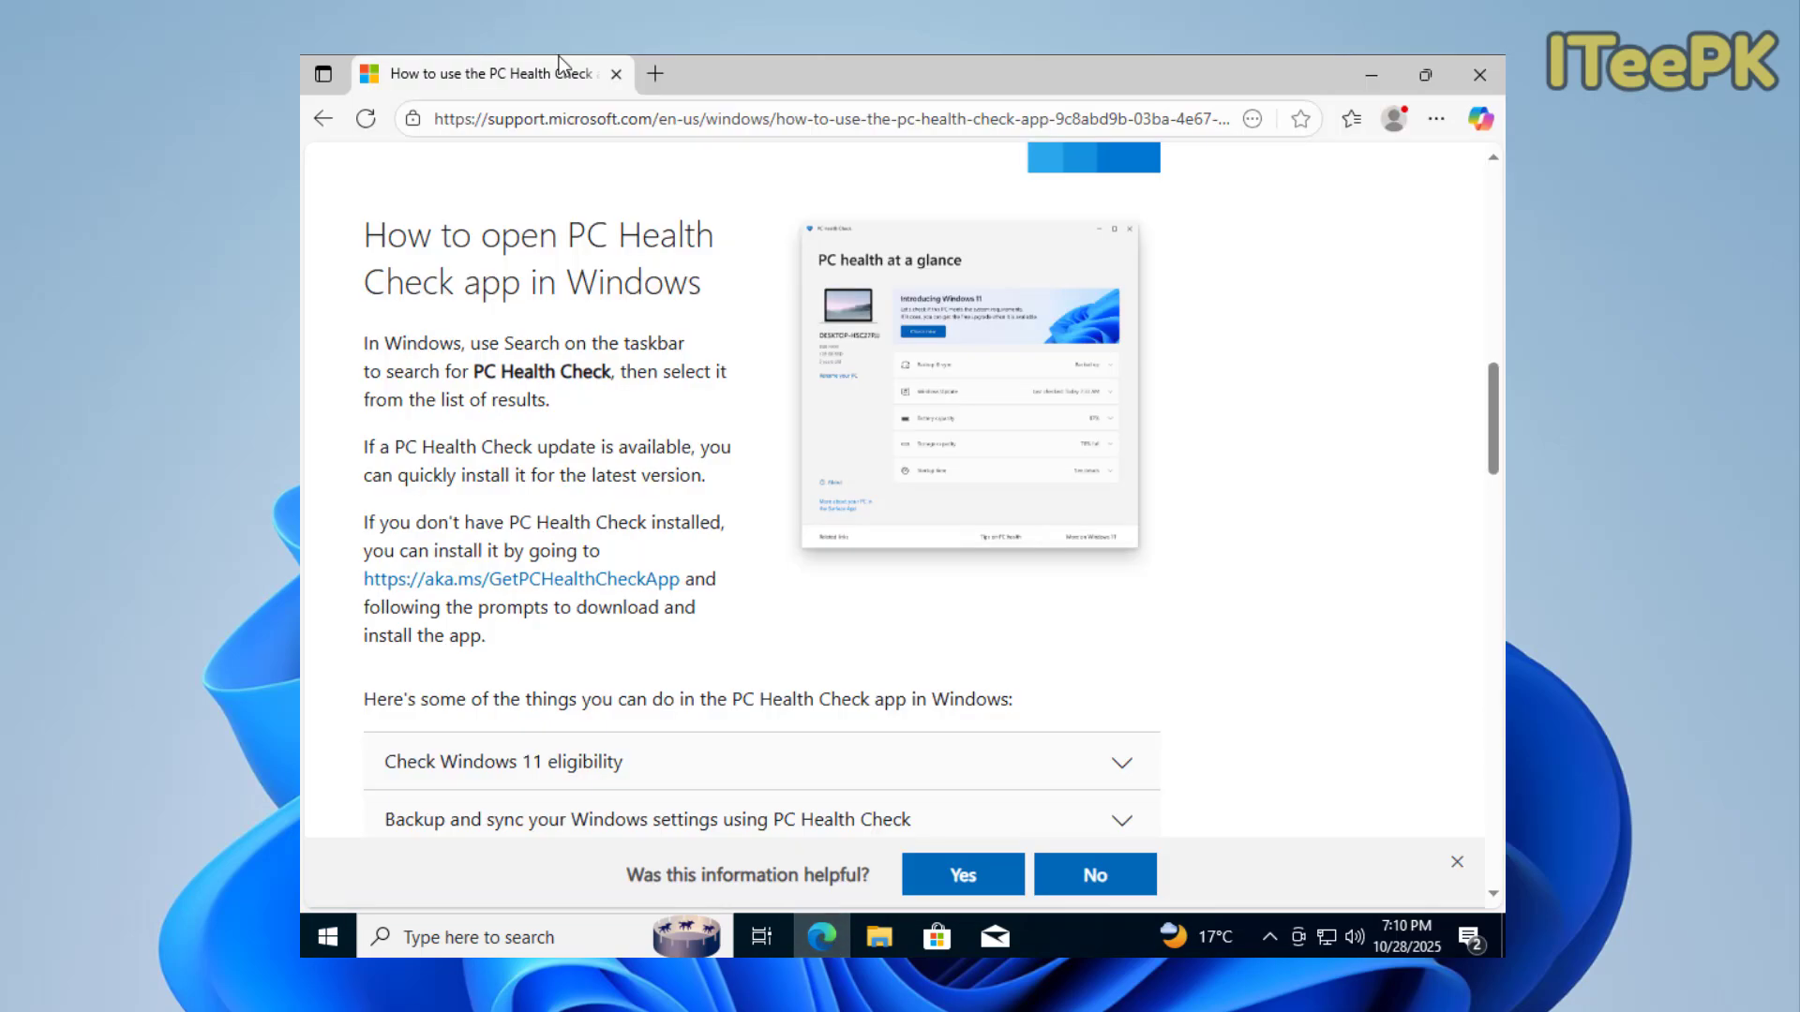
{"action": "left_click", "coordinate": [654, 73]}
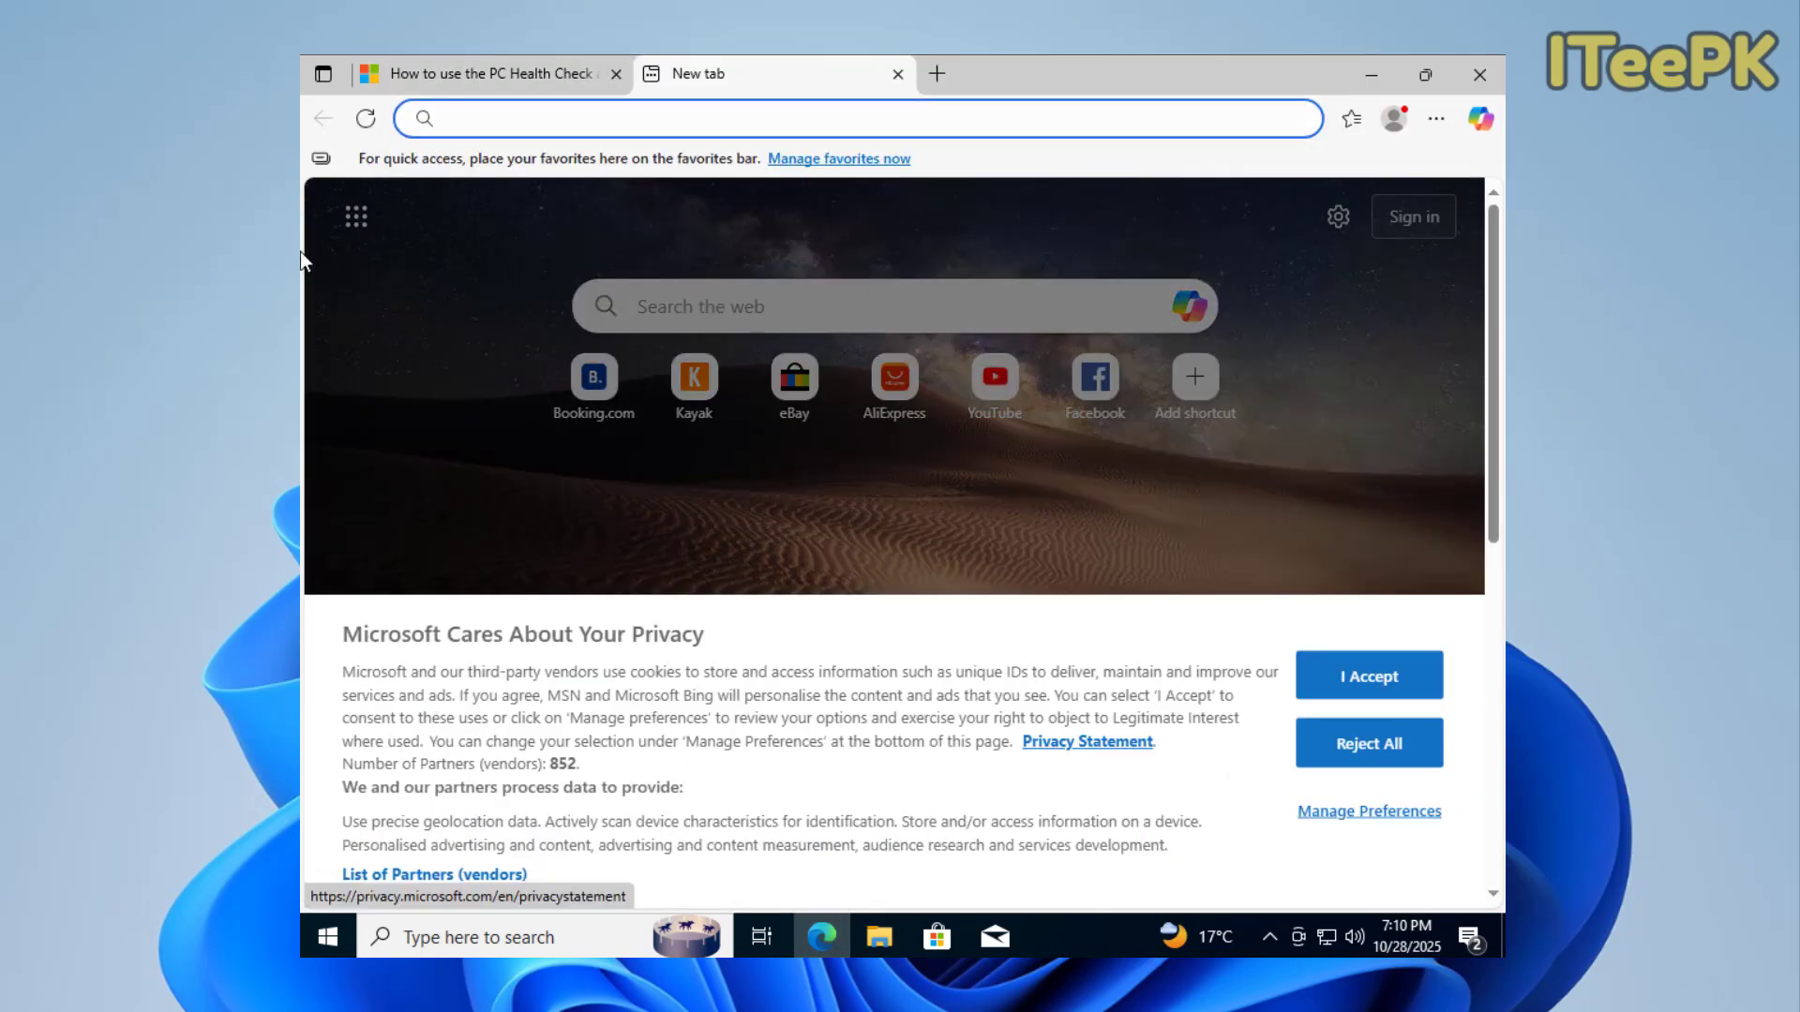
{"action": "type", "text": "Download win"}
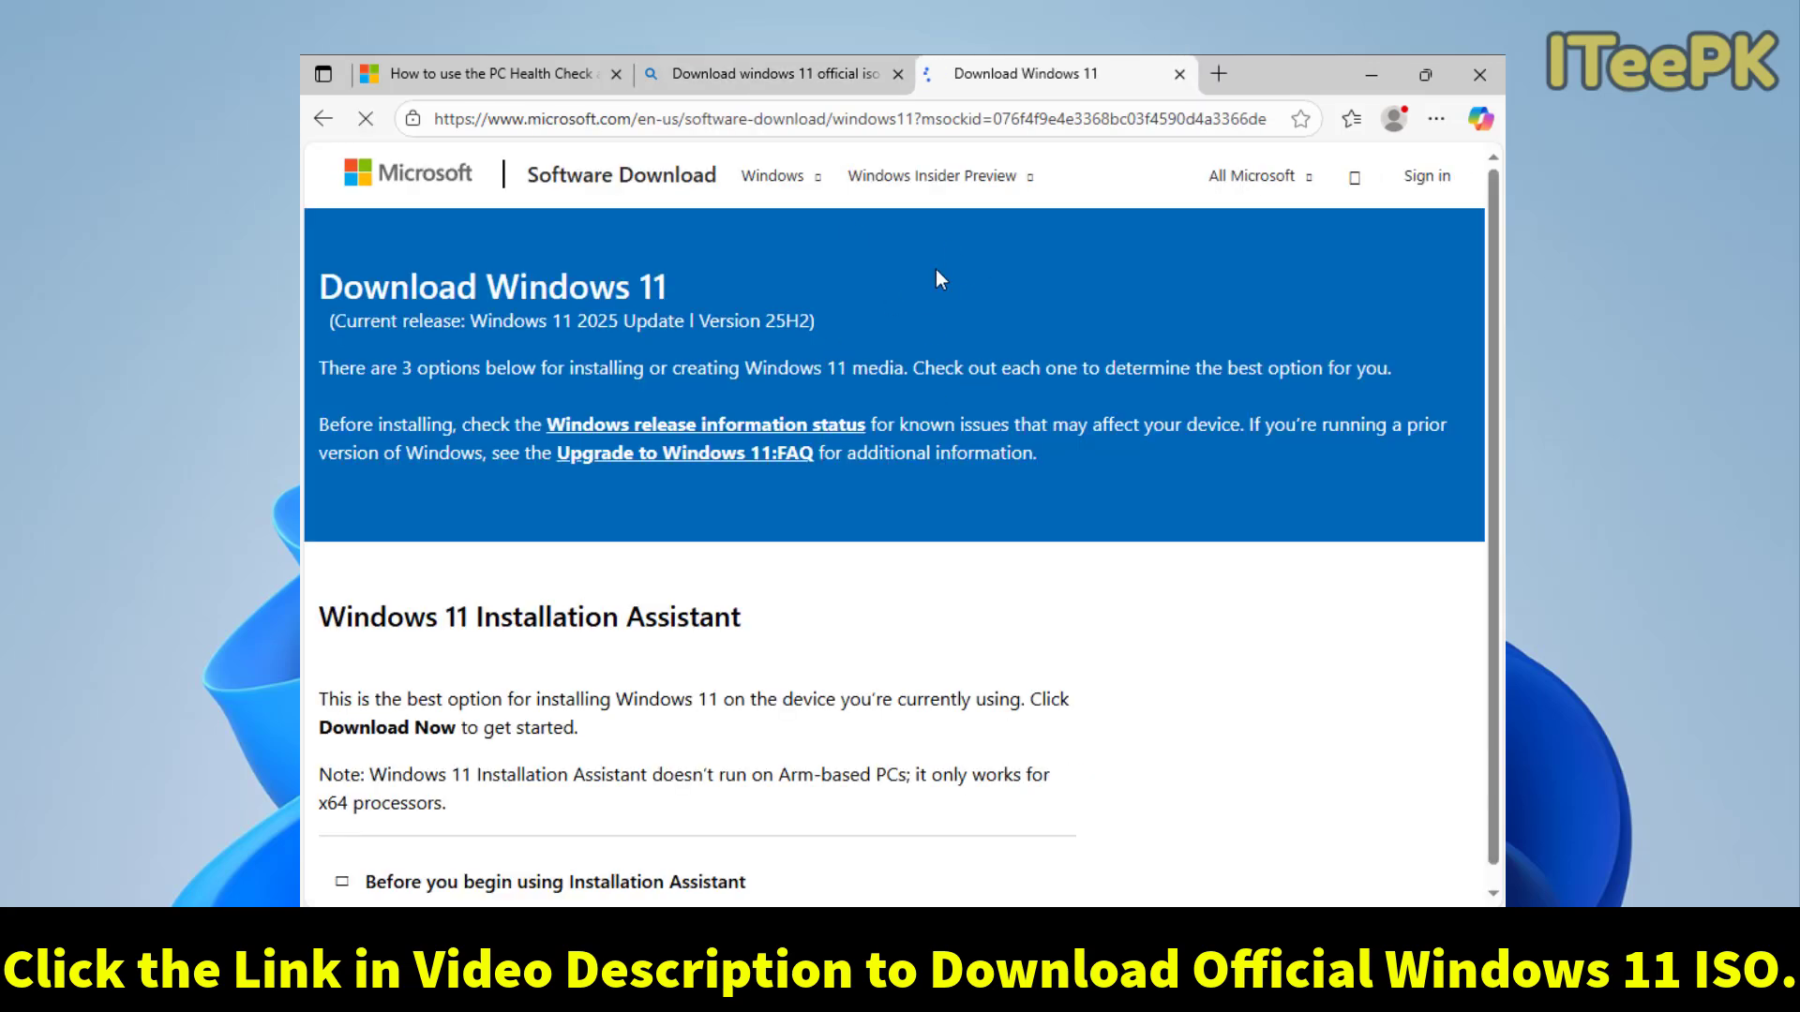
{"action": "scroll", "scroll_direction": "down", "scroll_amount": 3}
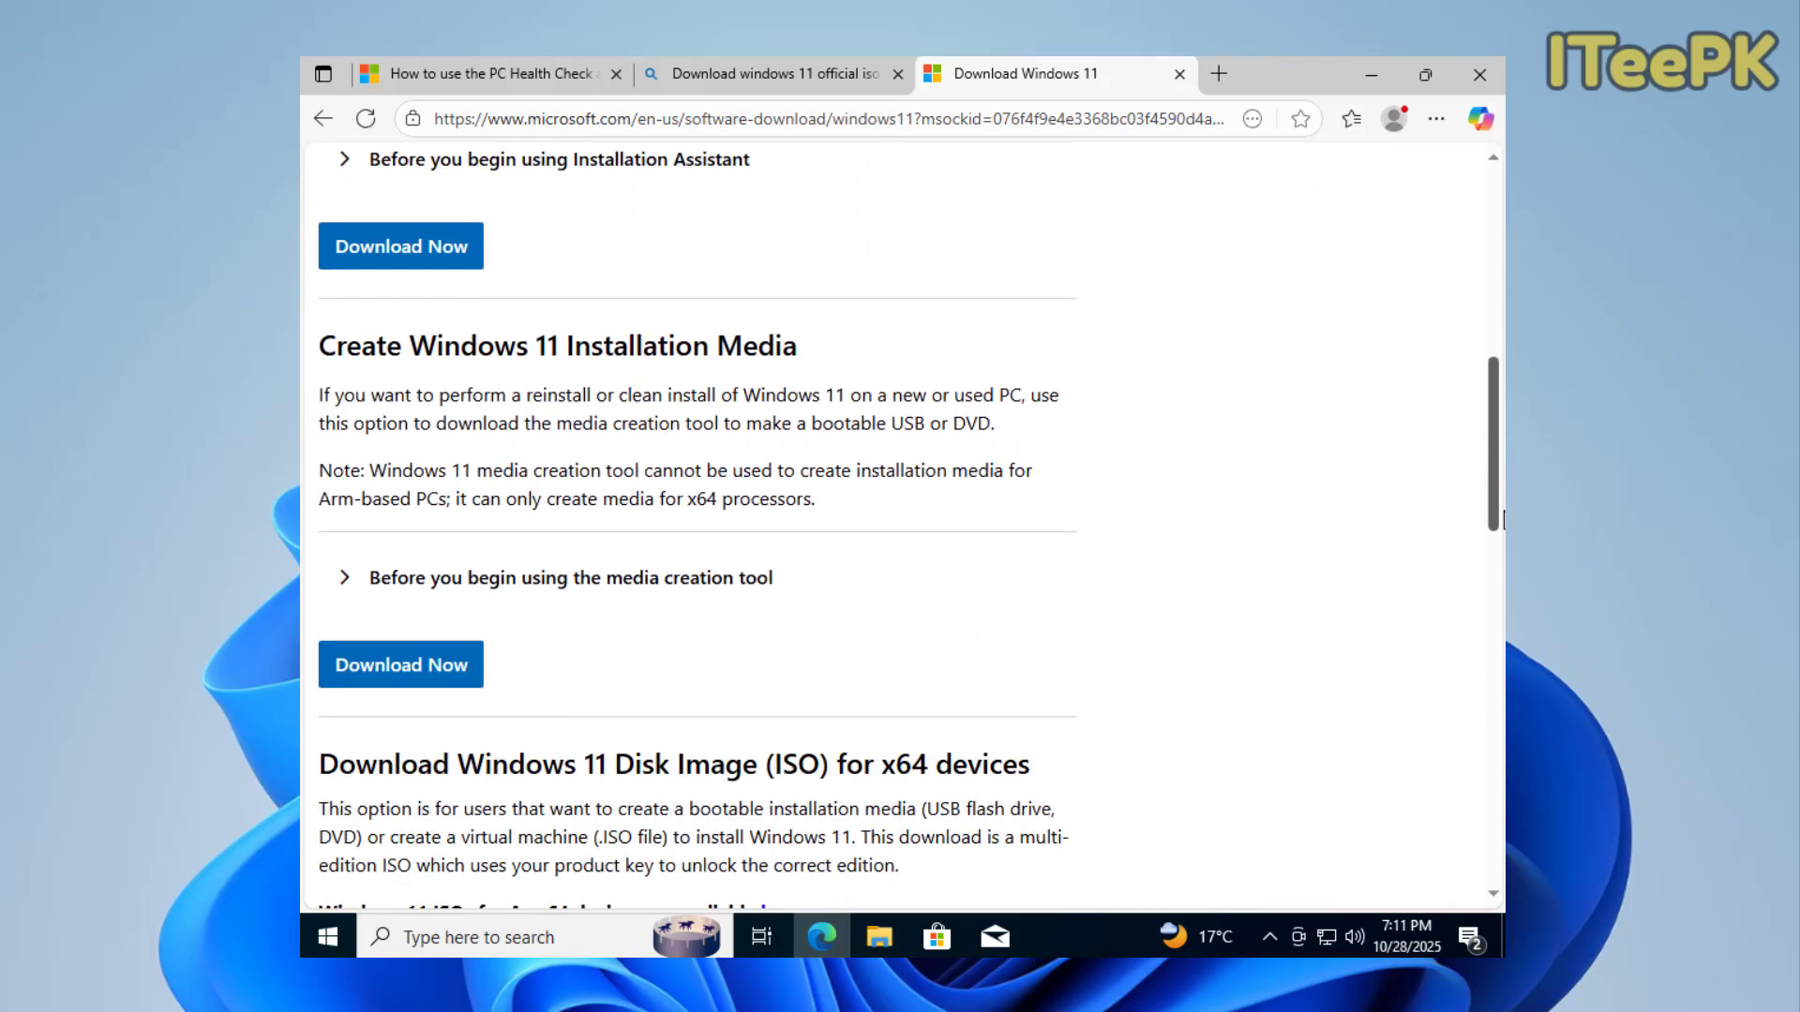
{"action": "scroll", "scroll_direction": "down", "scroll_amount": 3}
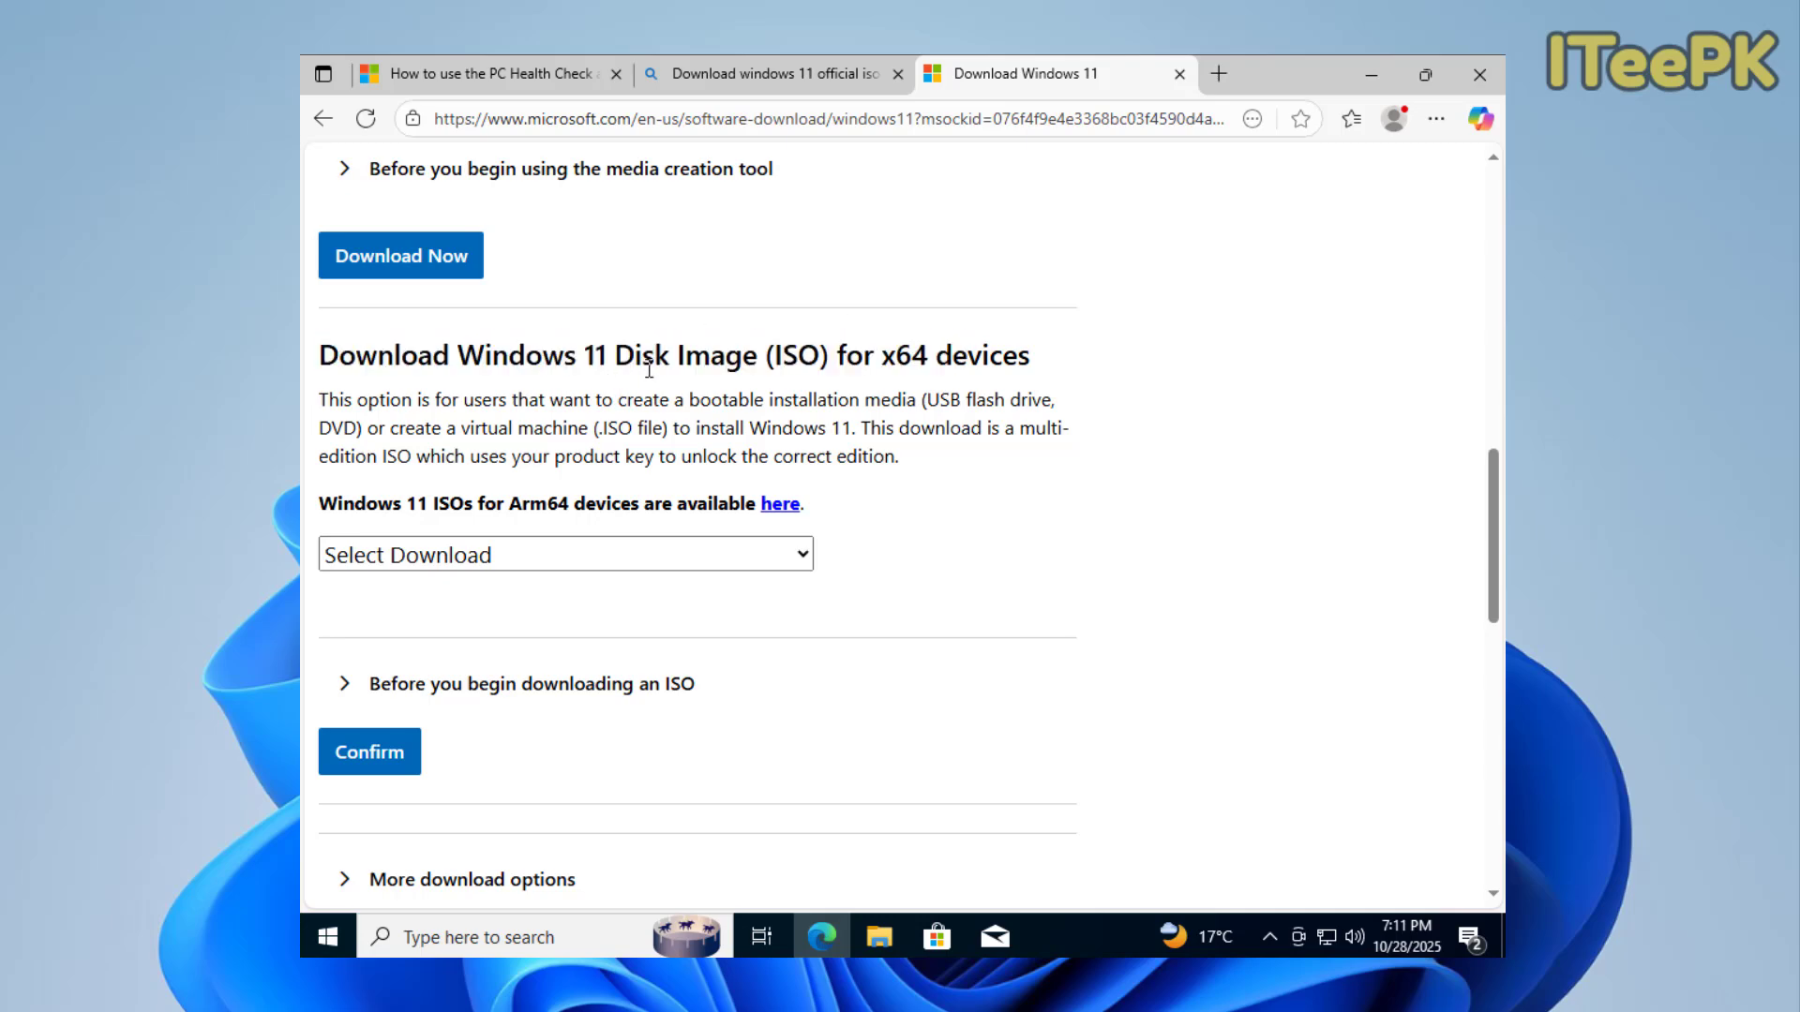
Select the Windows 11 multi-edition x64 ISO in English (United States) and start the 64-bit download.
{"action": "left_click", "coordinate": [565, 555]}
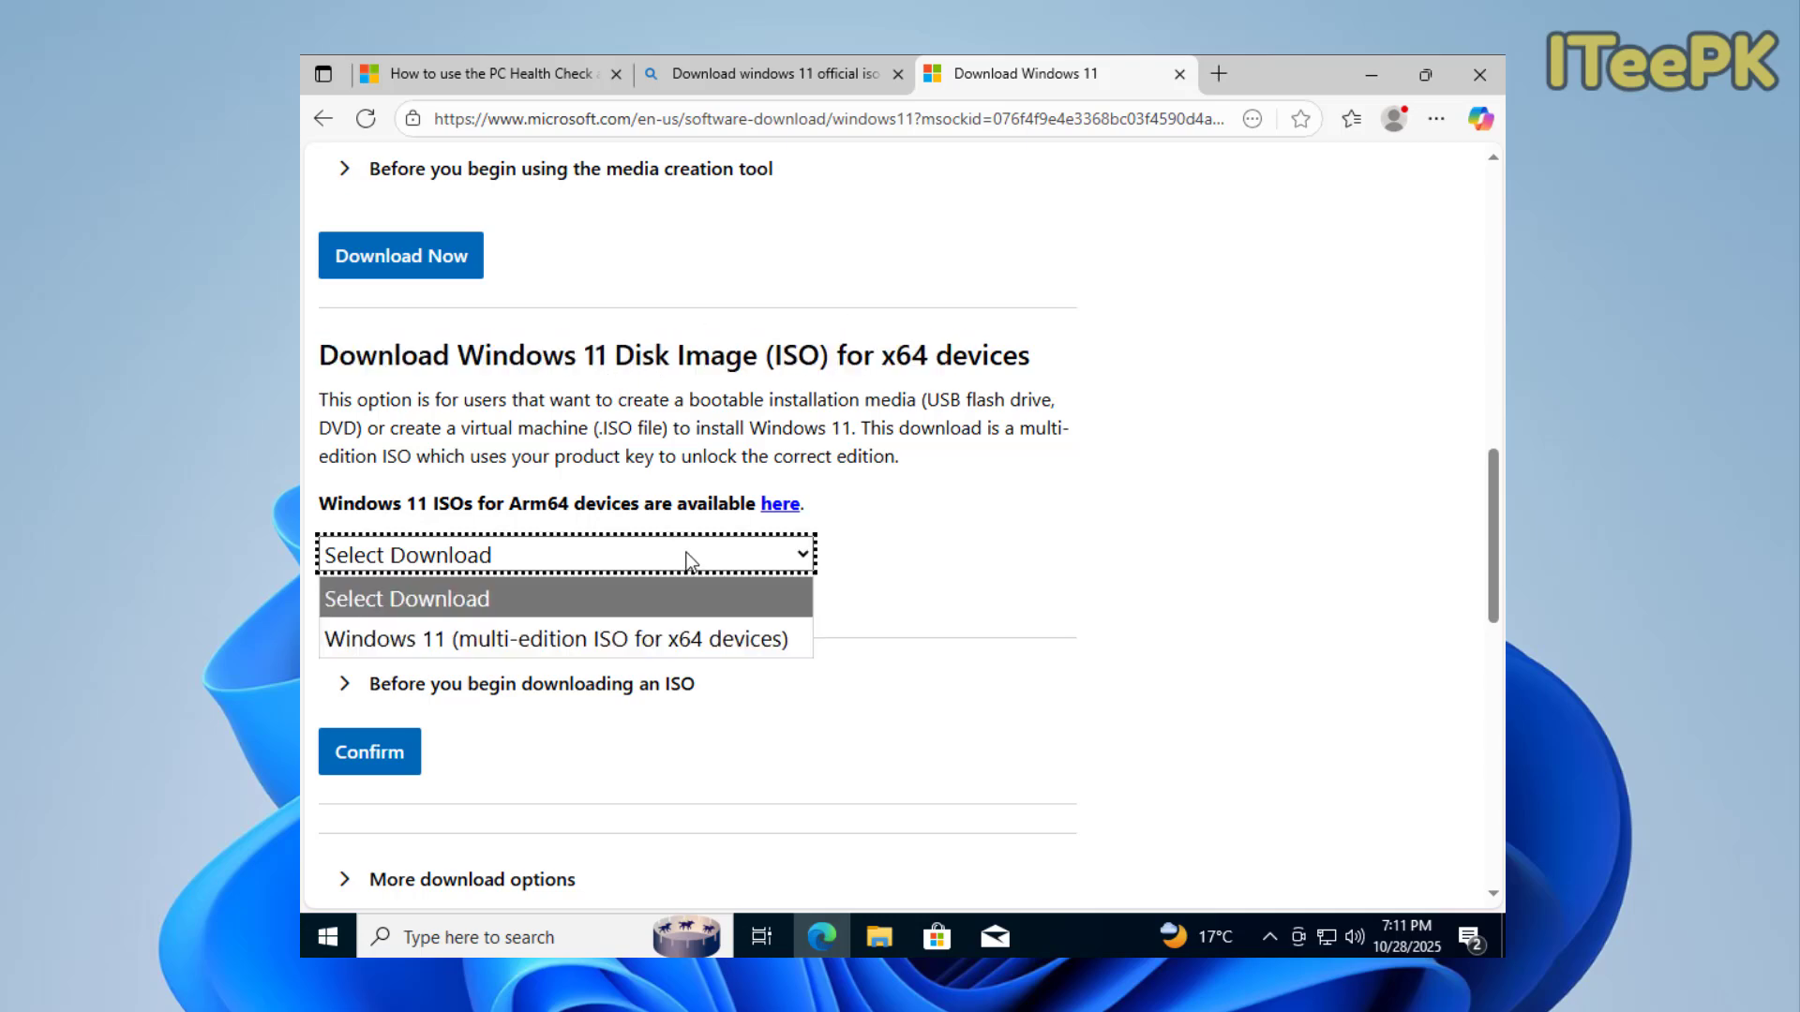
{"action": "left_click", "coordinate": [557, 638]}
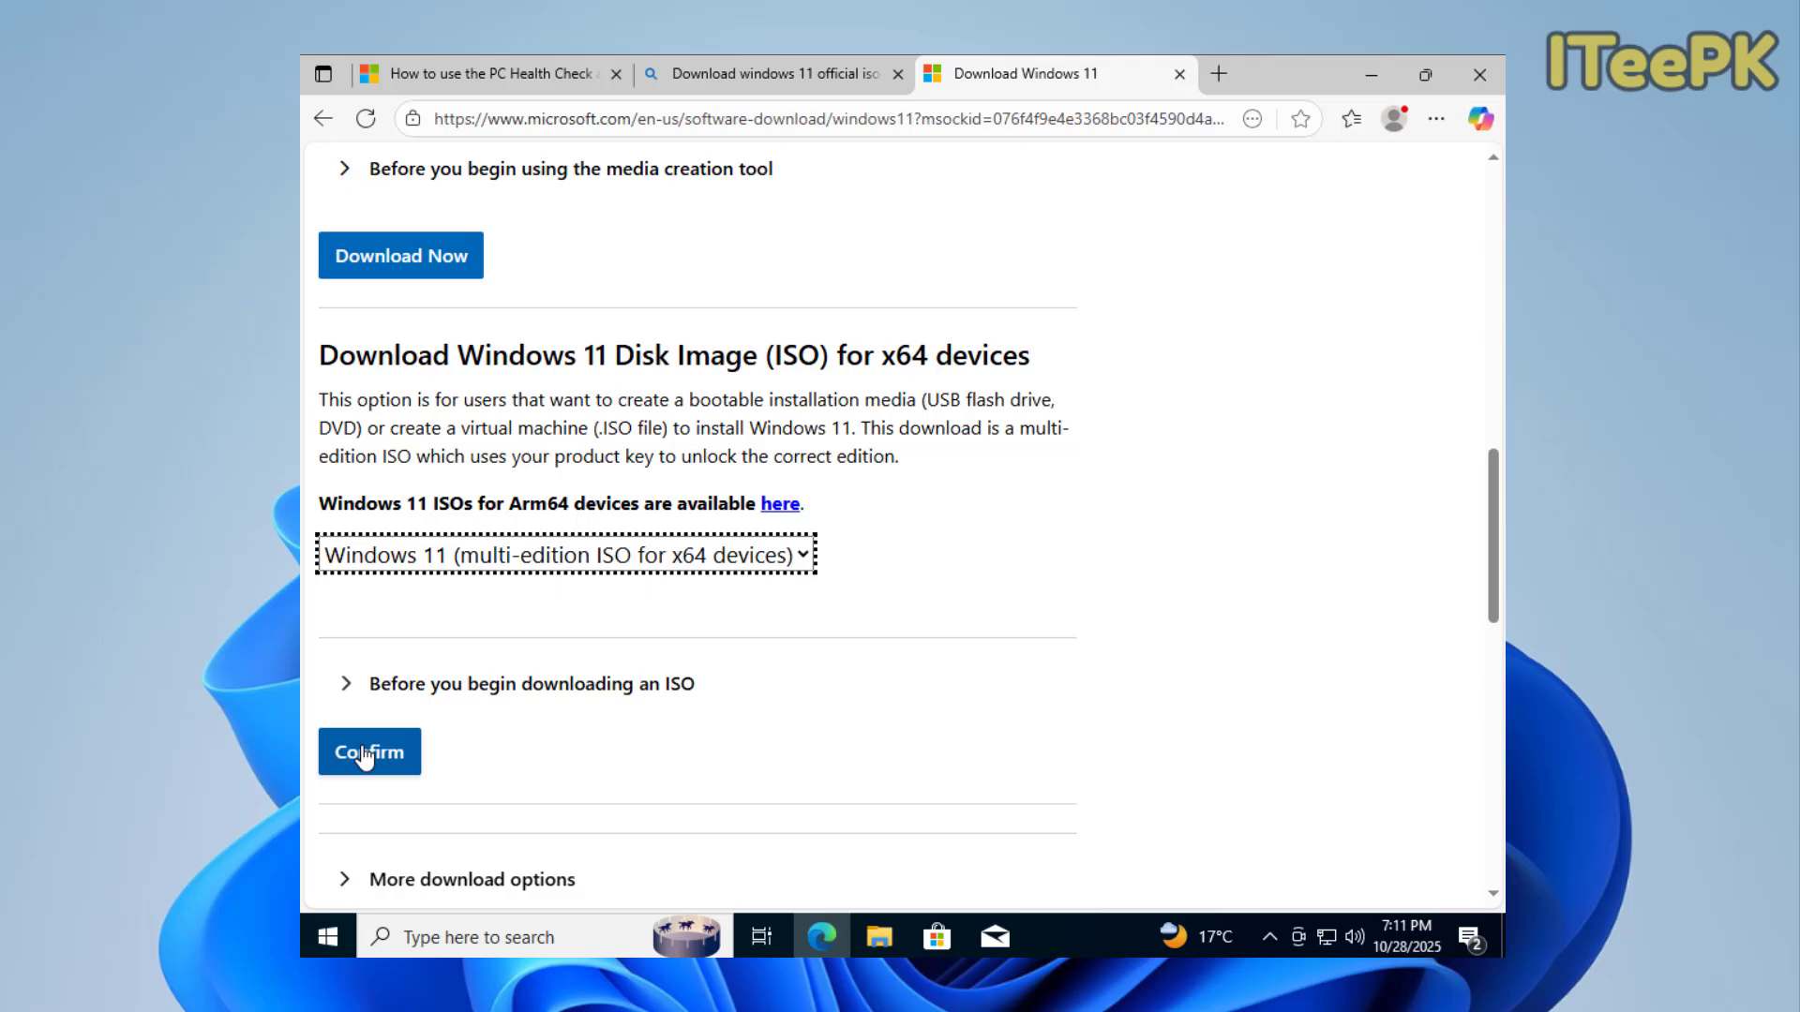
{"action": "left_click", "coordinate": [370, 752]}
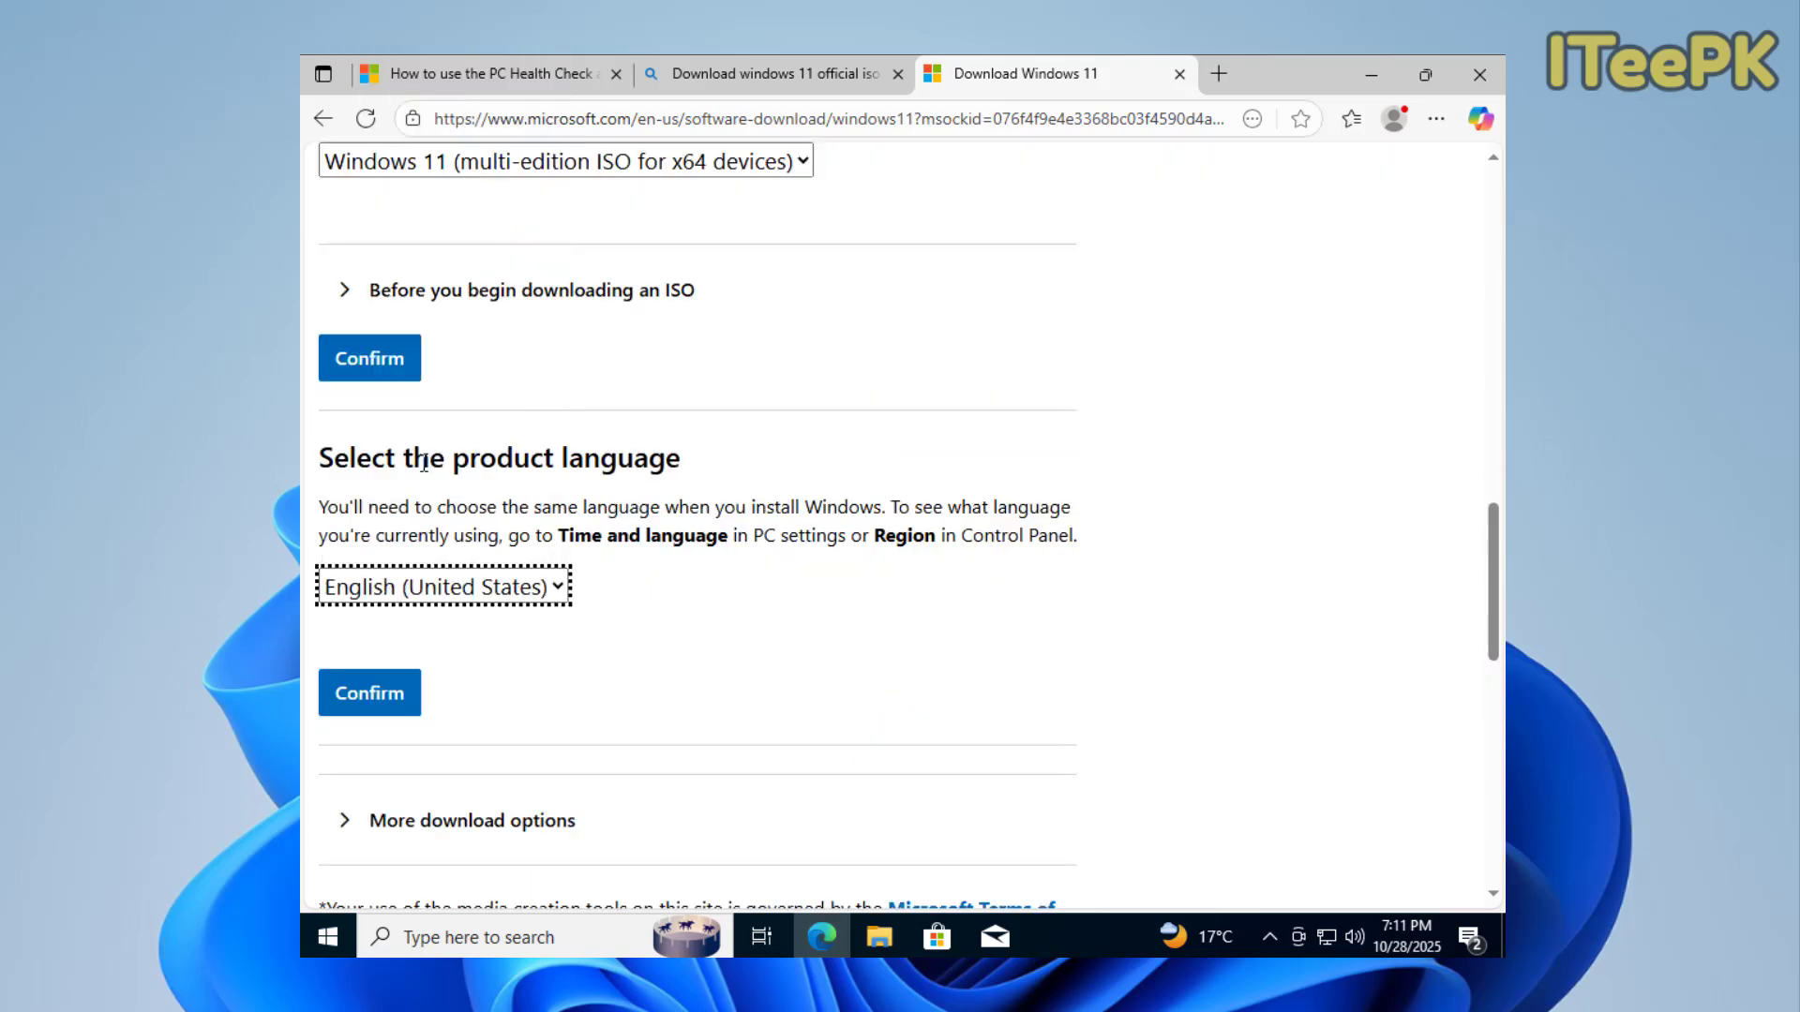
{"action": "left_click", "coordinate": [370, 692]}
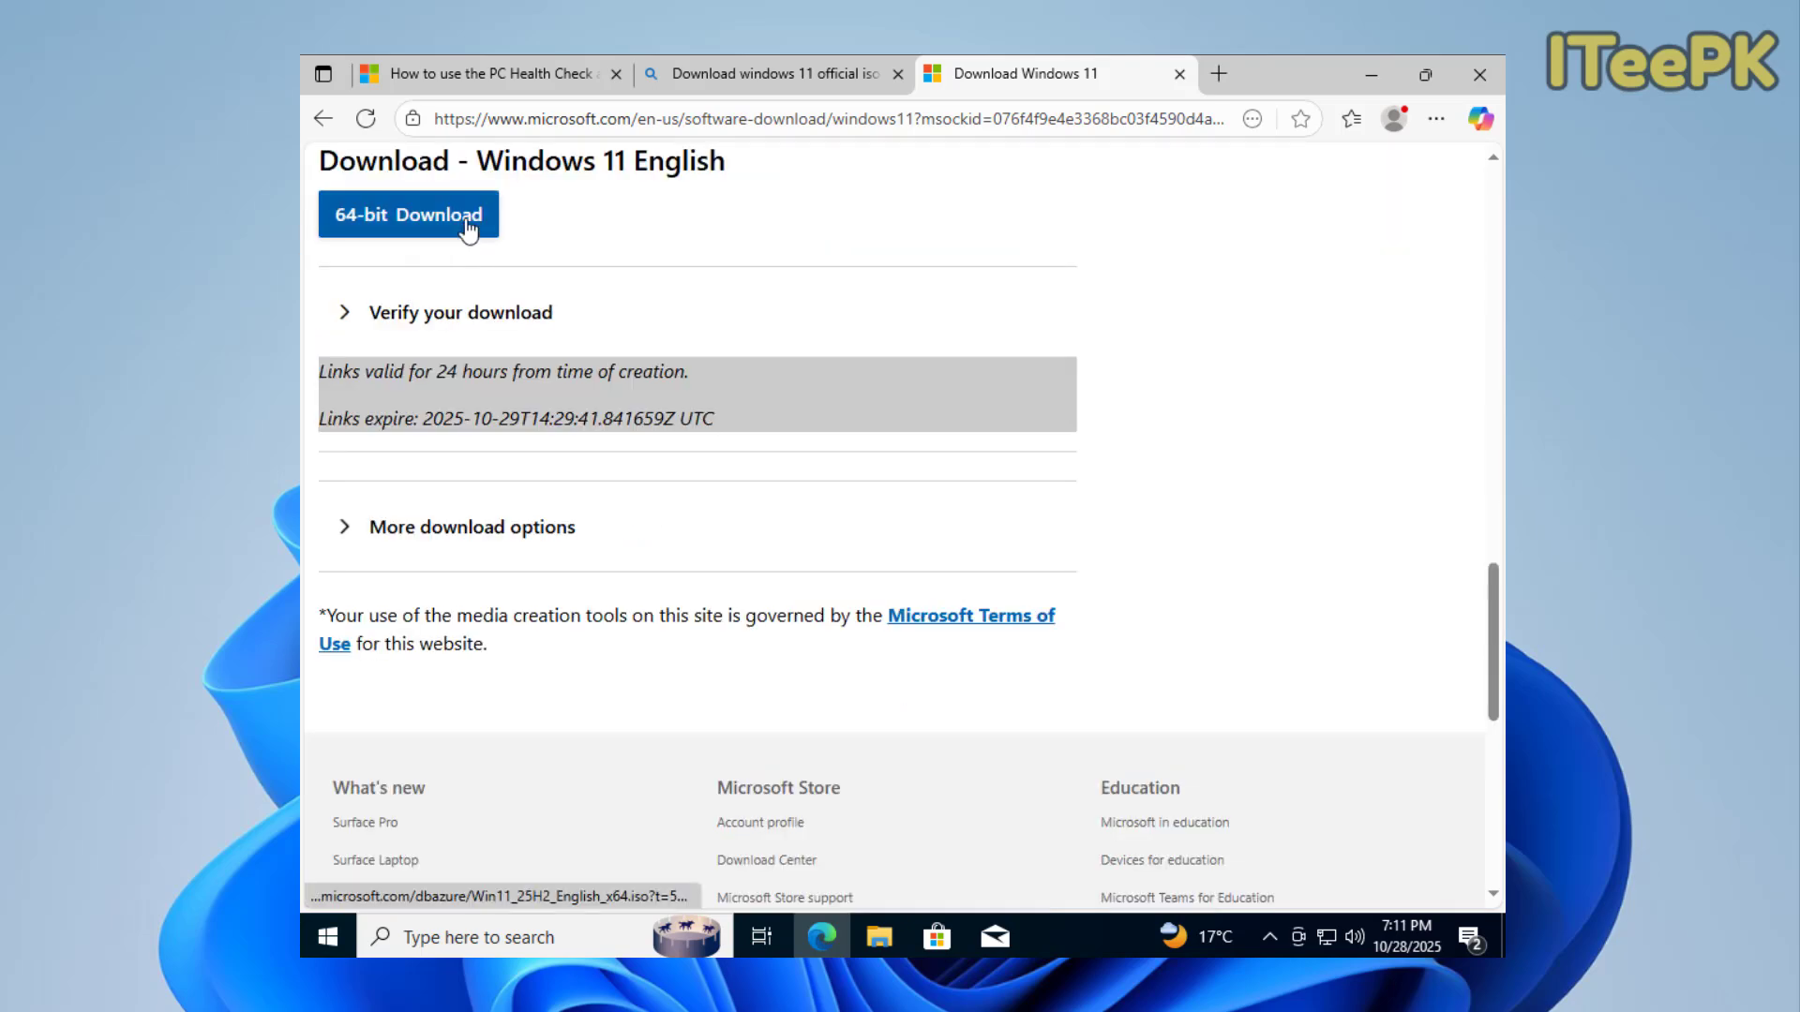
{"action": "left_click", "coordinate": [407, 213]}
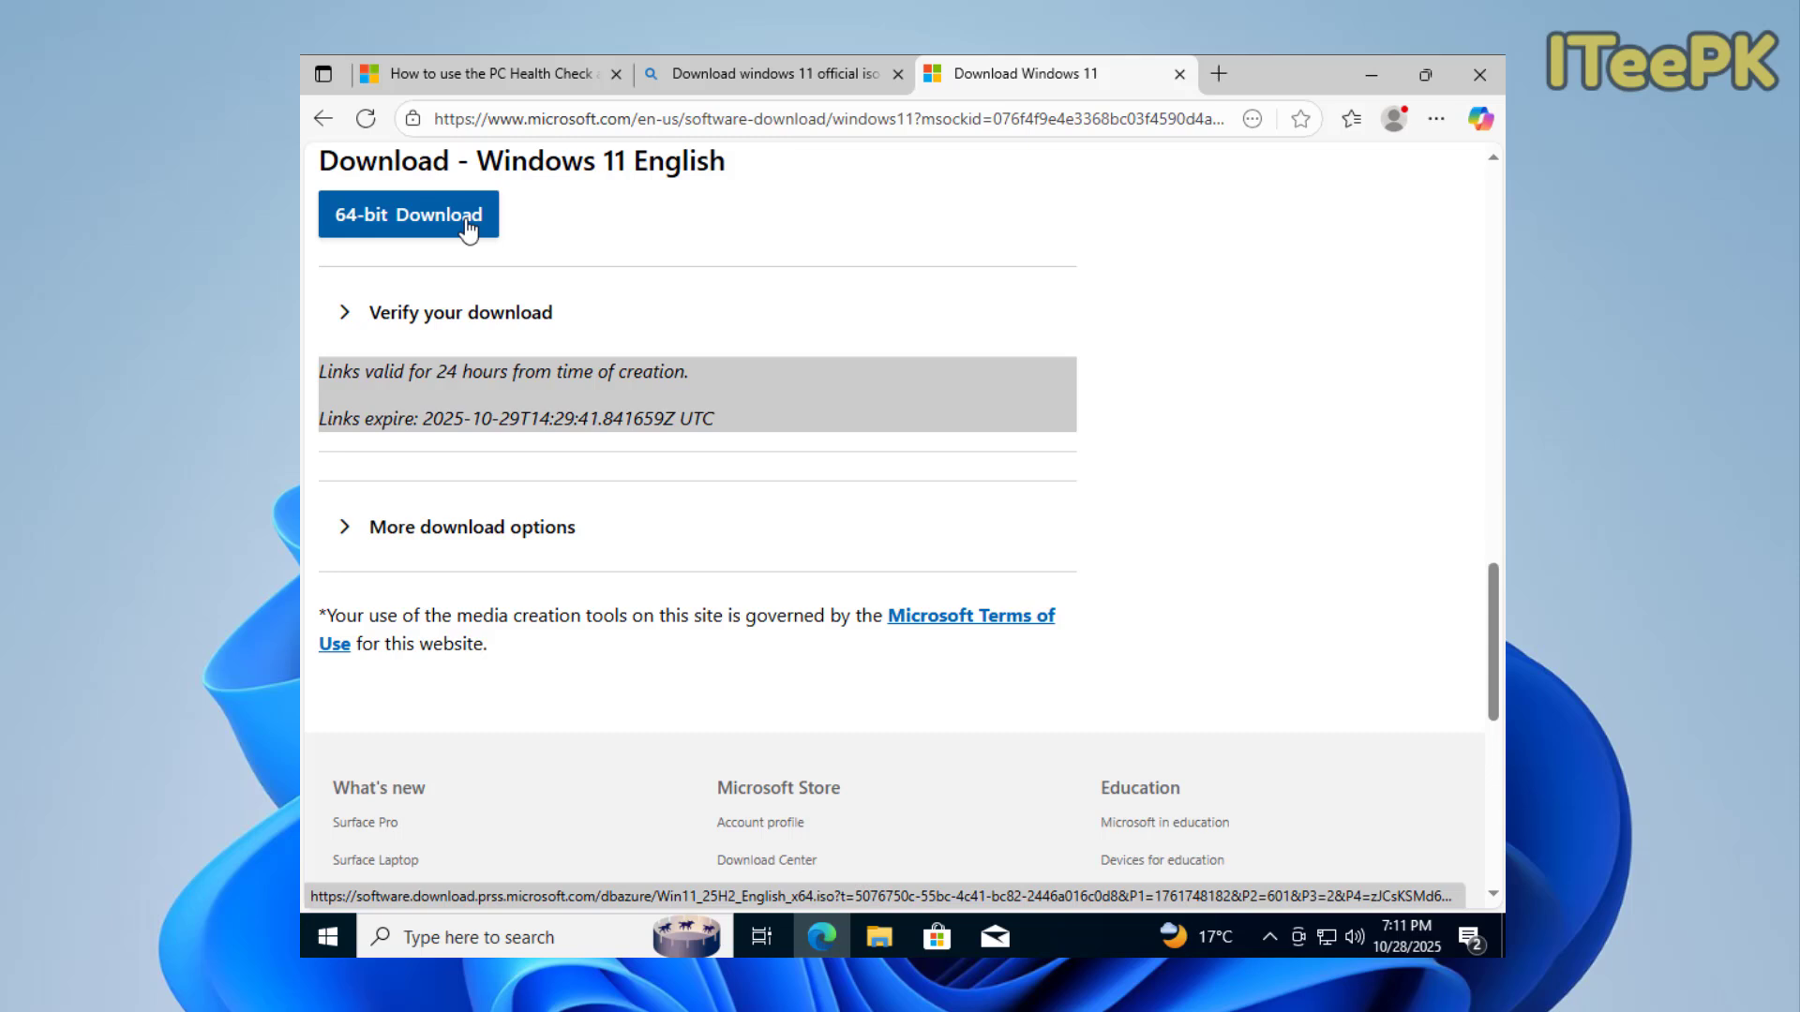
{"action": "left_click", "coordinate": [407, 214]}
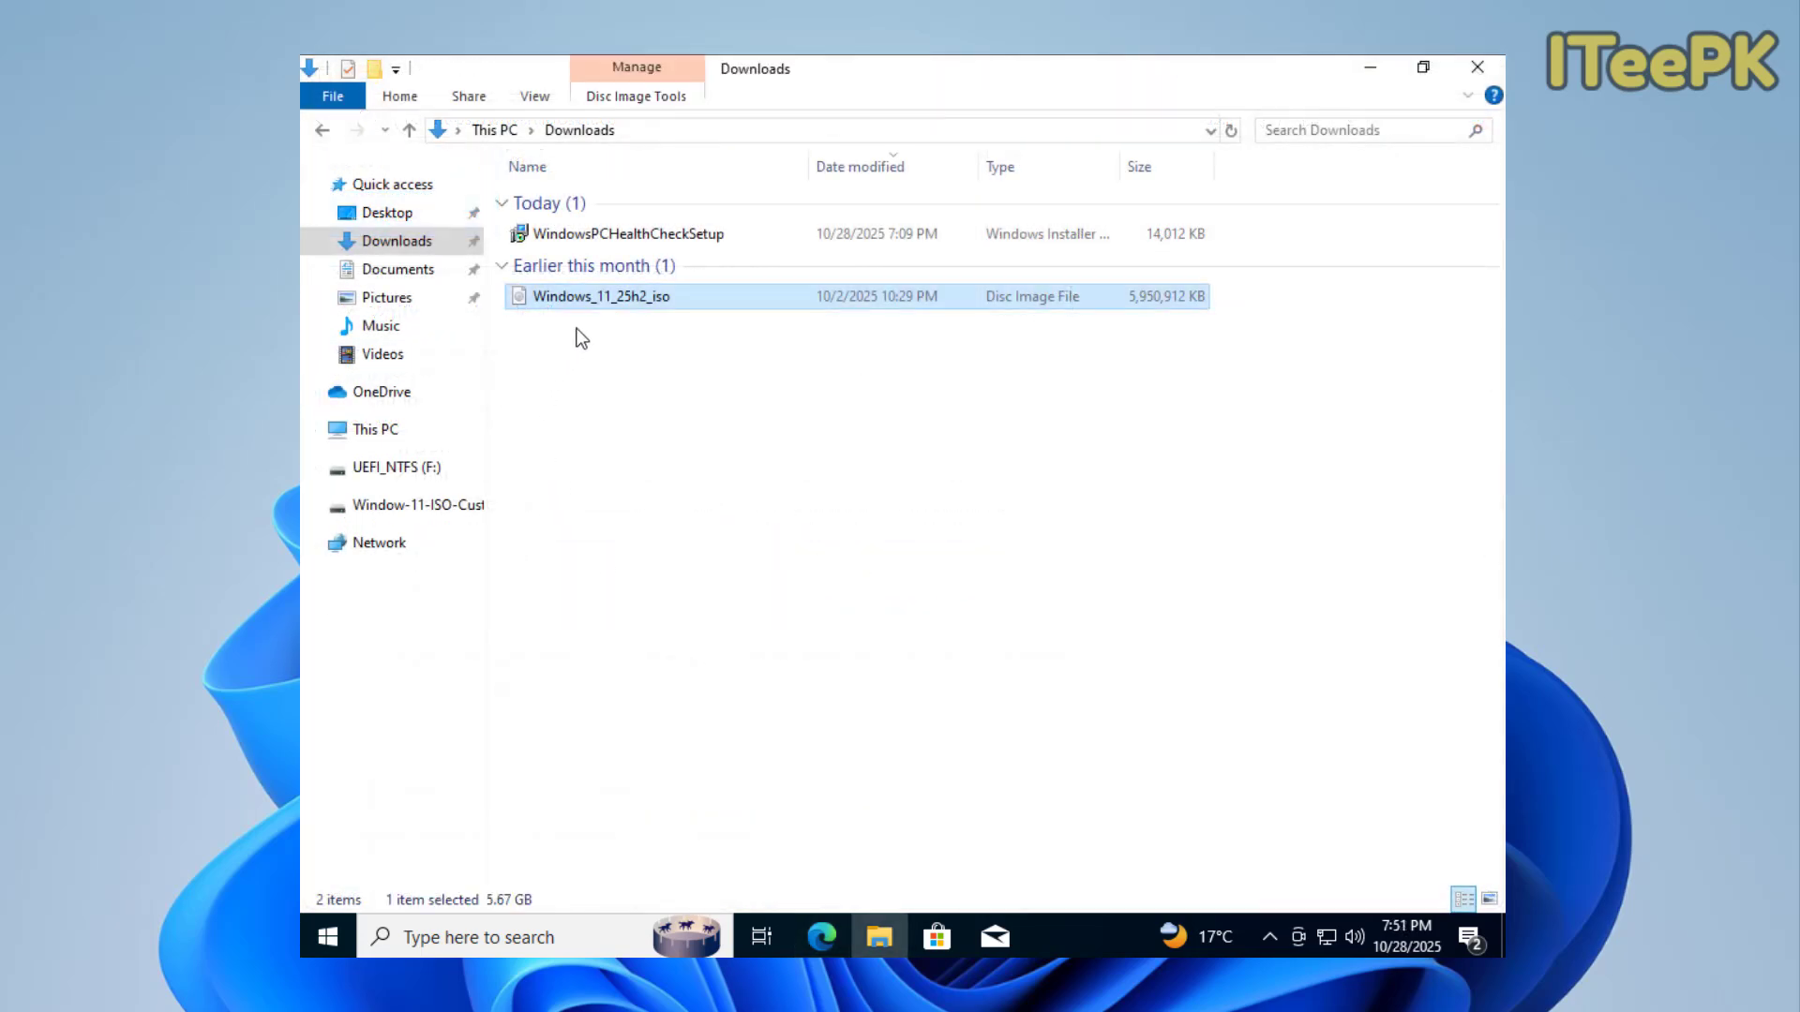
{"action": "mouse_move", "coordinate": [948, 915]}
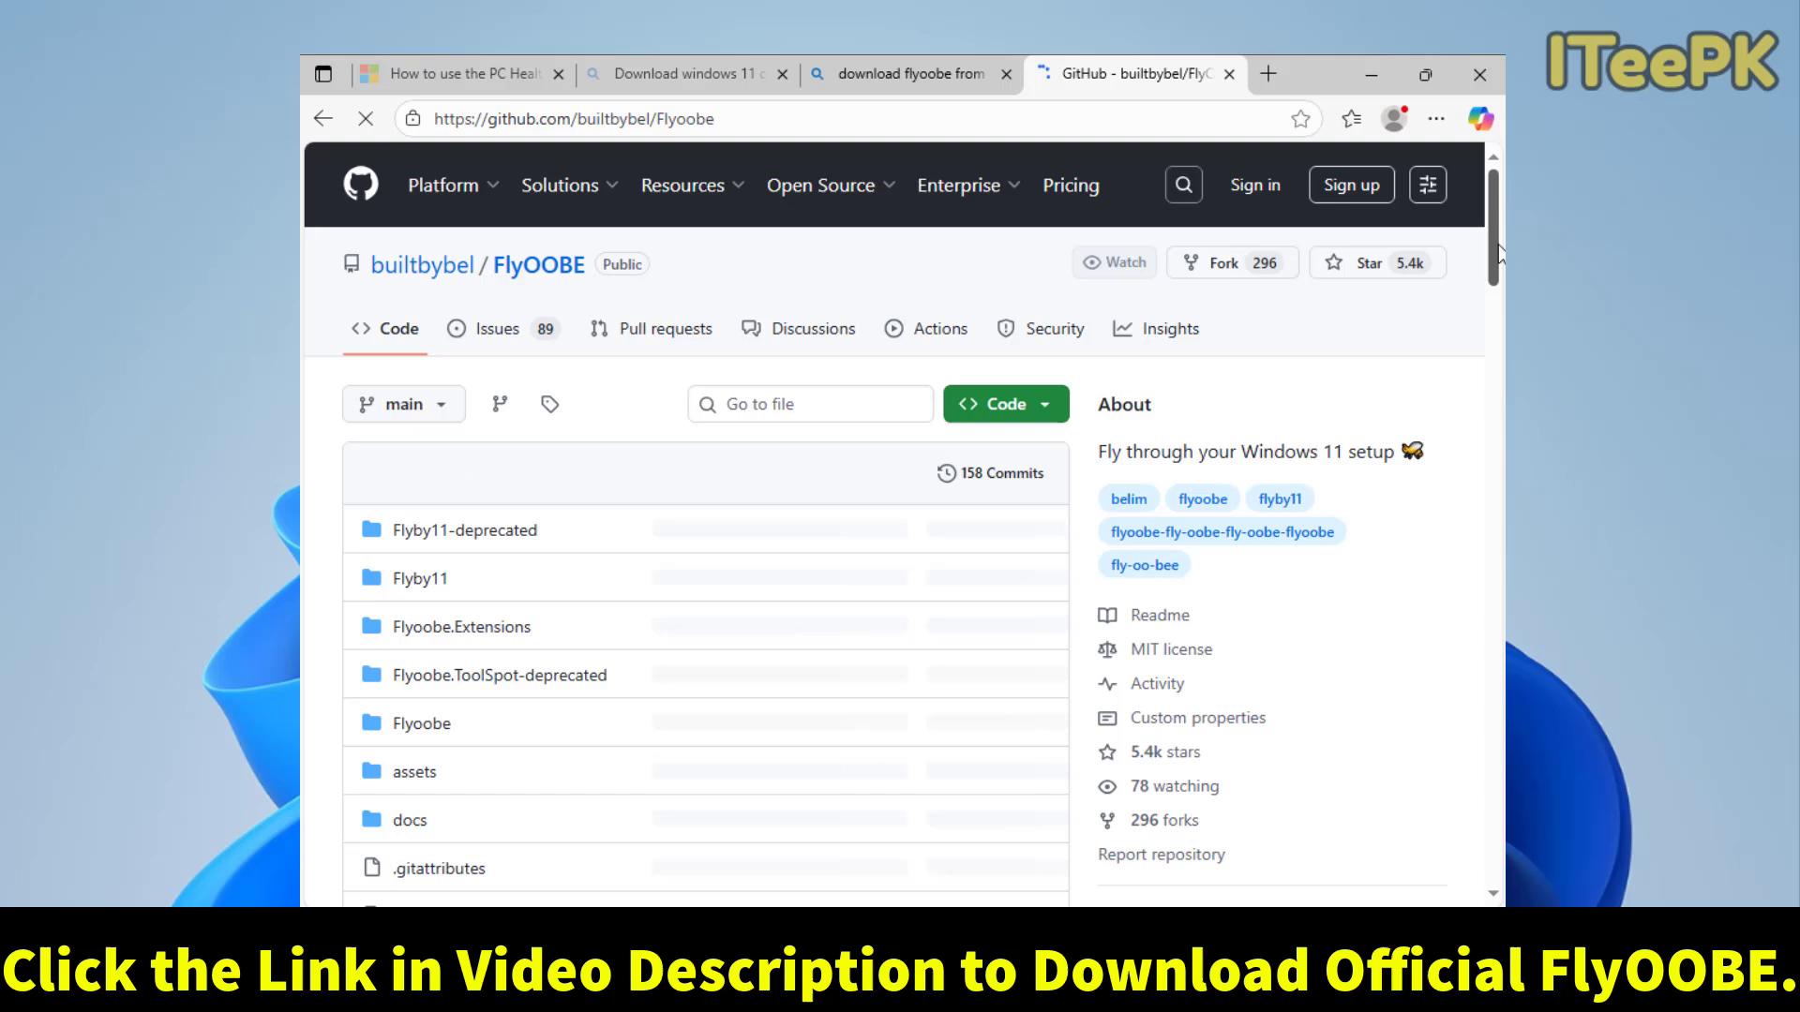
Download the FlyOOBE 1.41 release zip from GitHub and show it in the Downloads folder.
{"action": "scroll", "scroll_direction": "down", "scroll_amount": 3}
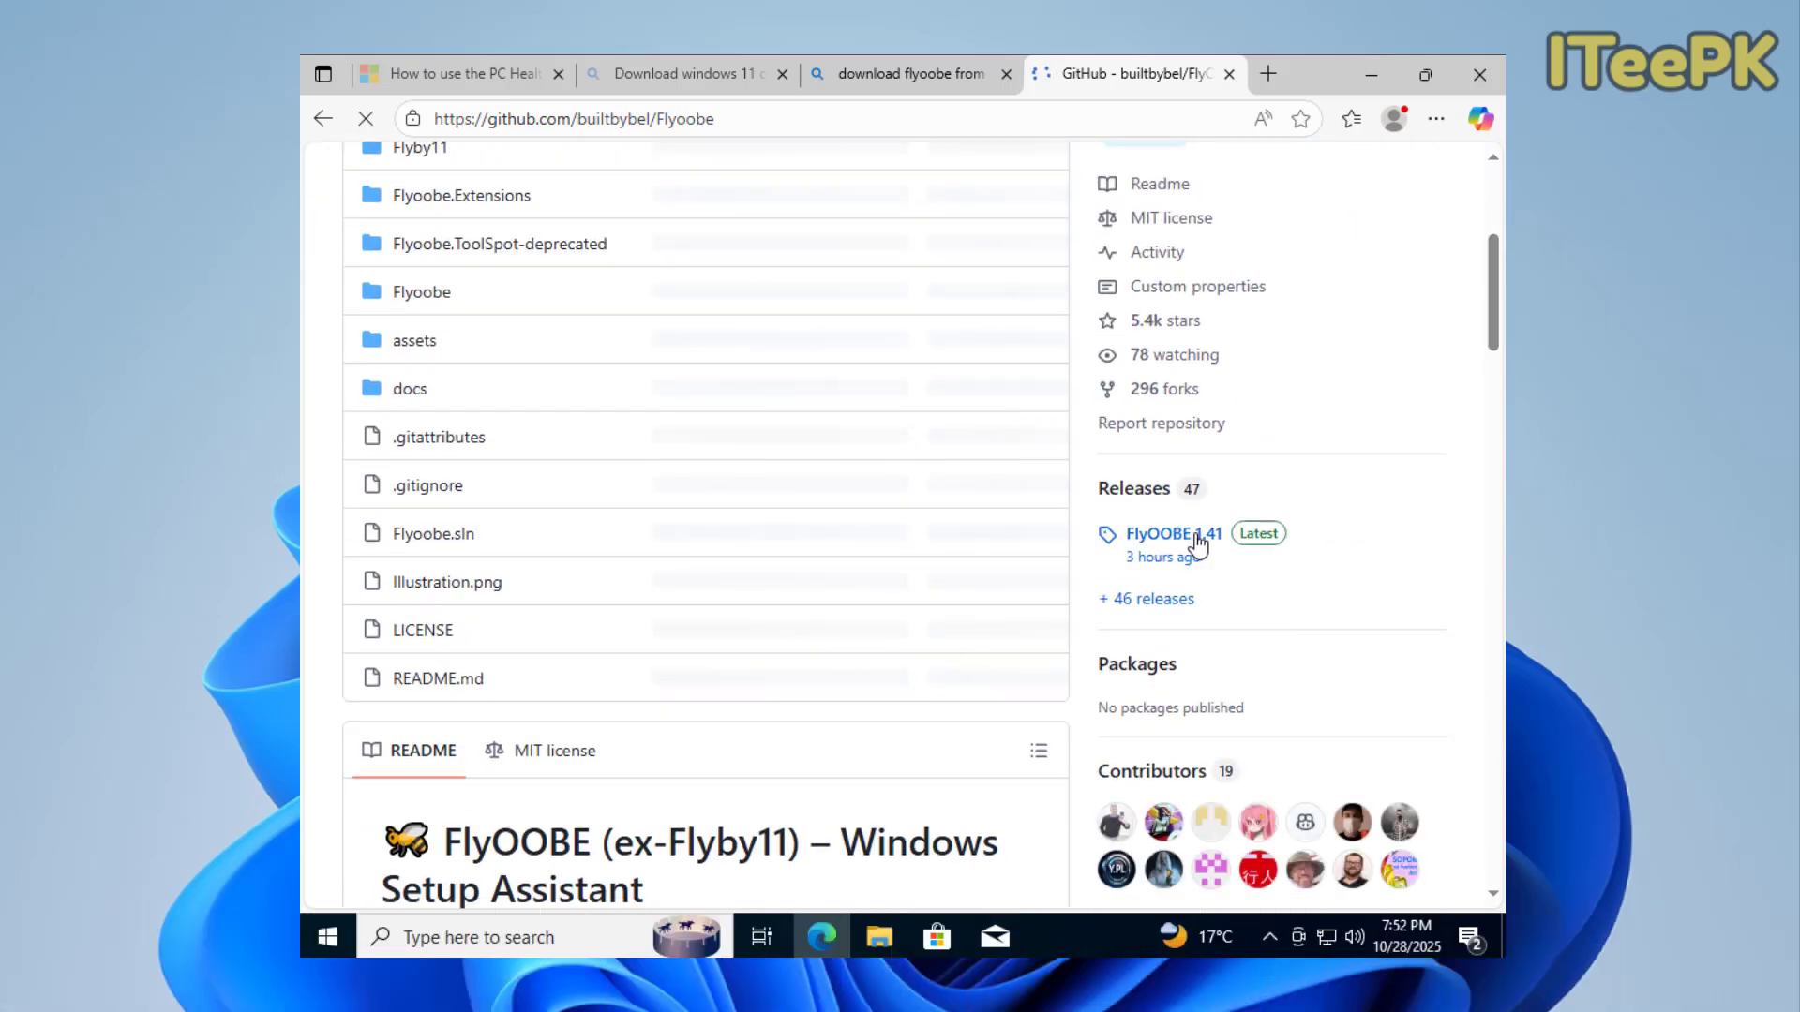
{"action": "mouse_move", "coordinate": [1258, 532]}
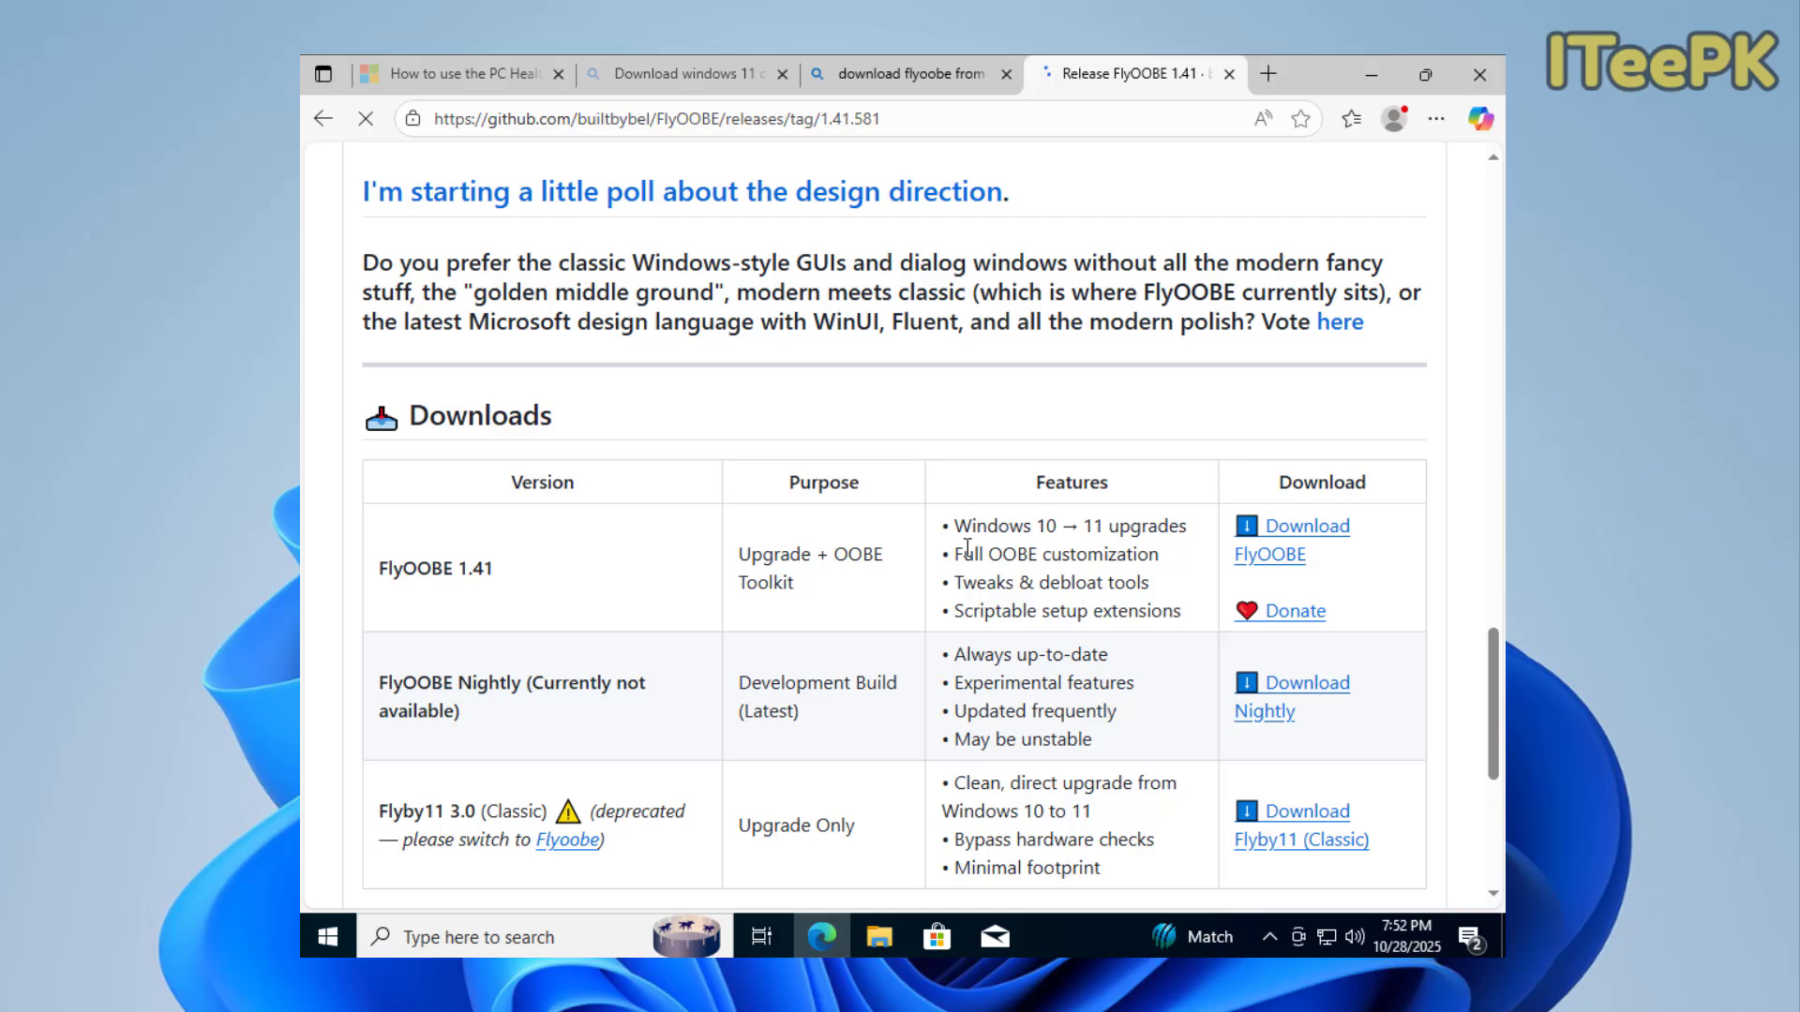
{"action": "mouse_move", "coordinate": [1009, 544]}
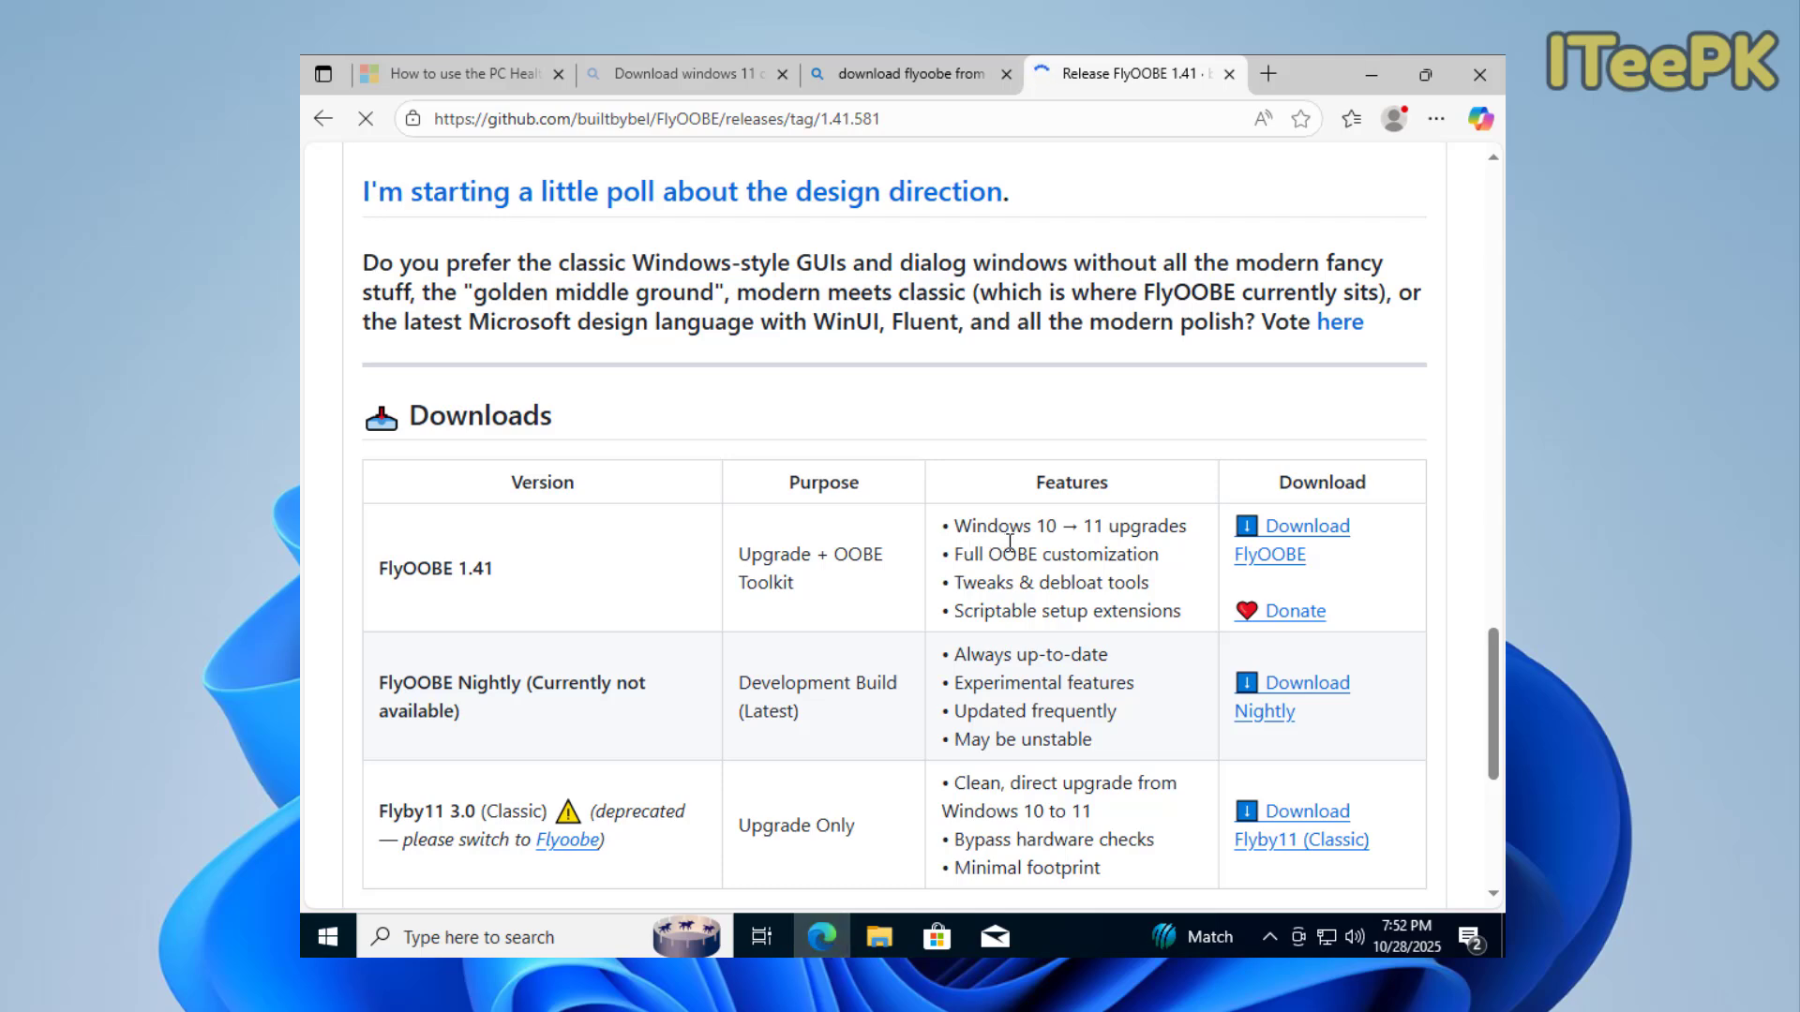
{"action": "left_click", "coordinate": [1350, 118]}
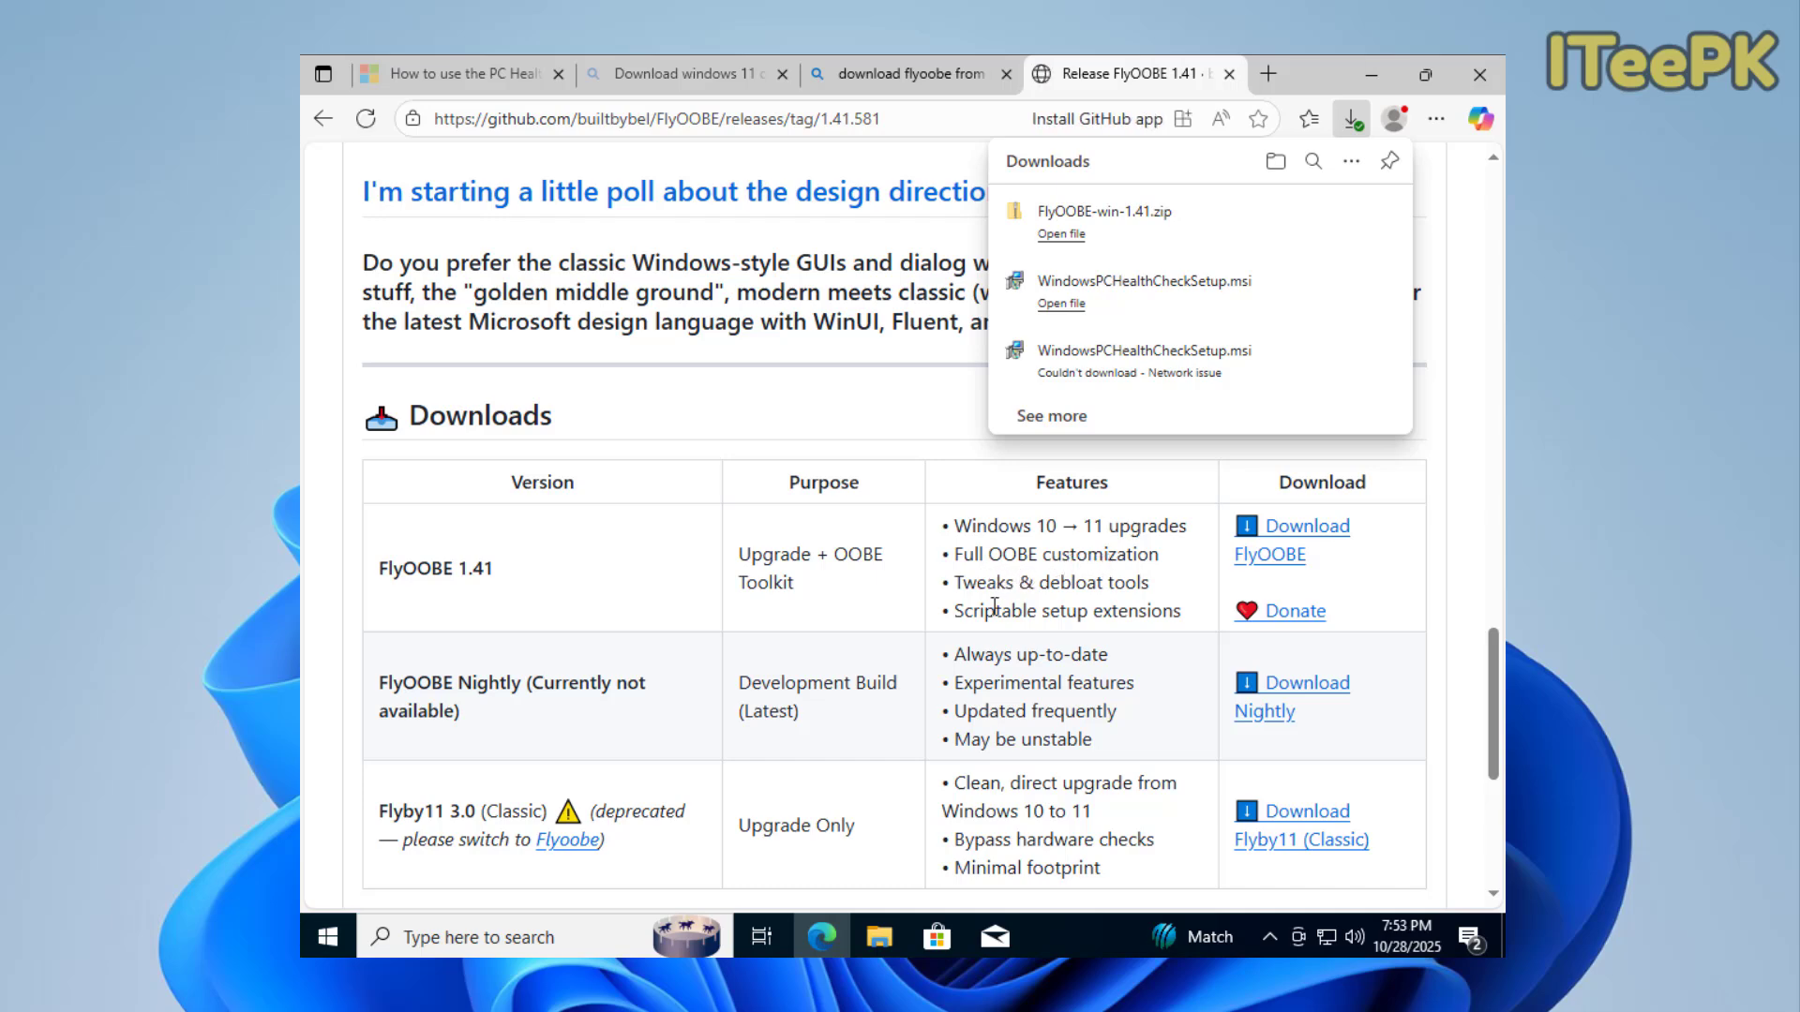
{"action": "mouse_move", "coordinate": [1135, 583]}
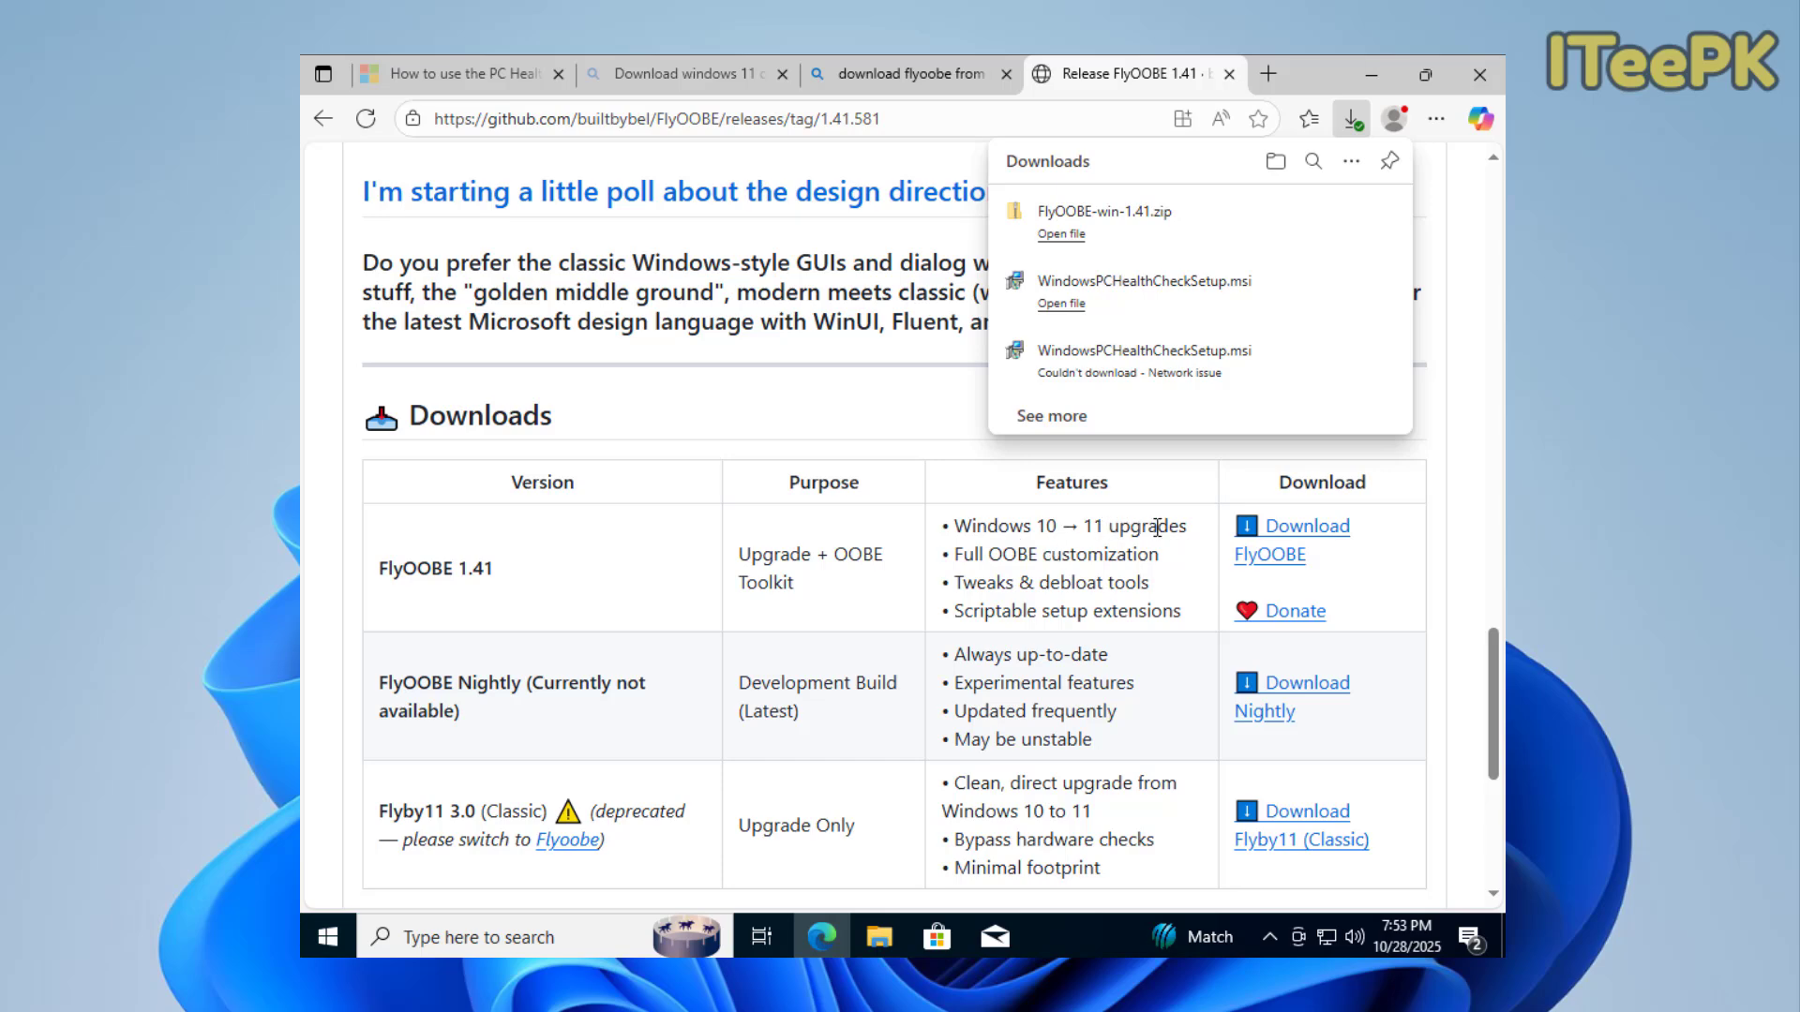
{"action": "mouse_move", "coordinate": [1340, 217]}
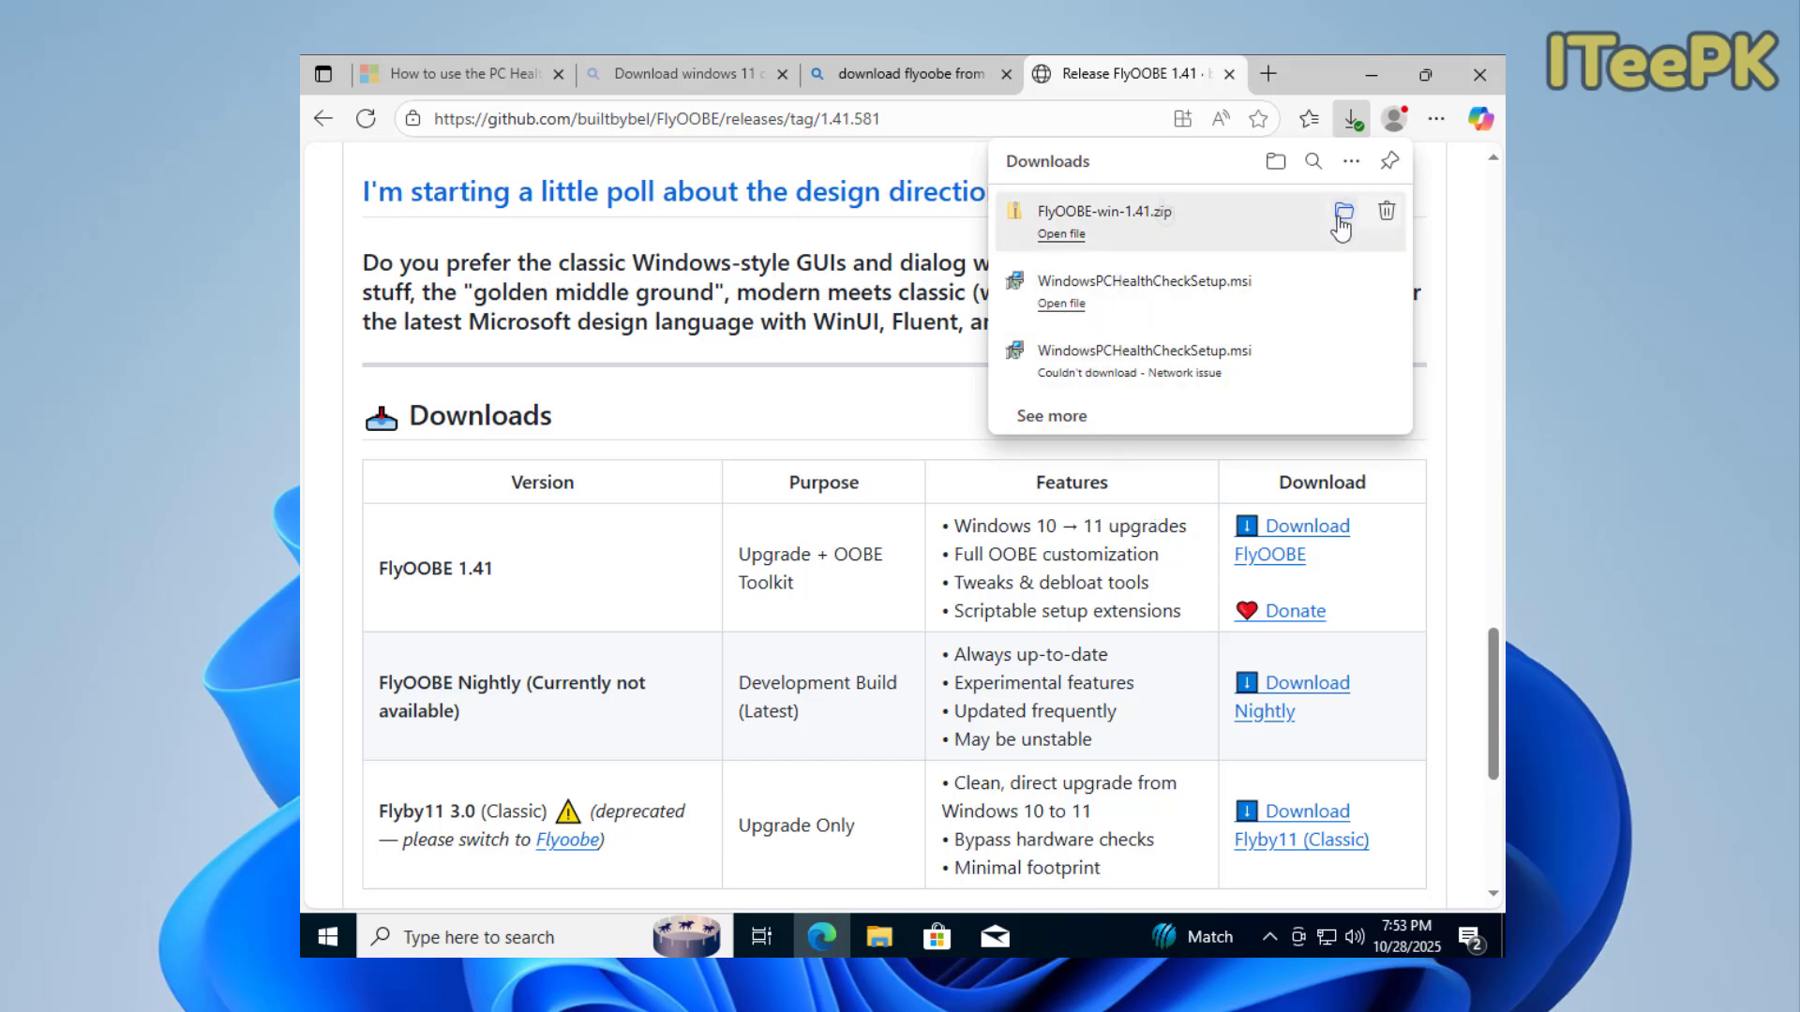
{"action": "left_click", "coordinate": [1341, 215]}
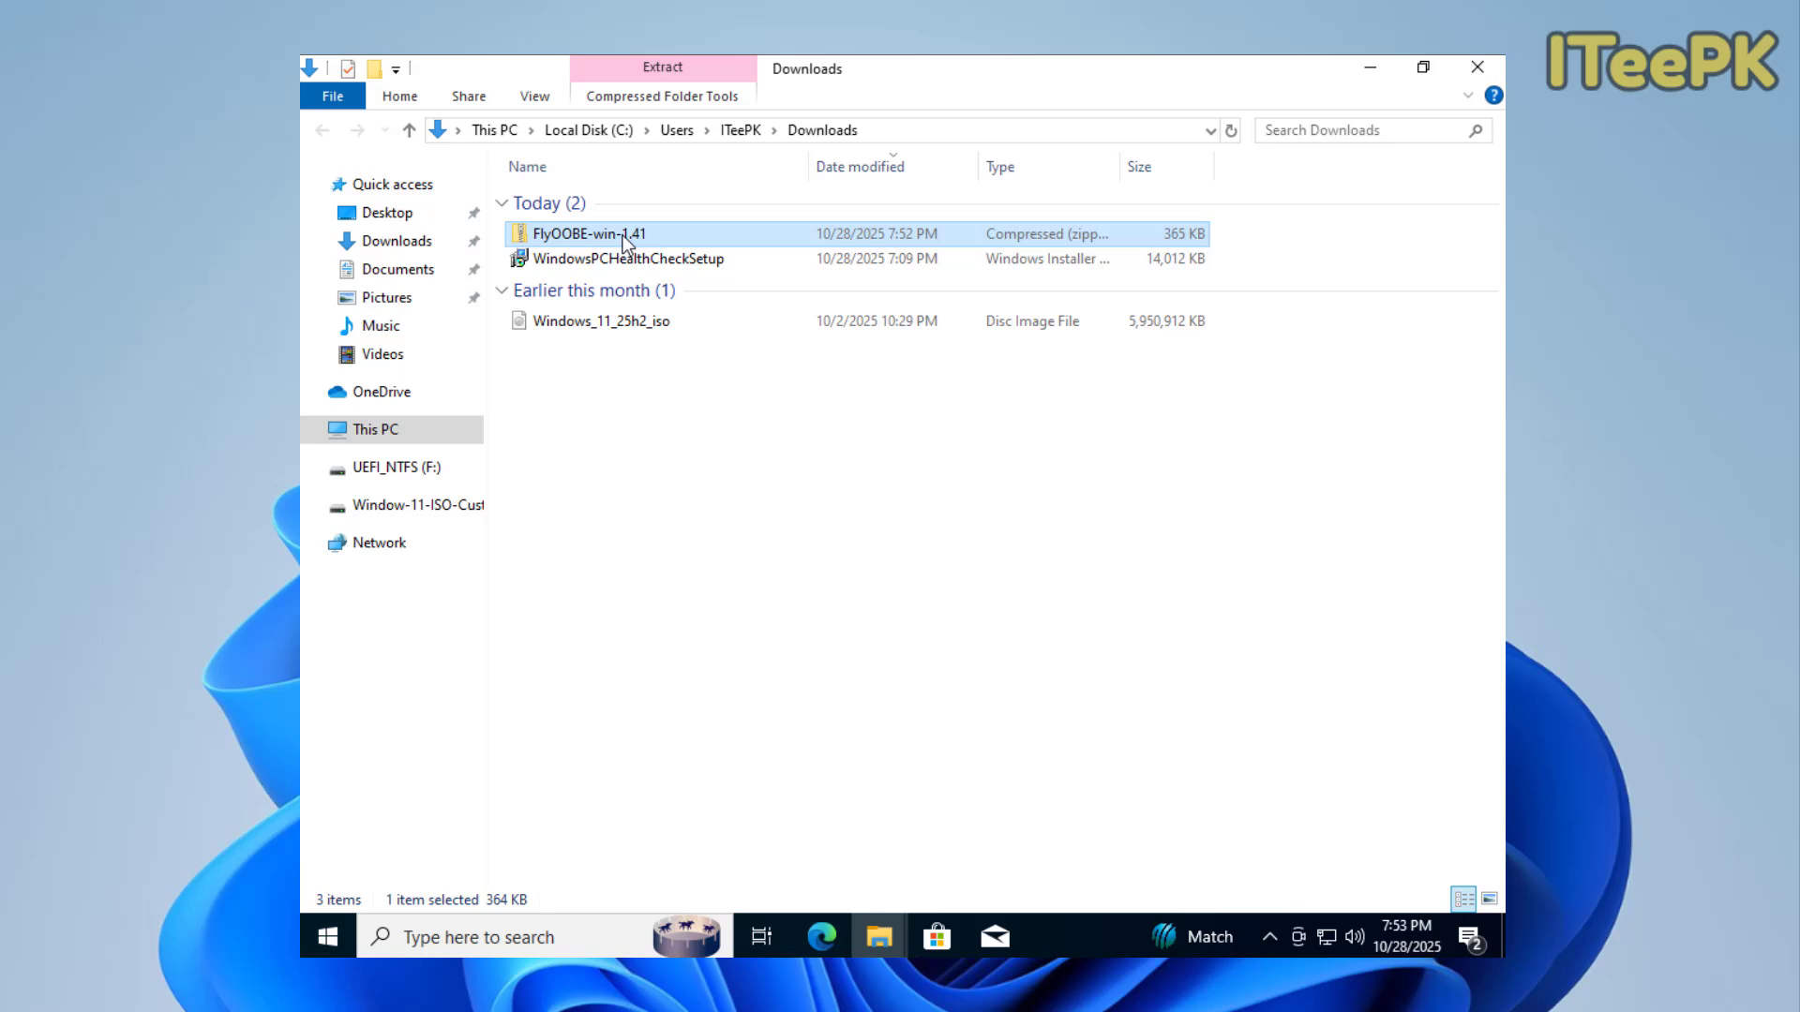
Extract the zip into FlyOOBE-win-1.41 and run the FlyOOBE application as administrator.
{"action": "left_click", "coordinate": [662, 67]}
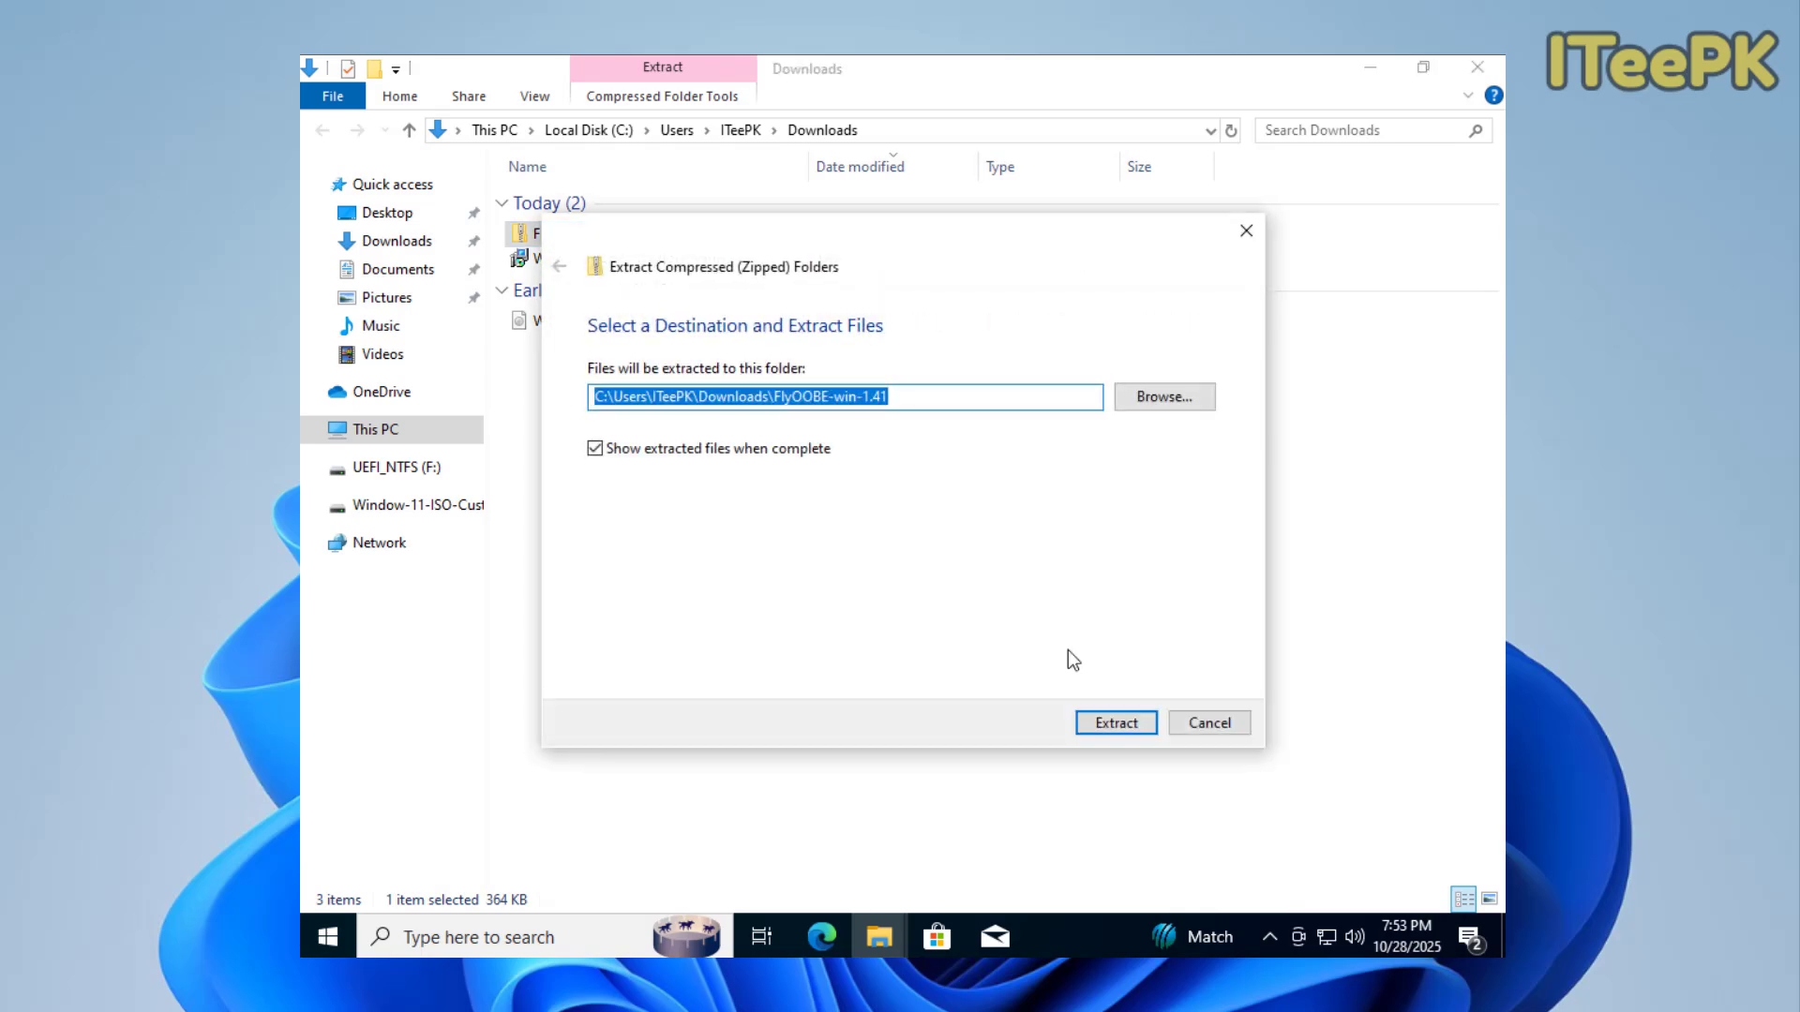
{"action": "left_click", "coordinate": [1113, 722]}
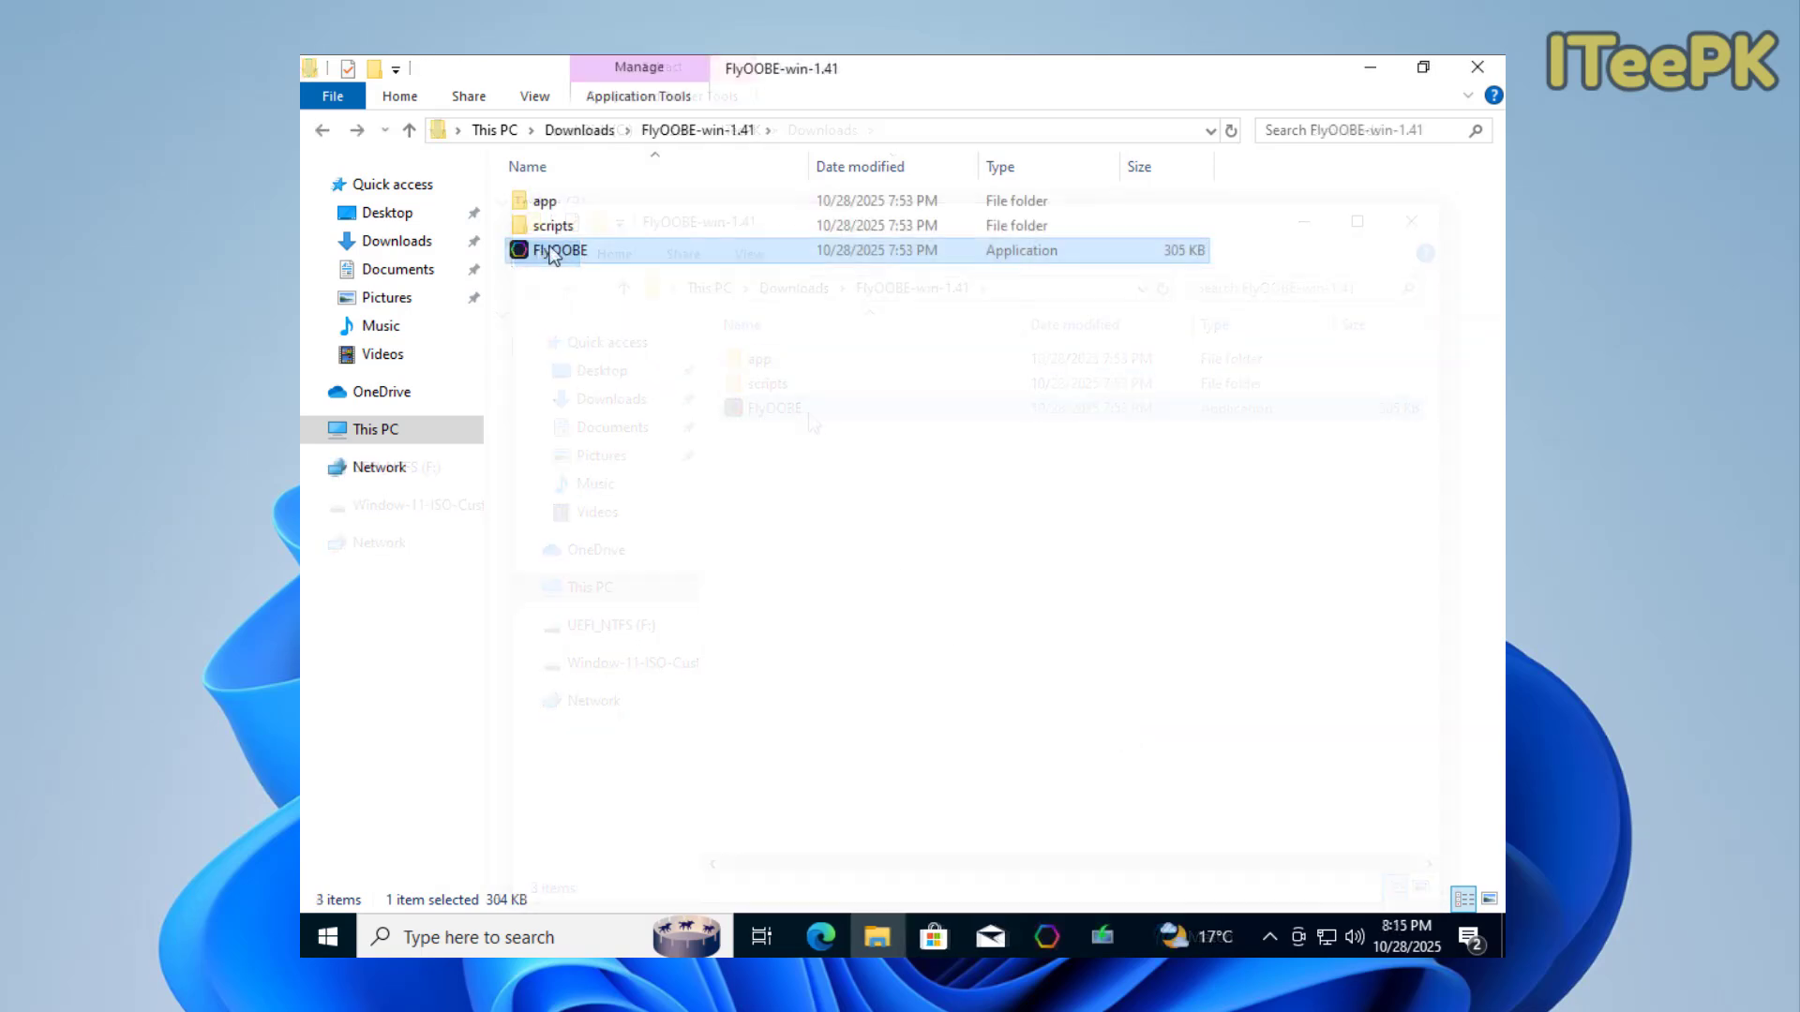
{"action": "right_click", "coordinate": [559, 249]}
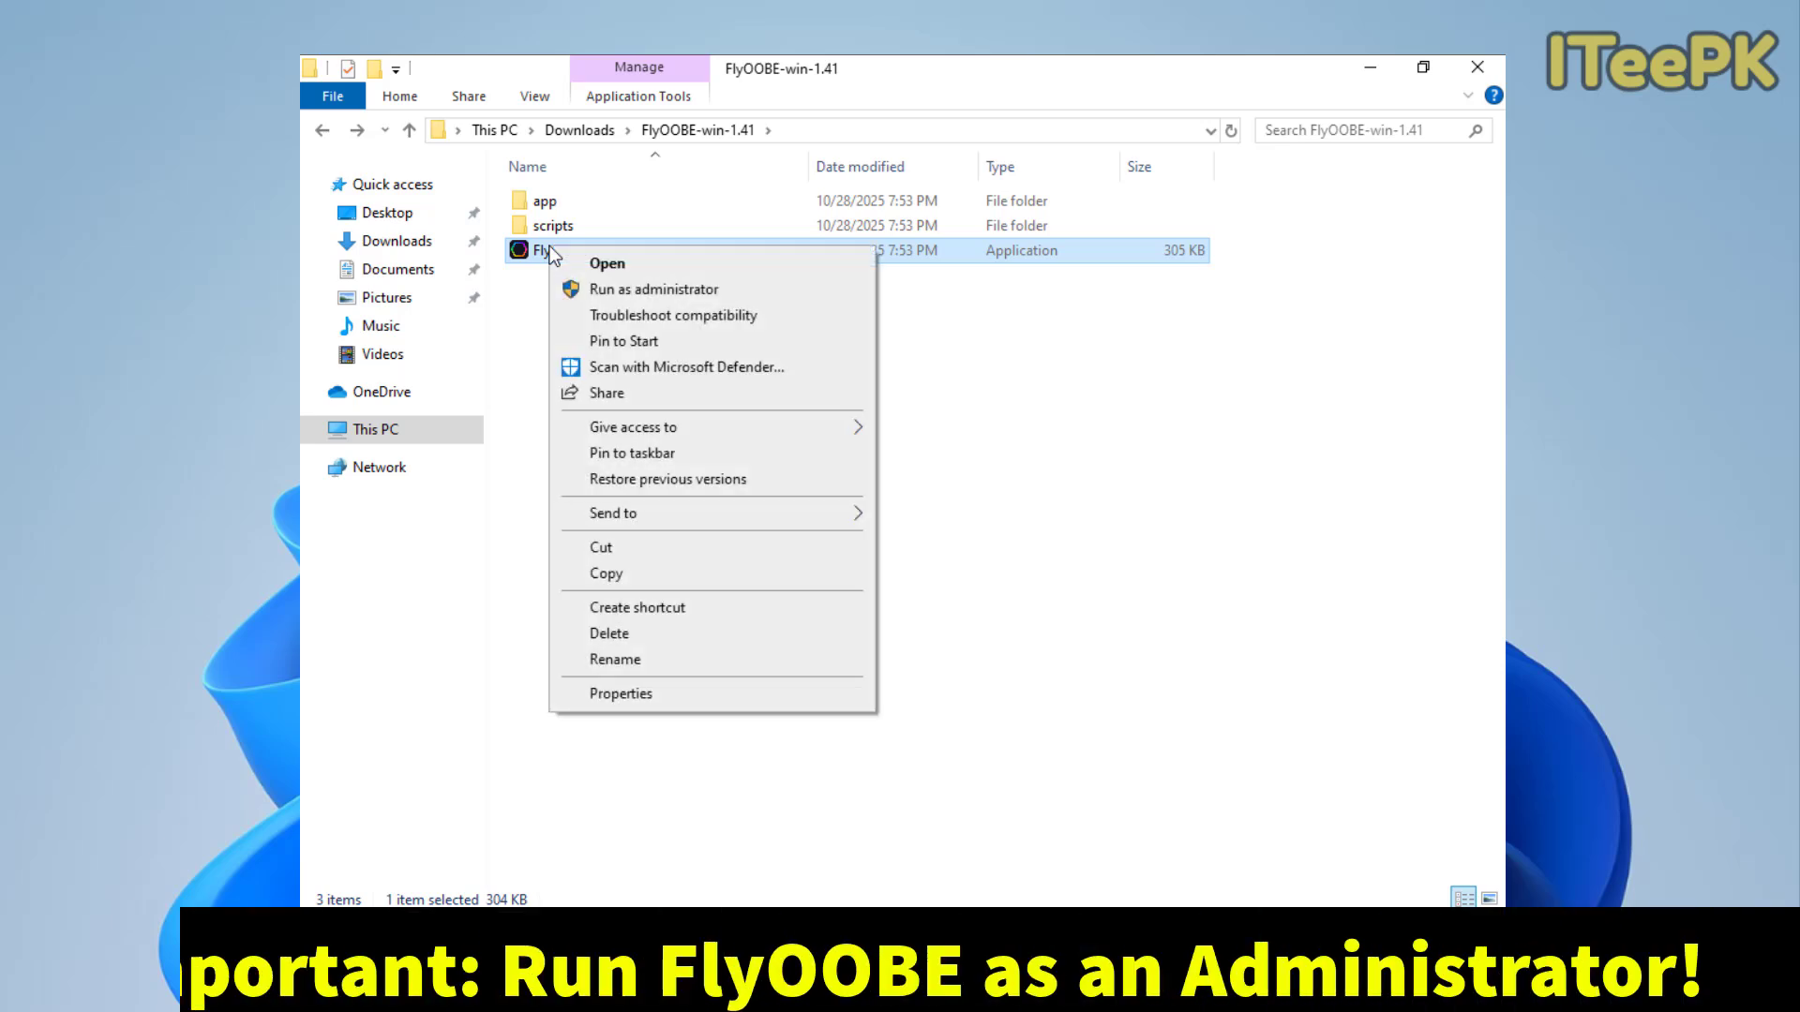
{"action": "left_click", "coordinate": [652, 289]}
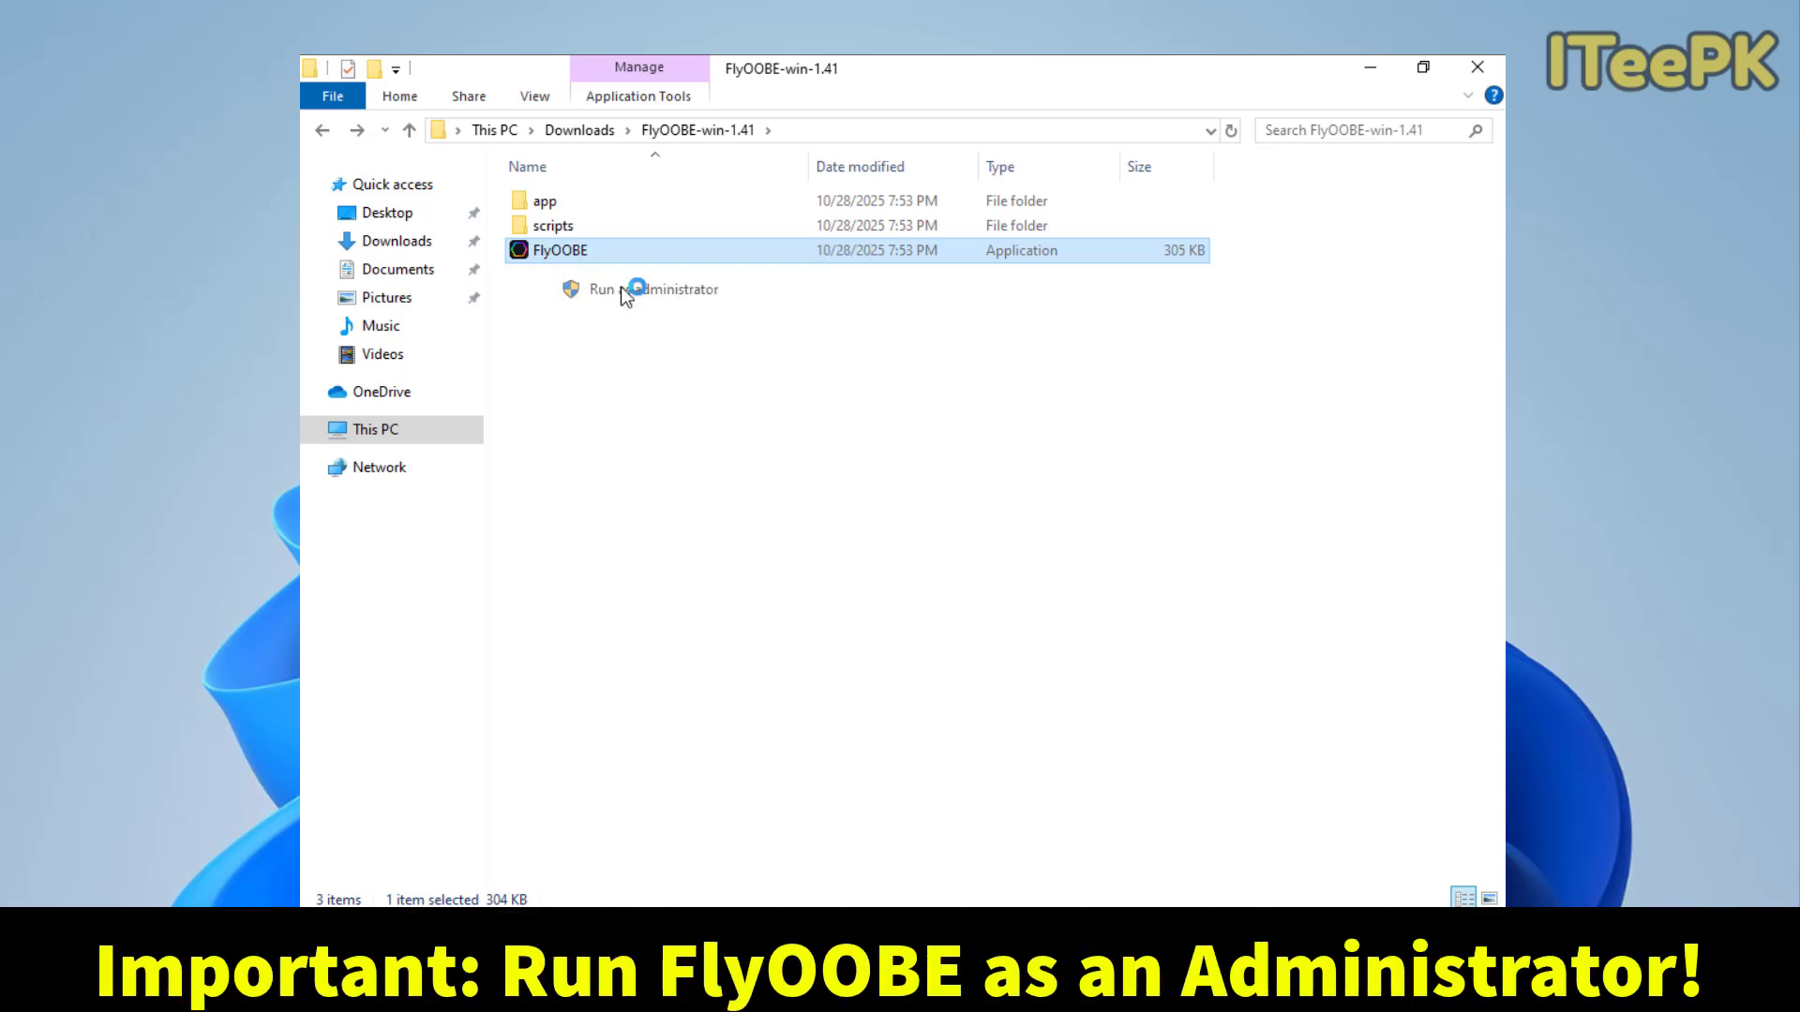
Approve the UAC prompt so FlyOOBE opens its Windows 11 Upgrade Assistant with Microsoft ISO as source.
{"action": "left_click", "coordinate": [673, 289]}
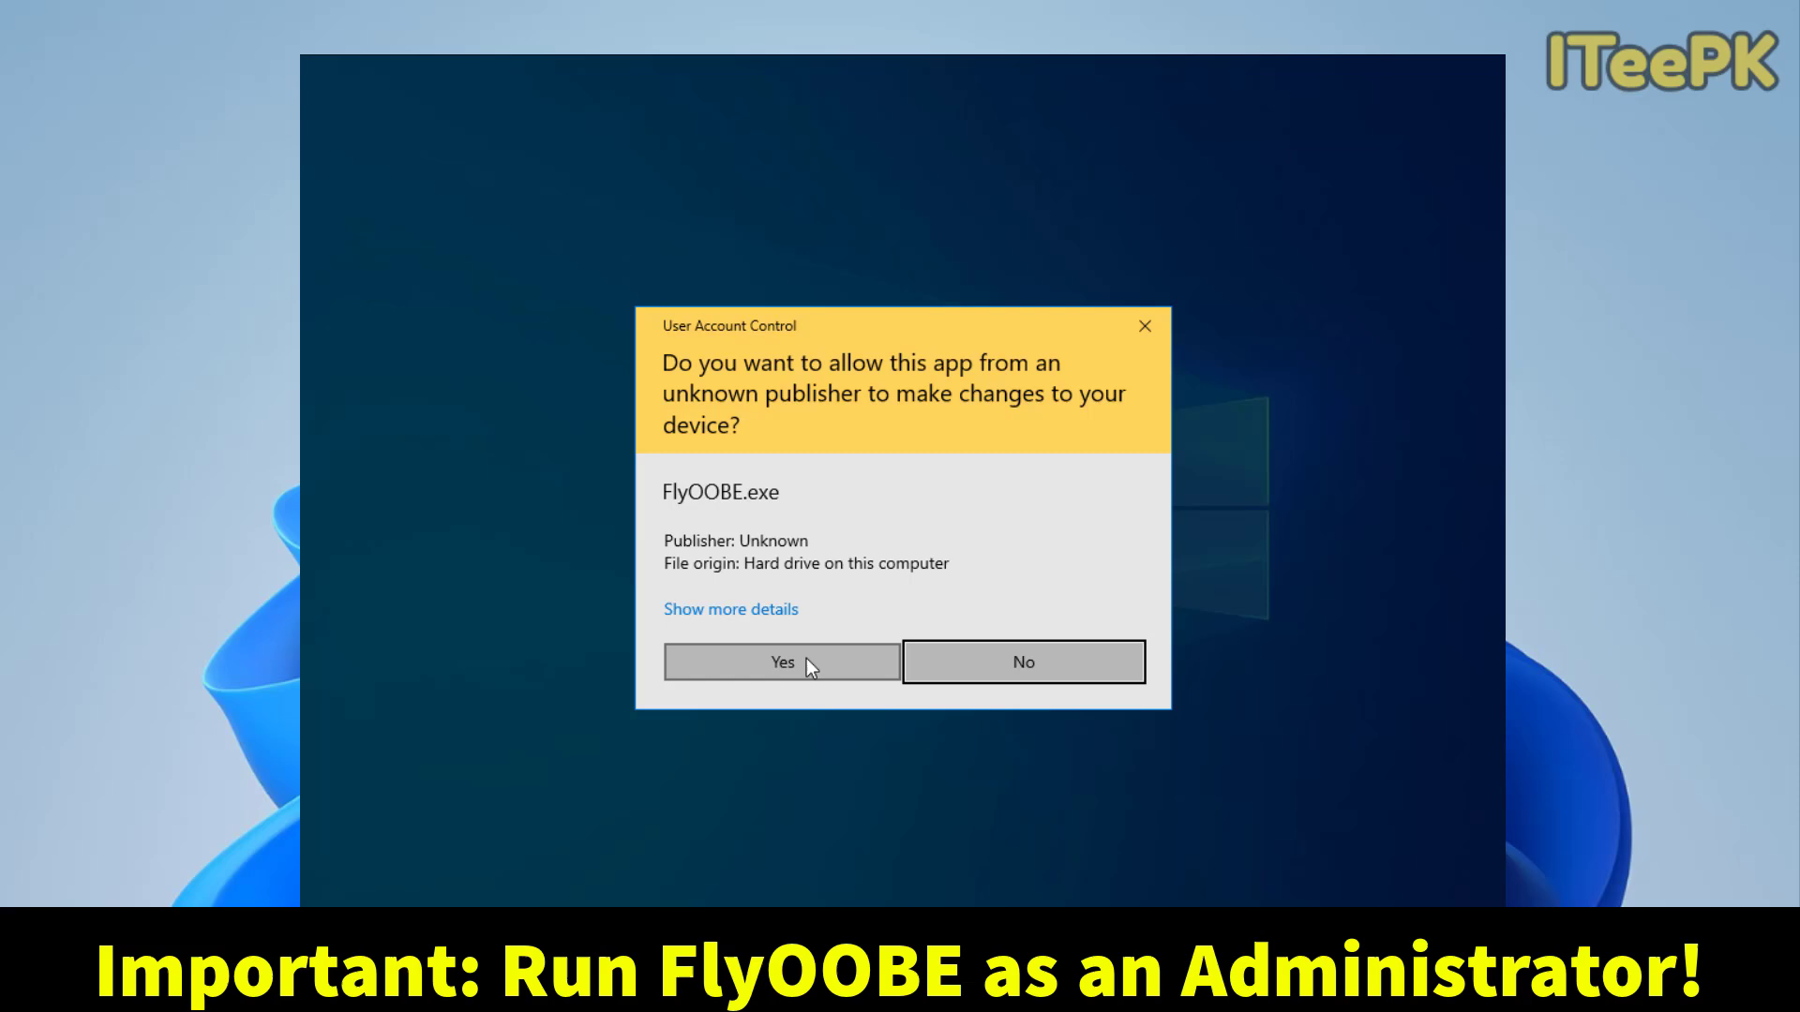
{"action": "left_click", "coordinate": [780, 662]}
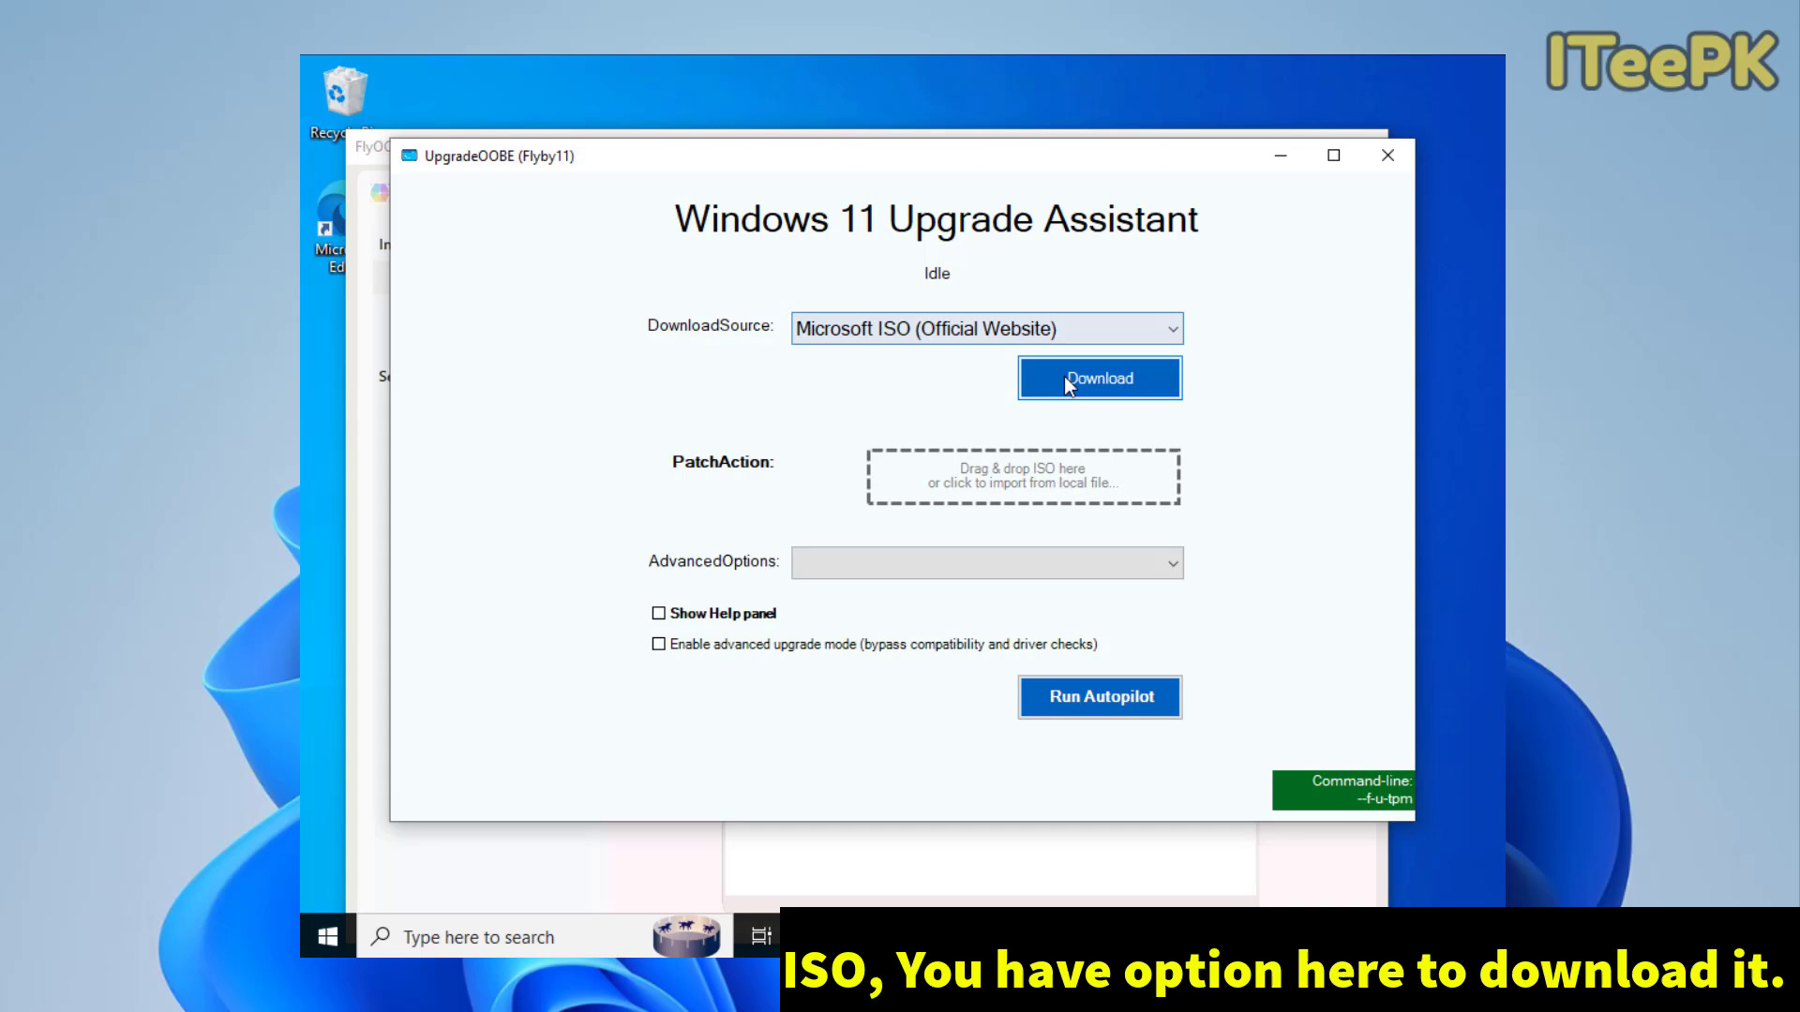
{"action": "left_click", "coordinate": [1097, 377]}
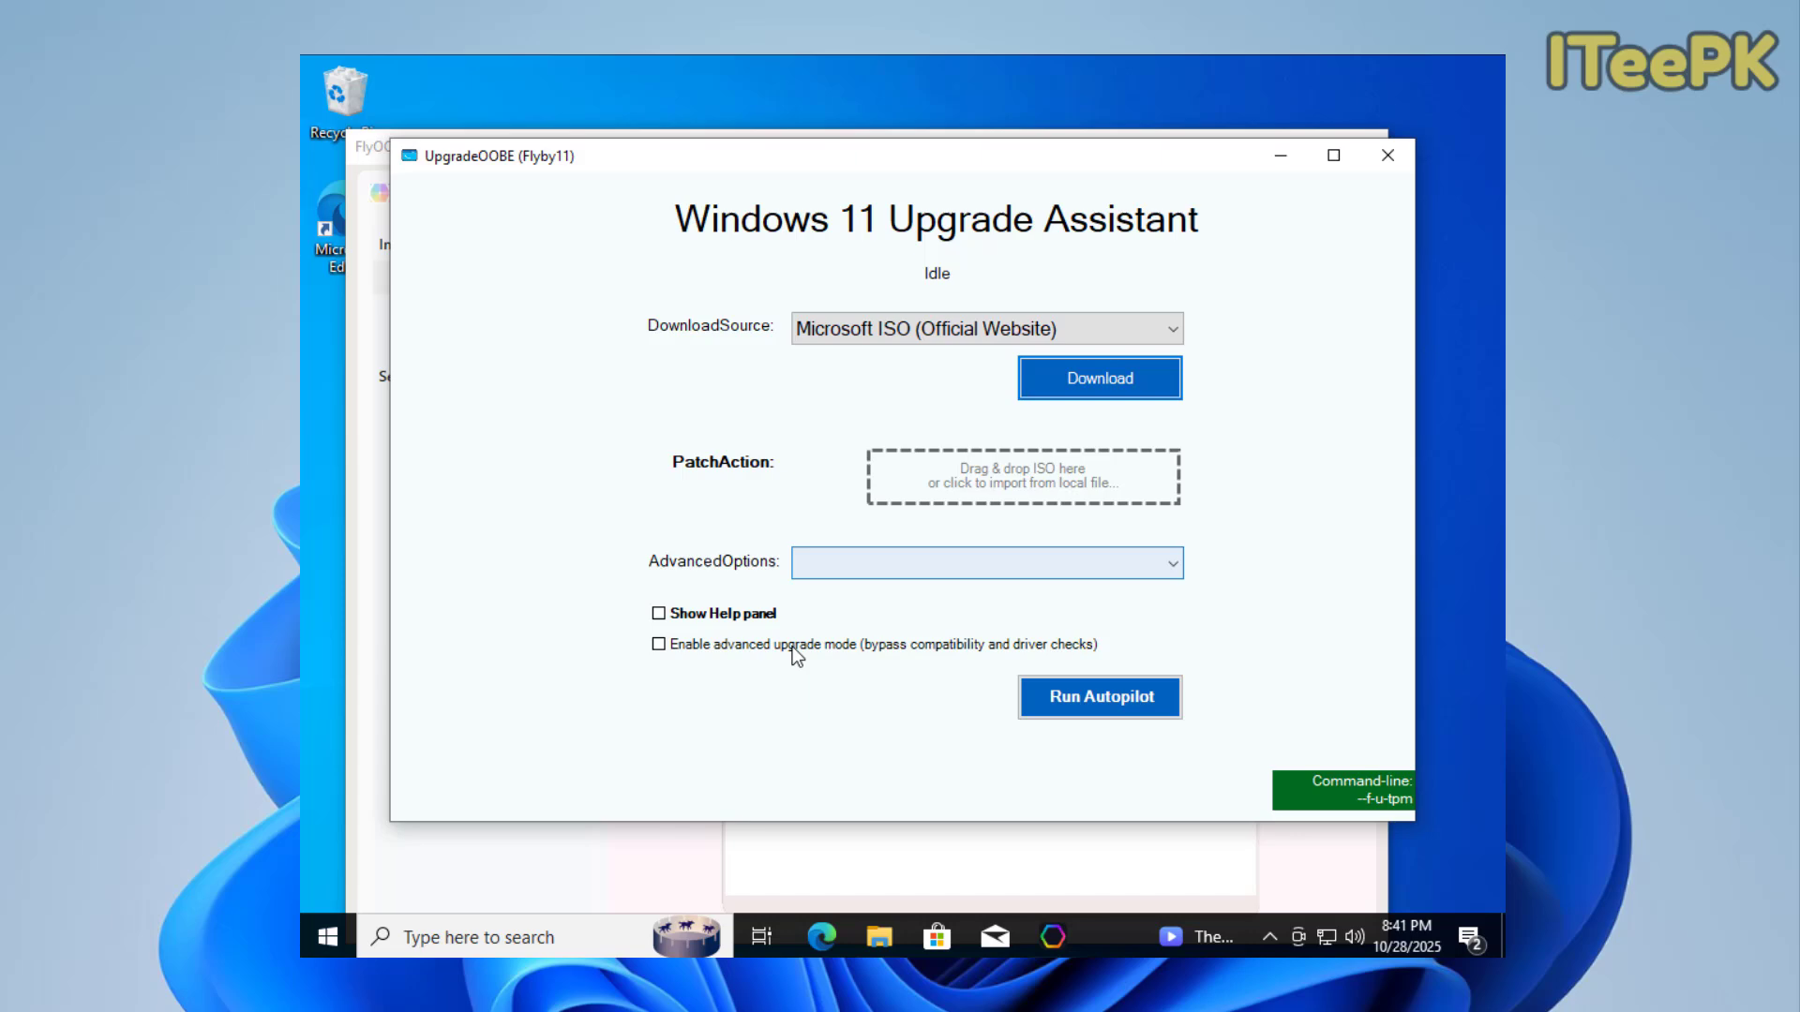
Import the downloaded Windows 11 ISO into FlyOOBE from the Downloads folder.
{"action": "left_click", "coordinate": [1022, 476]}
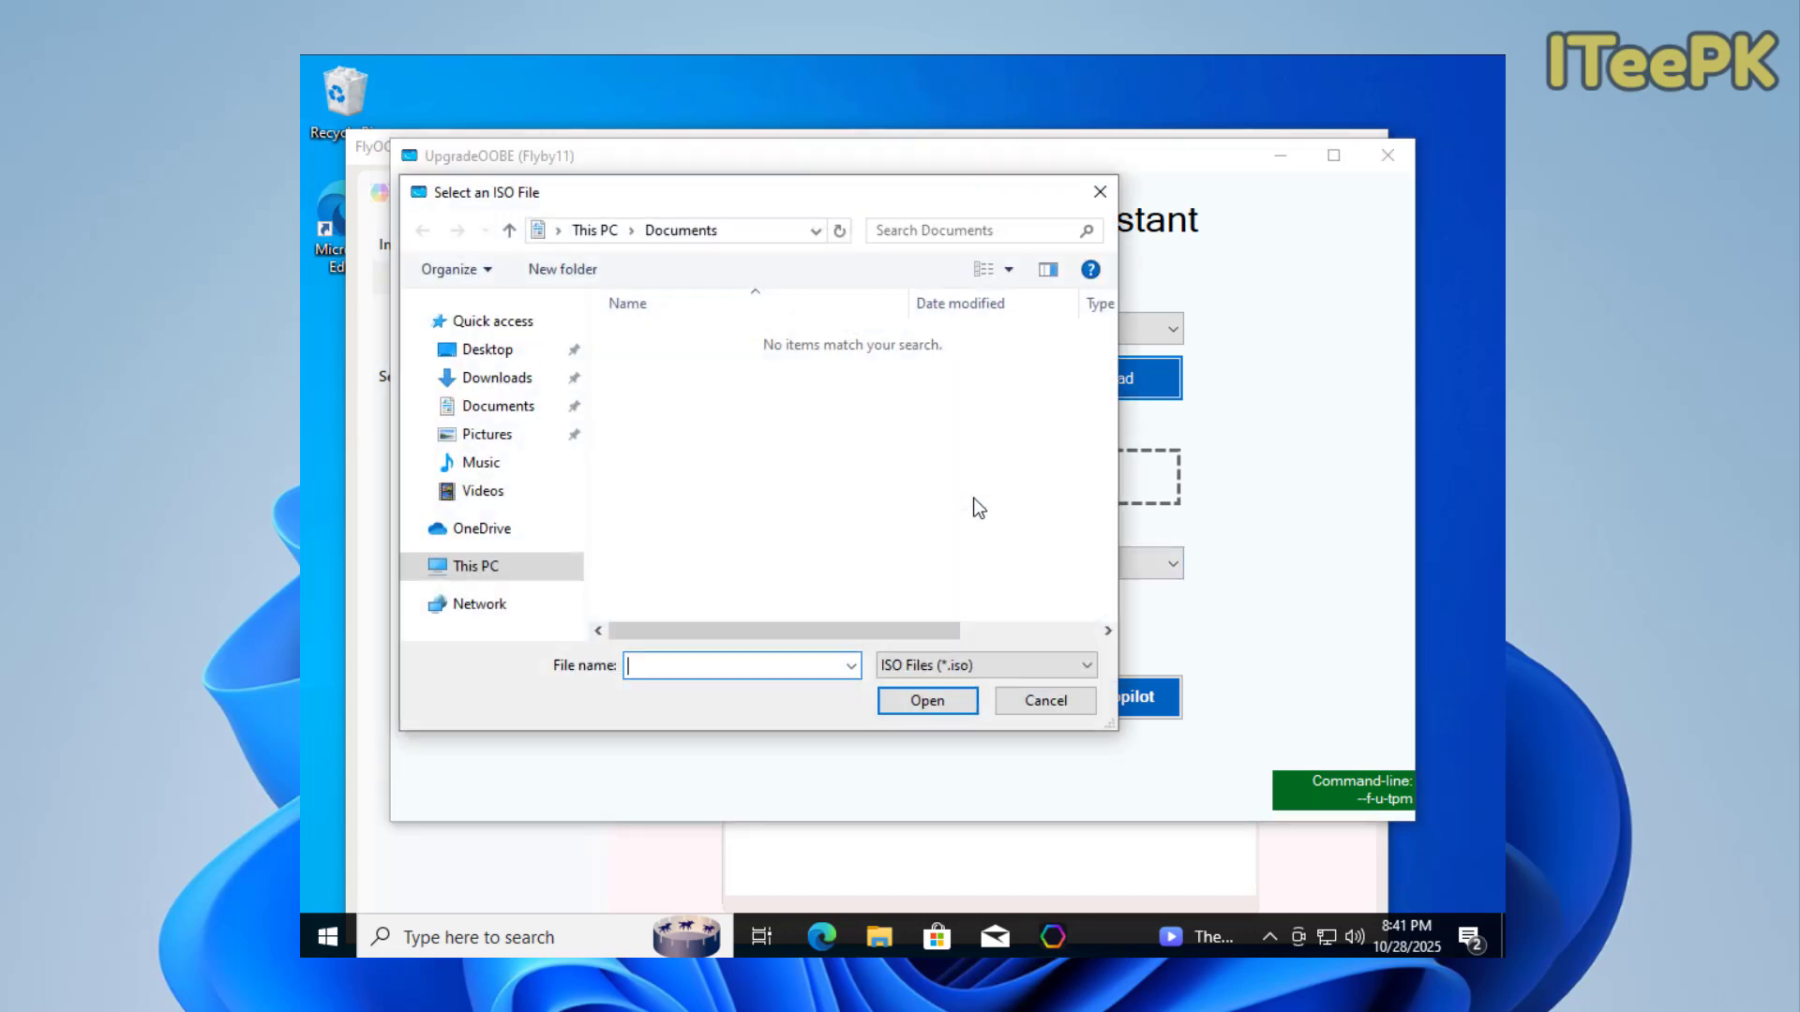
{"action": "left_click", "coordinate": [498, 377]}
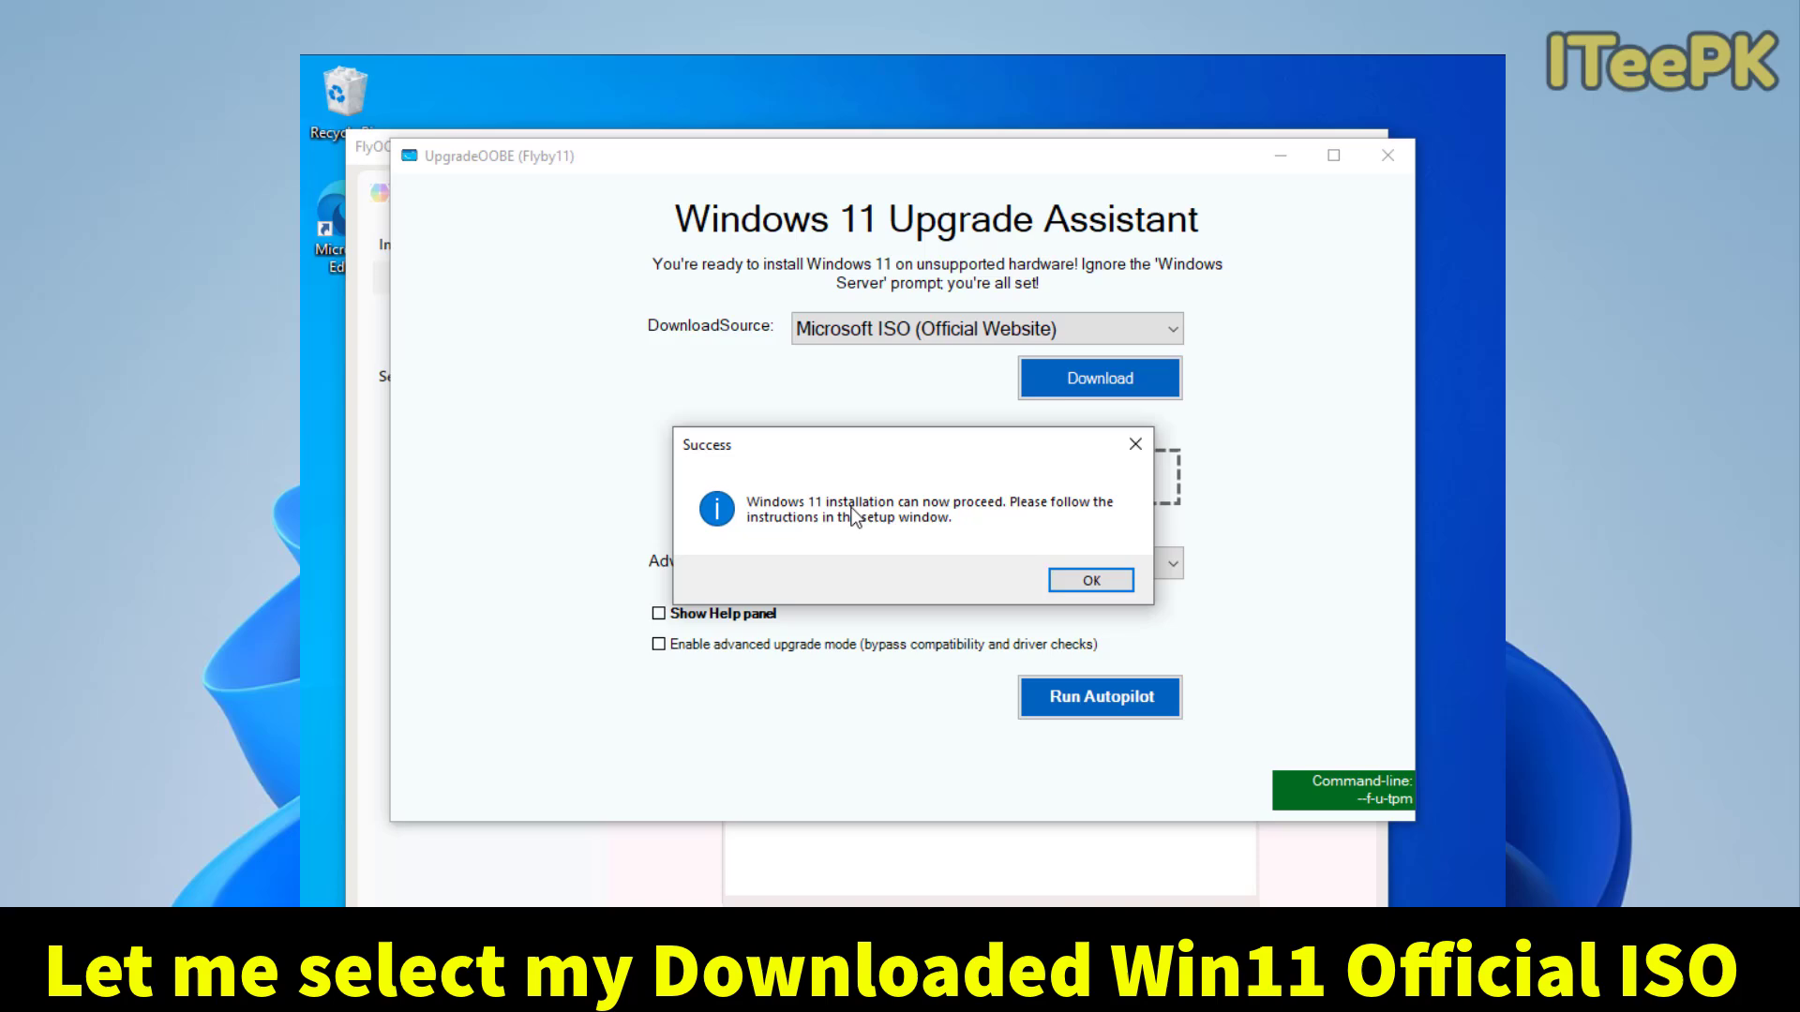
Launch Windows Setup, decline improvement data and choose 'Not right now' for downloading updates.
{"action": "left_click", "coordinate": [1090, 580]}
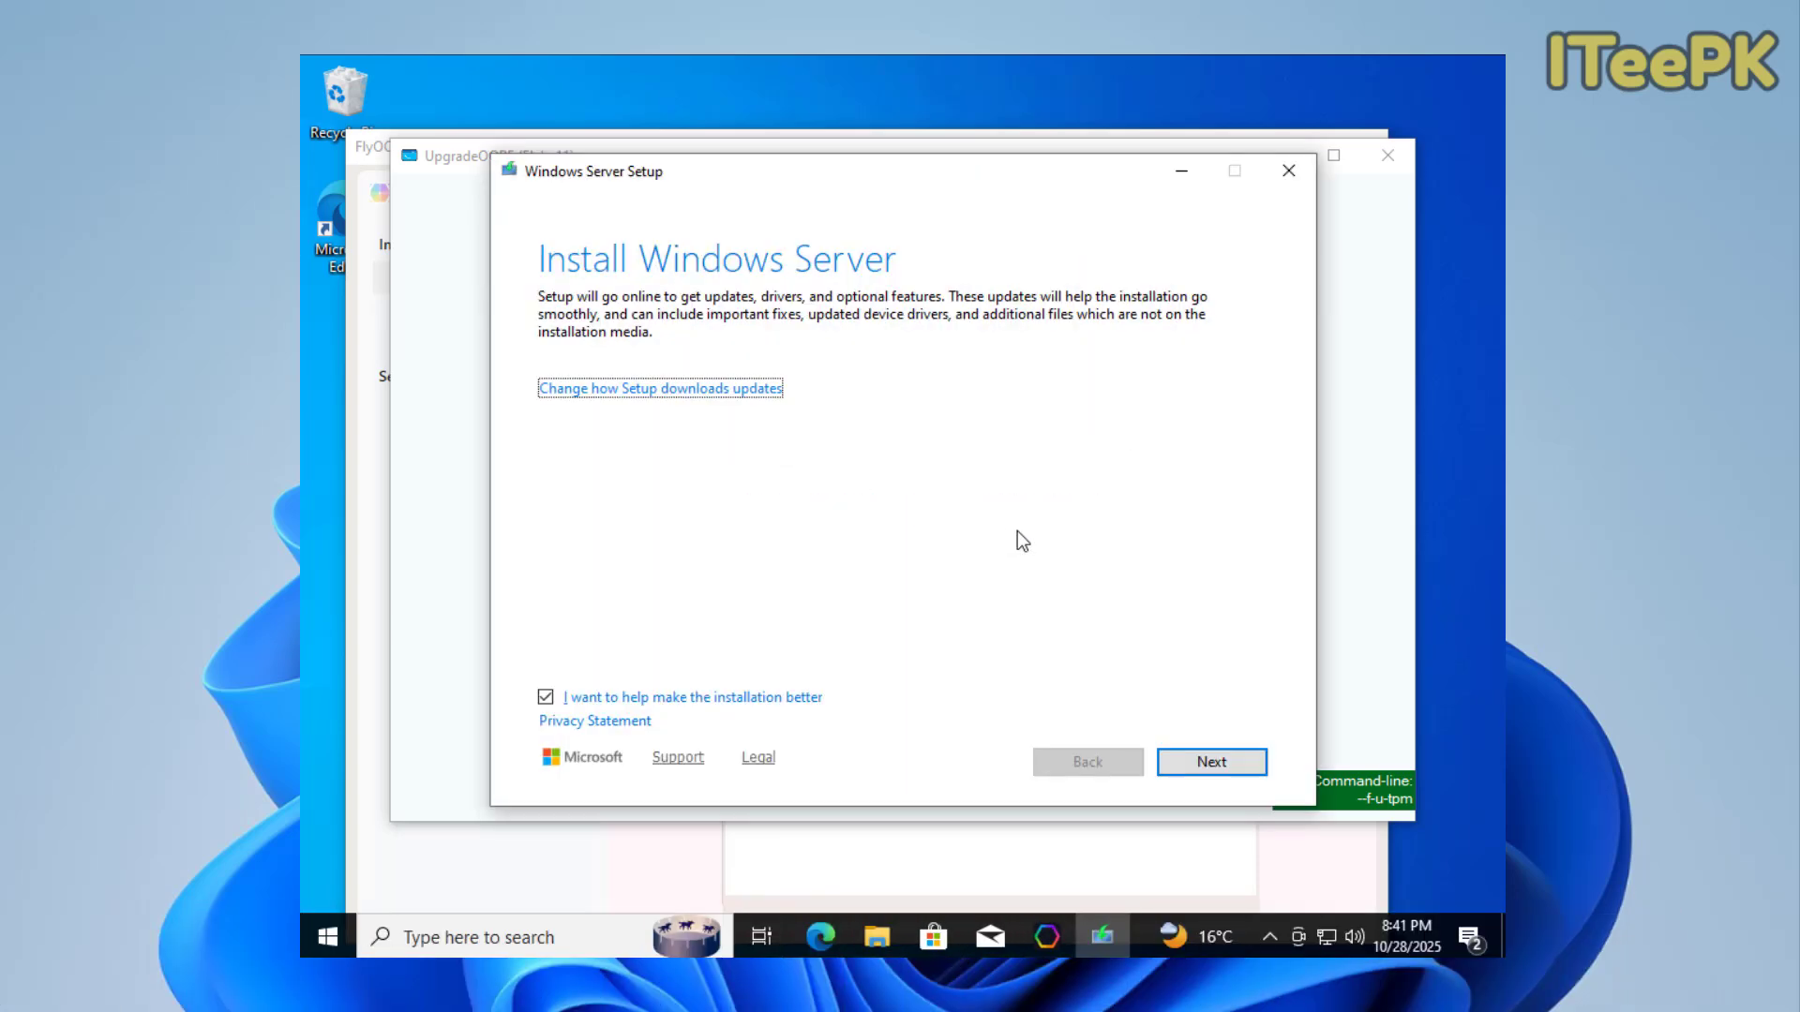
{"action": "left_click", "coordinate": [543, 698]}
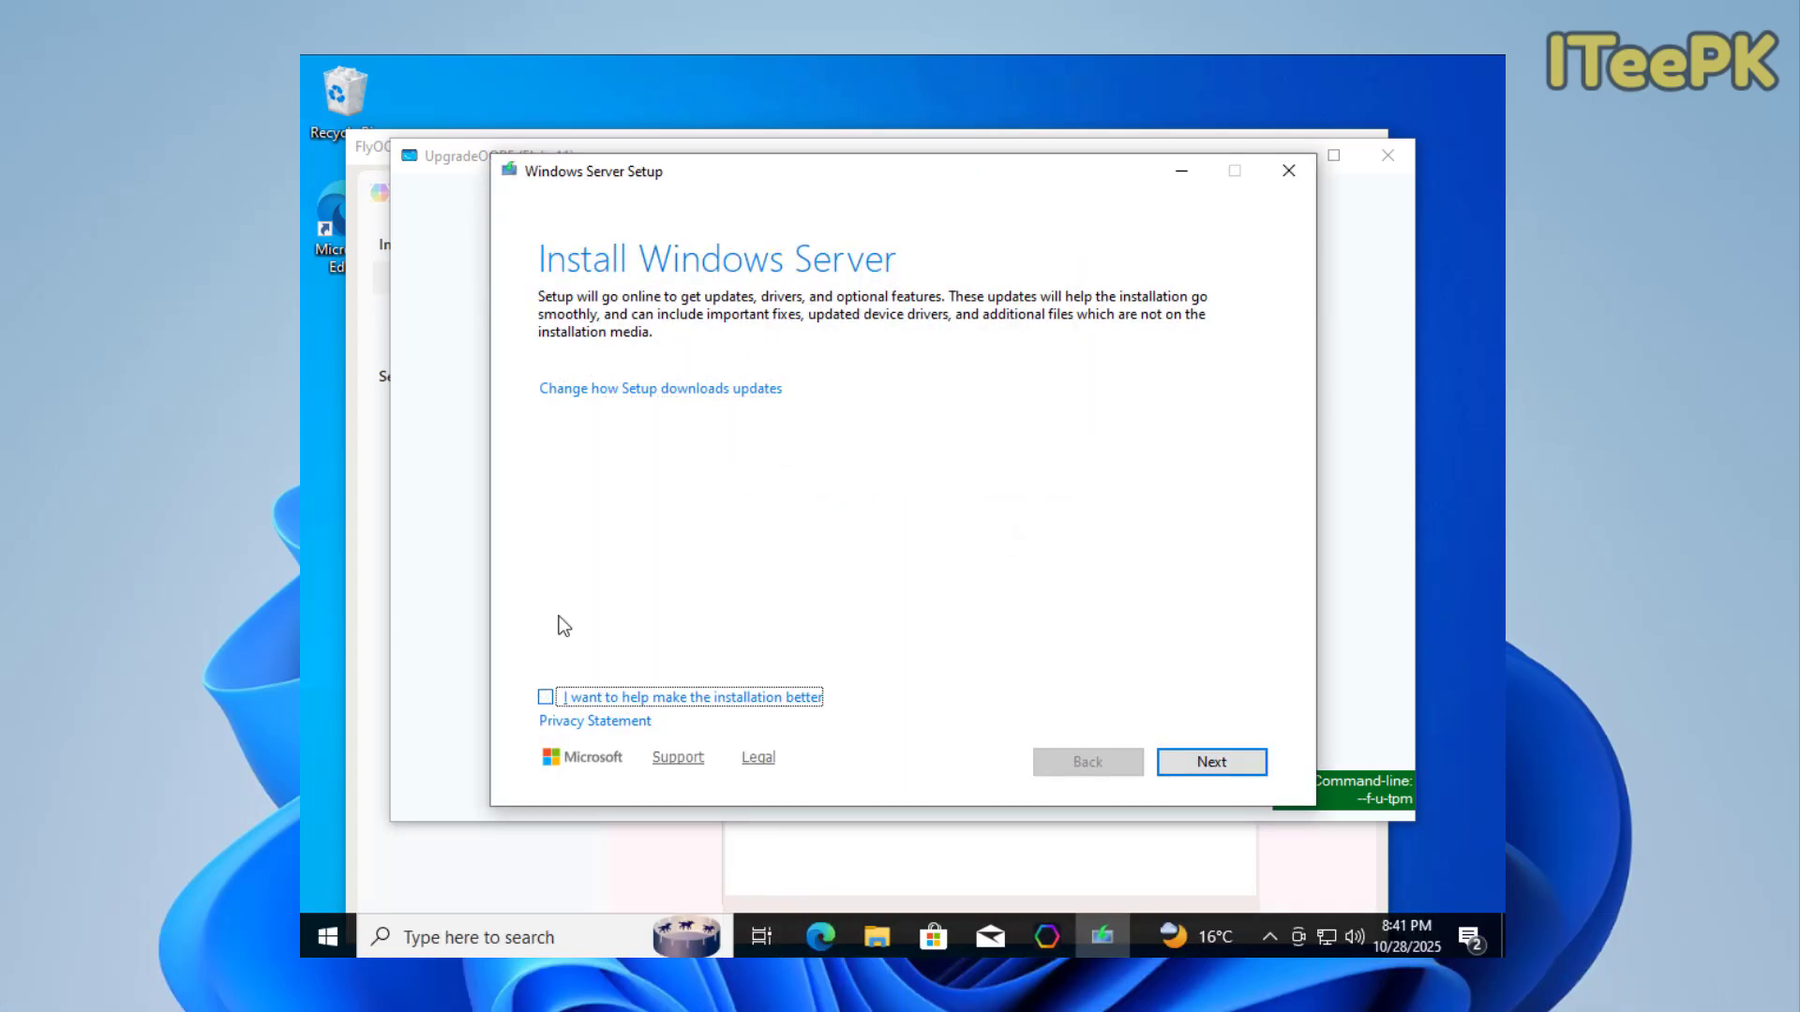
{"action": "mouse_move", "coordinate": [1009, 330]}
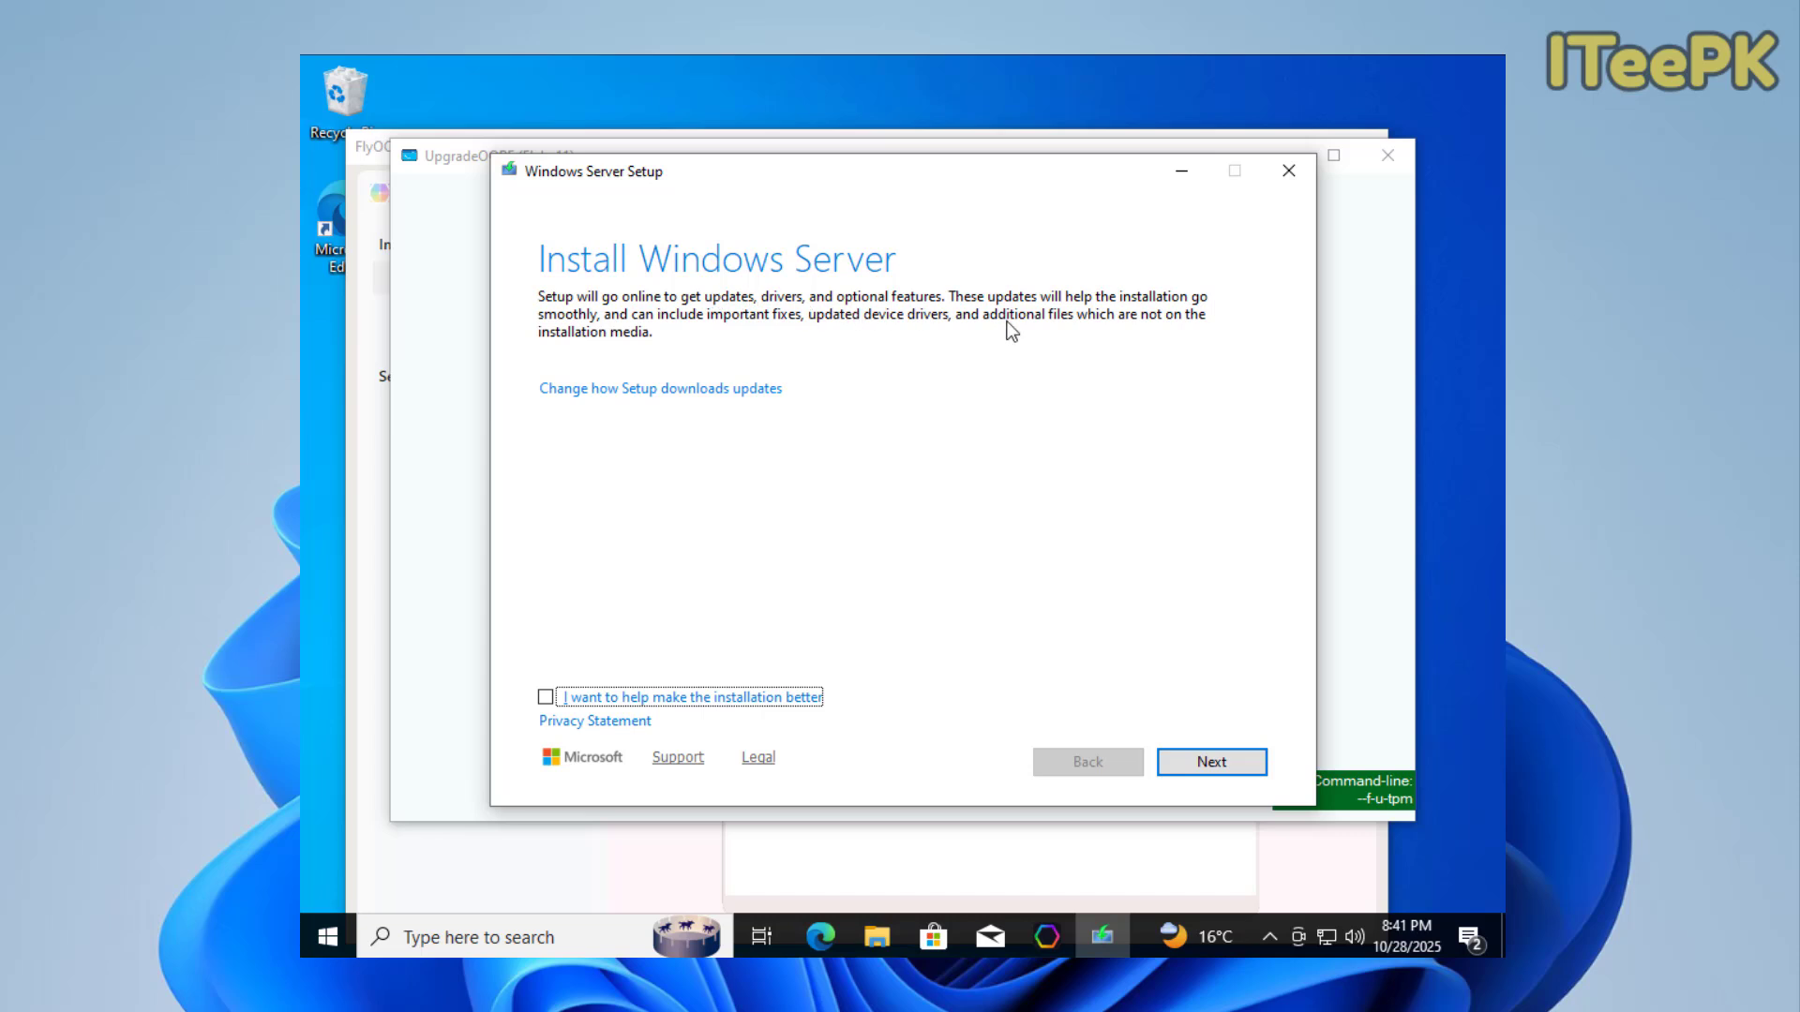
{"action": "mouse_move", "coordinate": [1208, 609]}
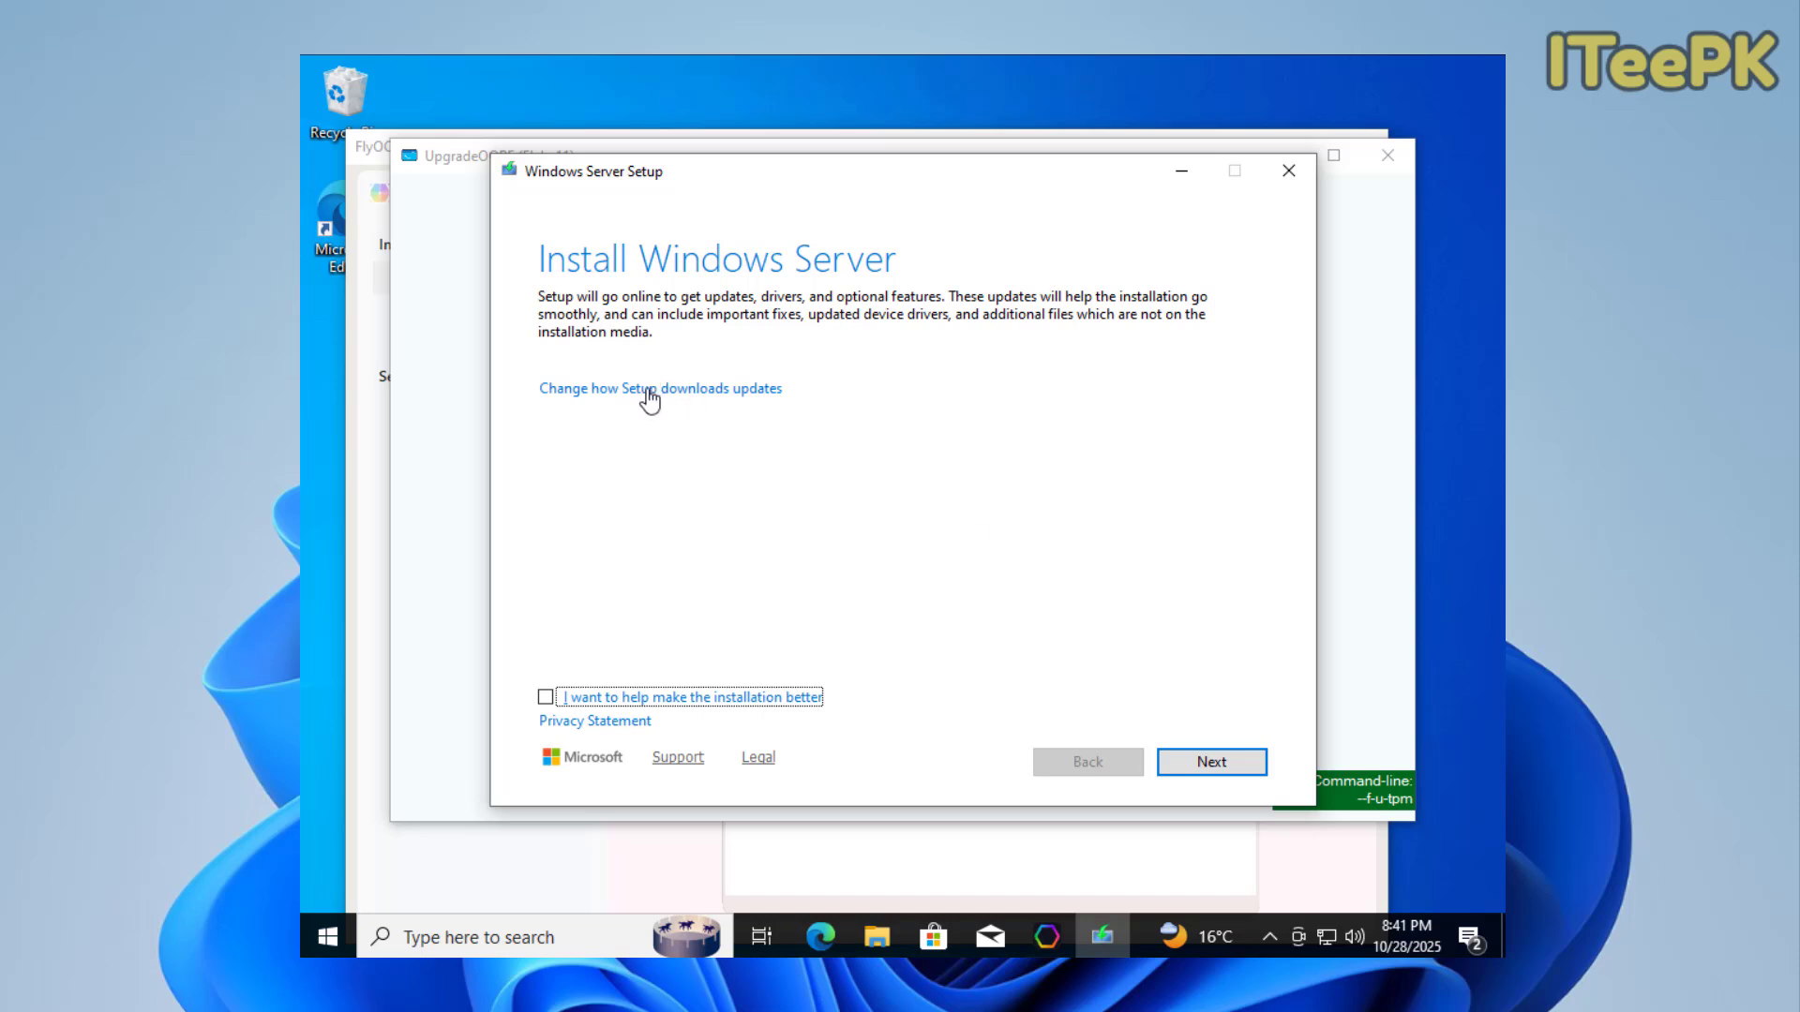
{"action": "left_click", "coordinate": [660, 388]}
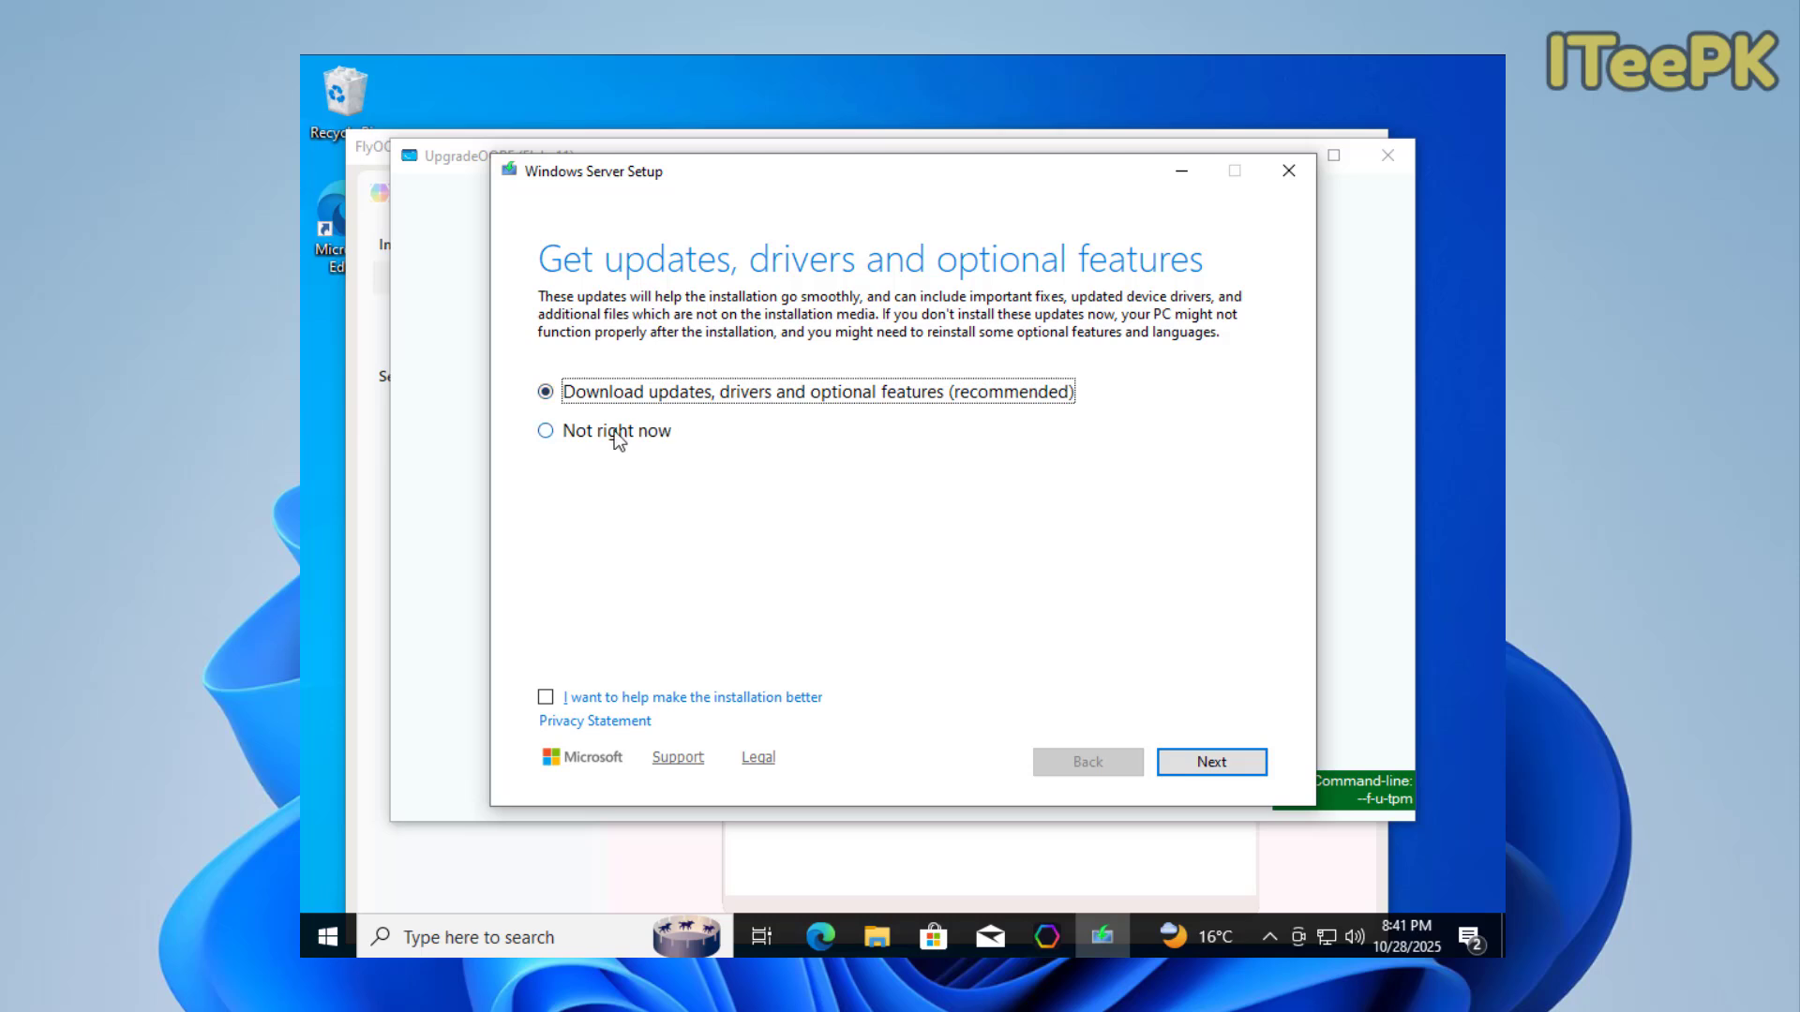
{"action": "left_click", "coordinate": [546, 431]}
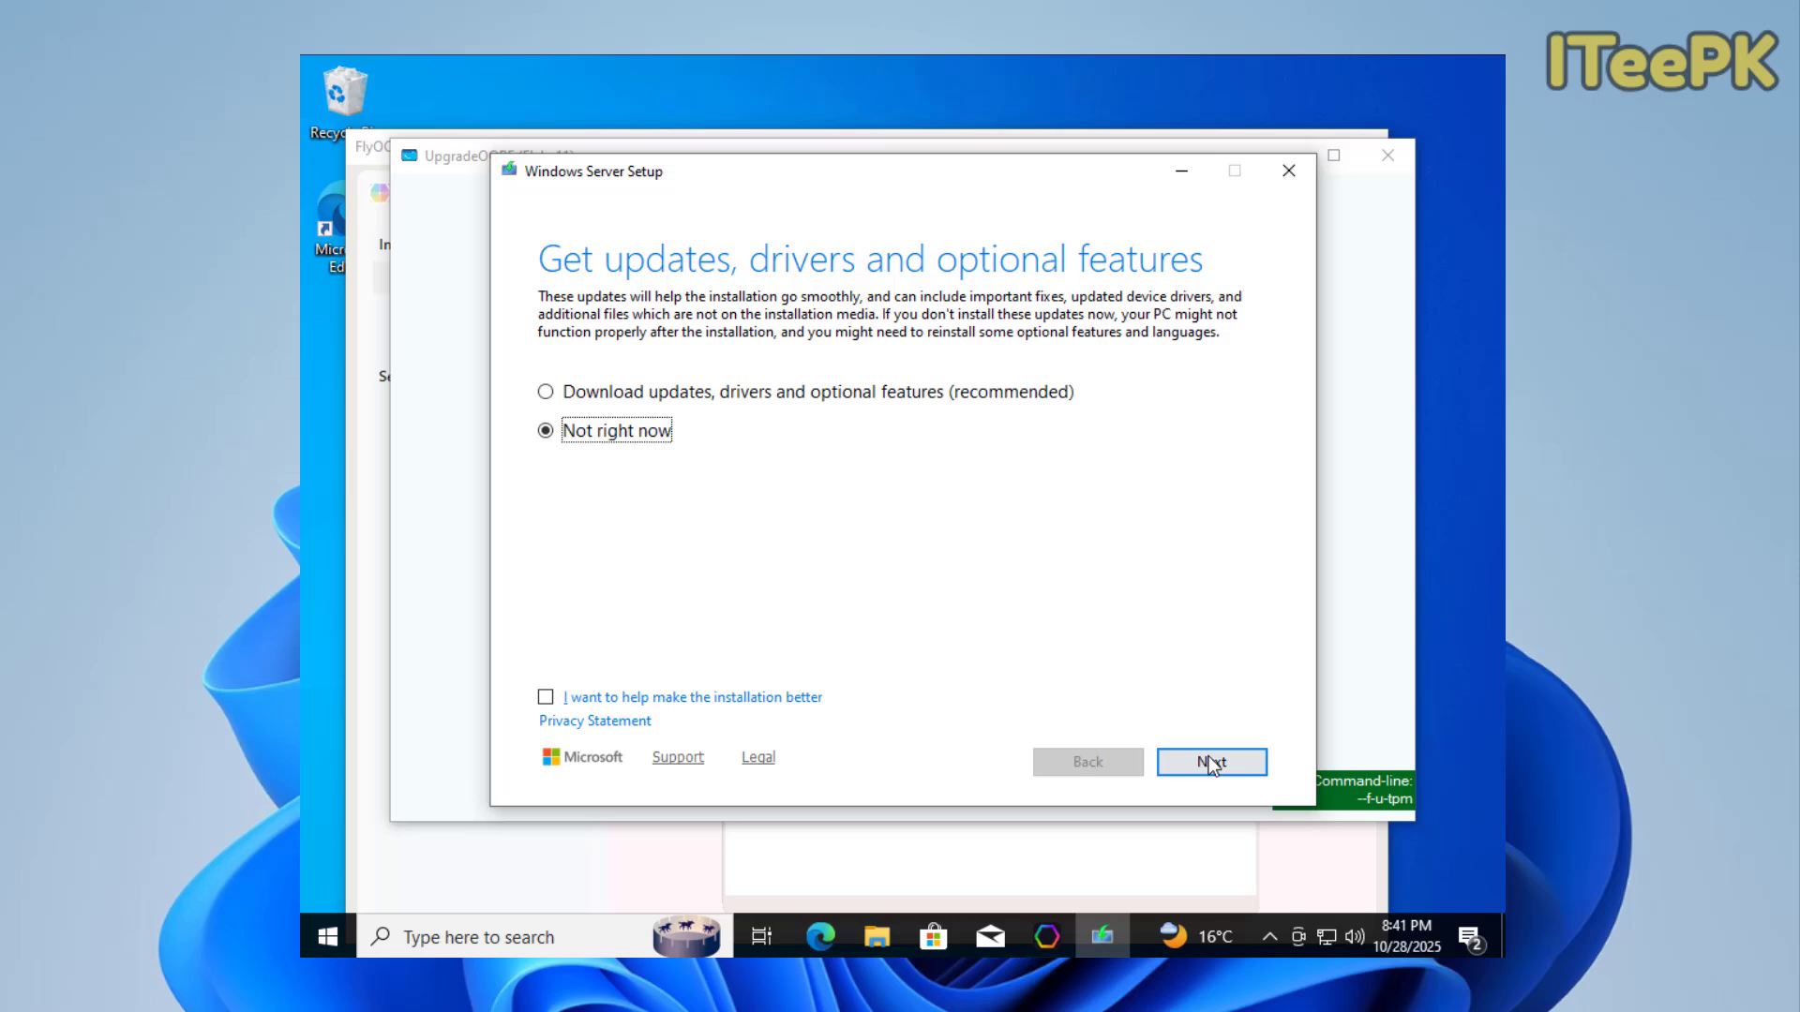
{"action": "left_click", "coordinate": [1209, 761]}
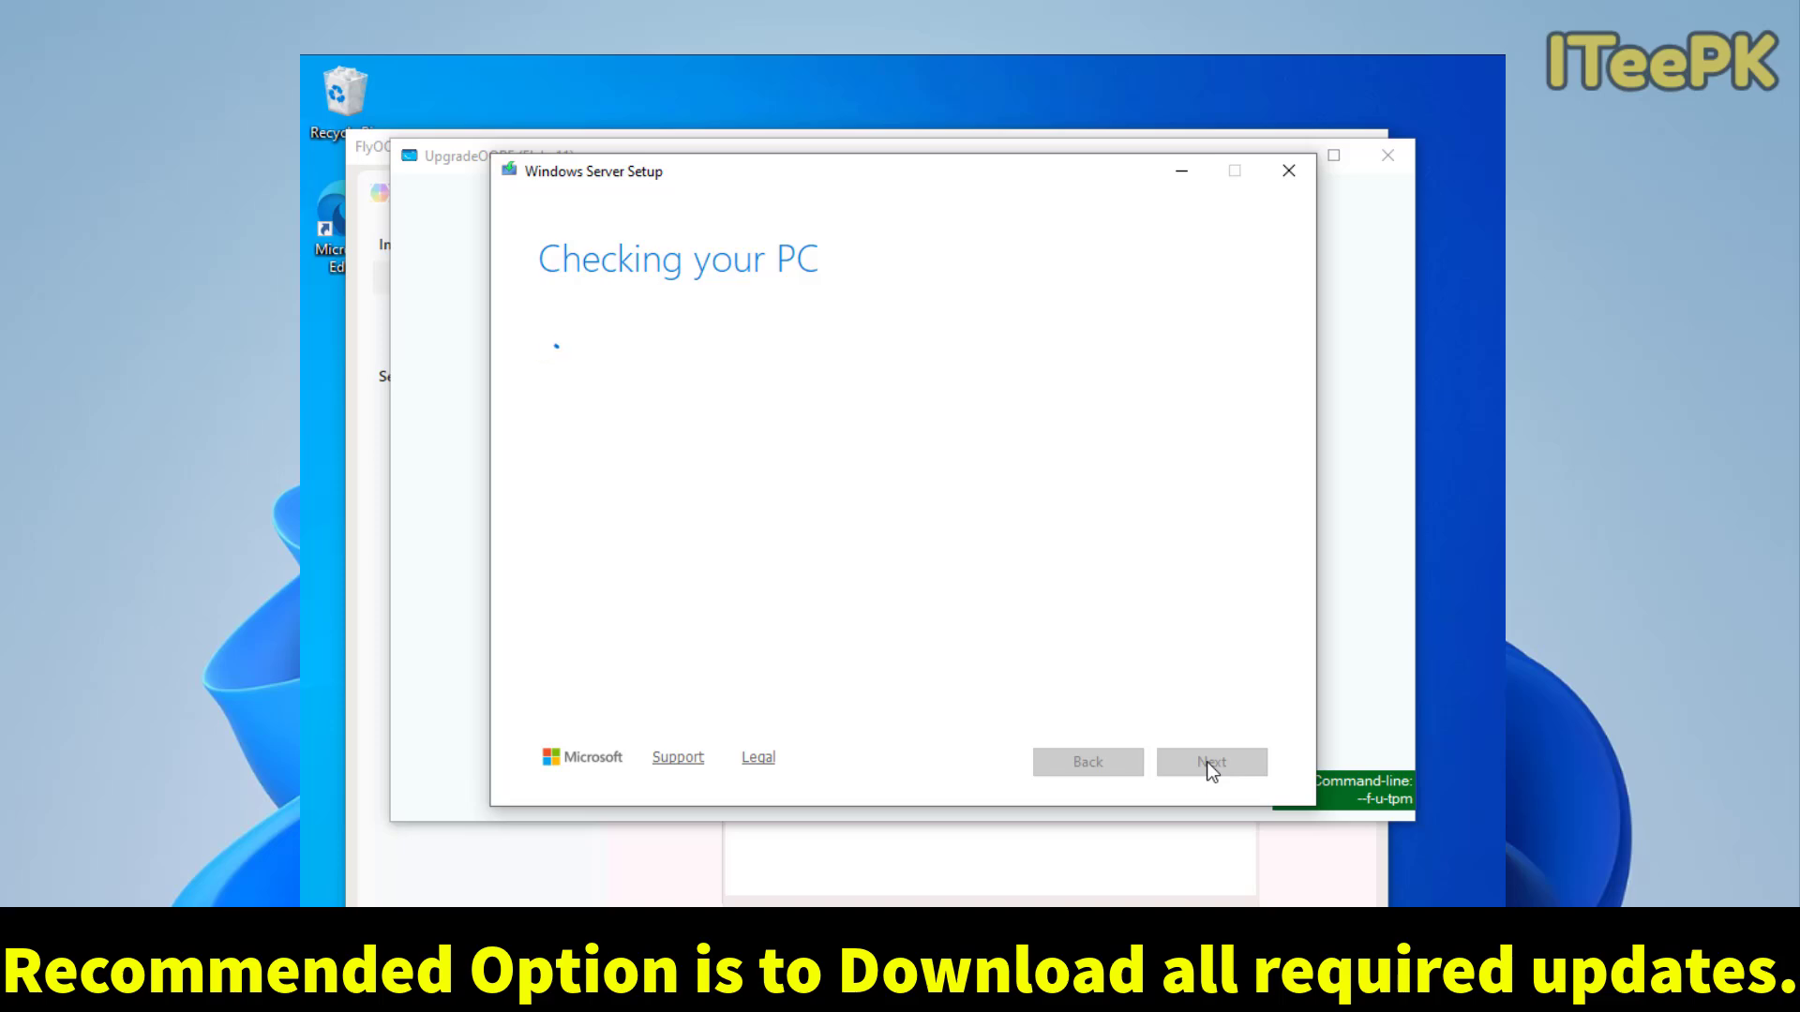
Accept the license terms and continue with 'Keep files, settings, and apps' selected.
{"action": "left_click", "coordinate": [1210, 761]}
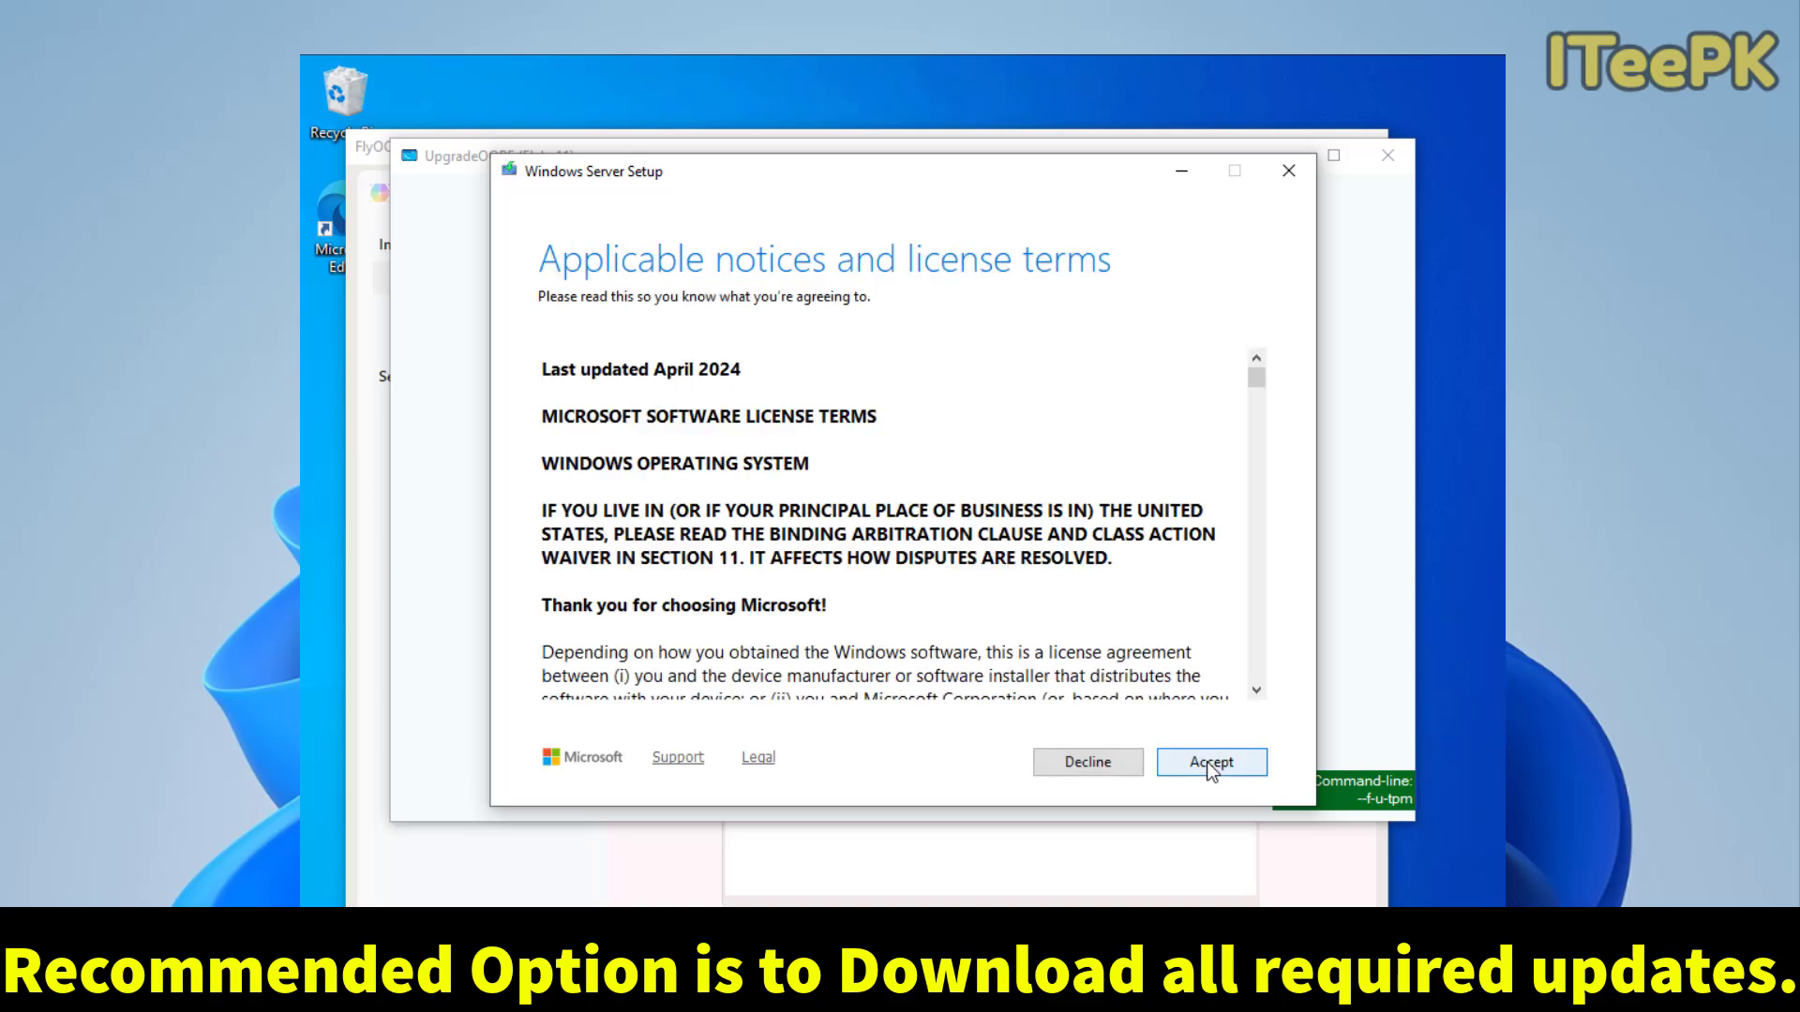
{"action": "scroll", "scroll_direction": "down", "scroll_amount": 3}
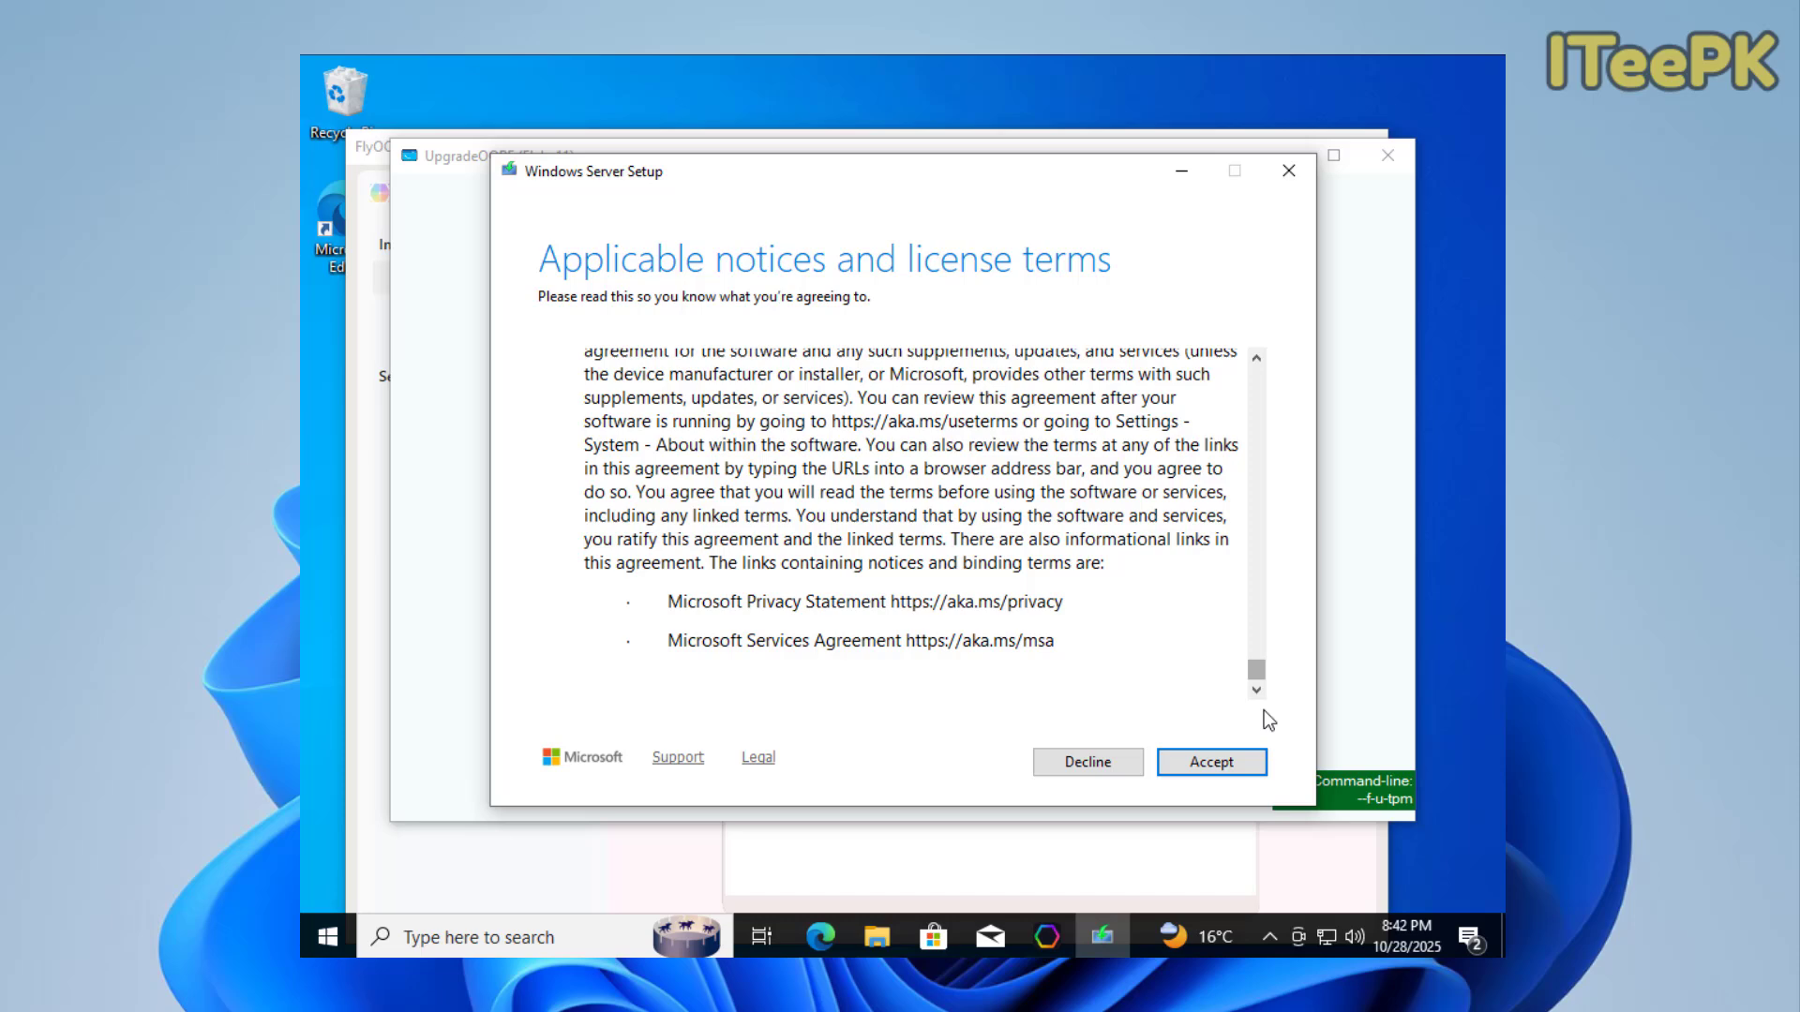
{"action": "left_click", "coordinate": [1209, 761]}
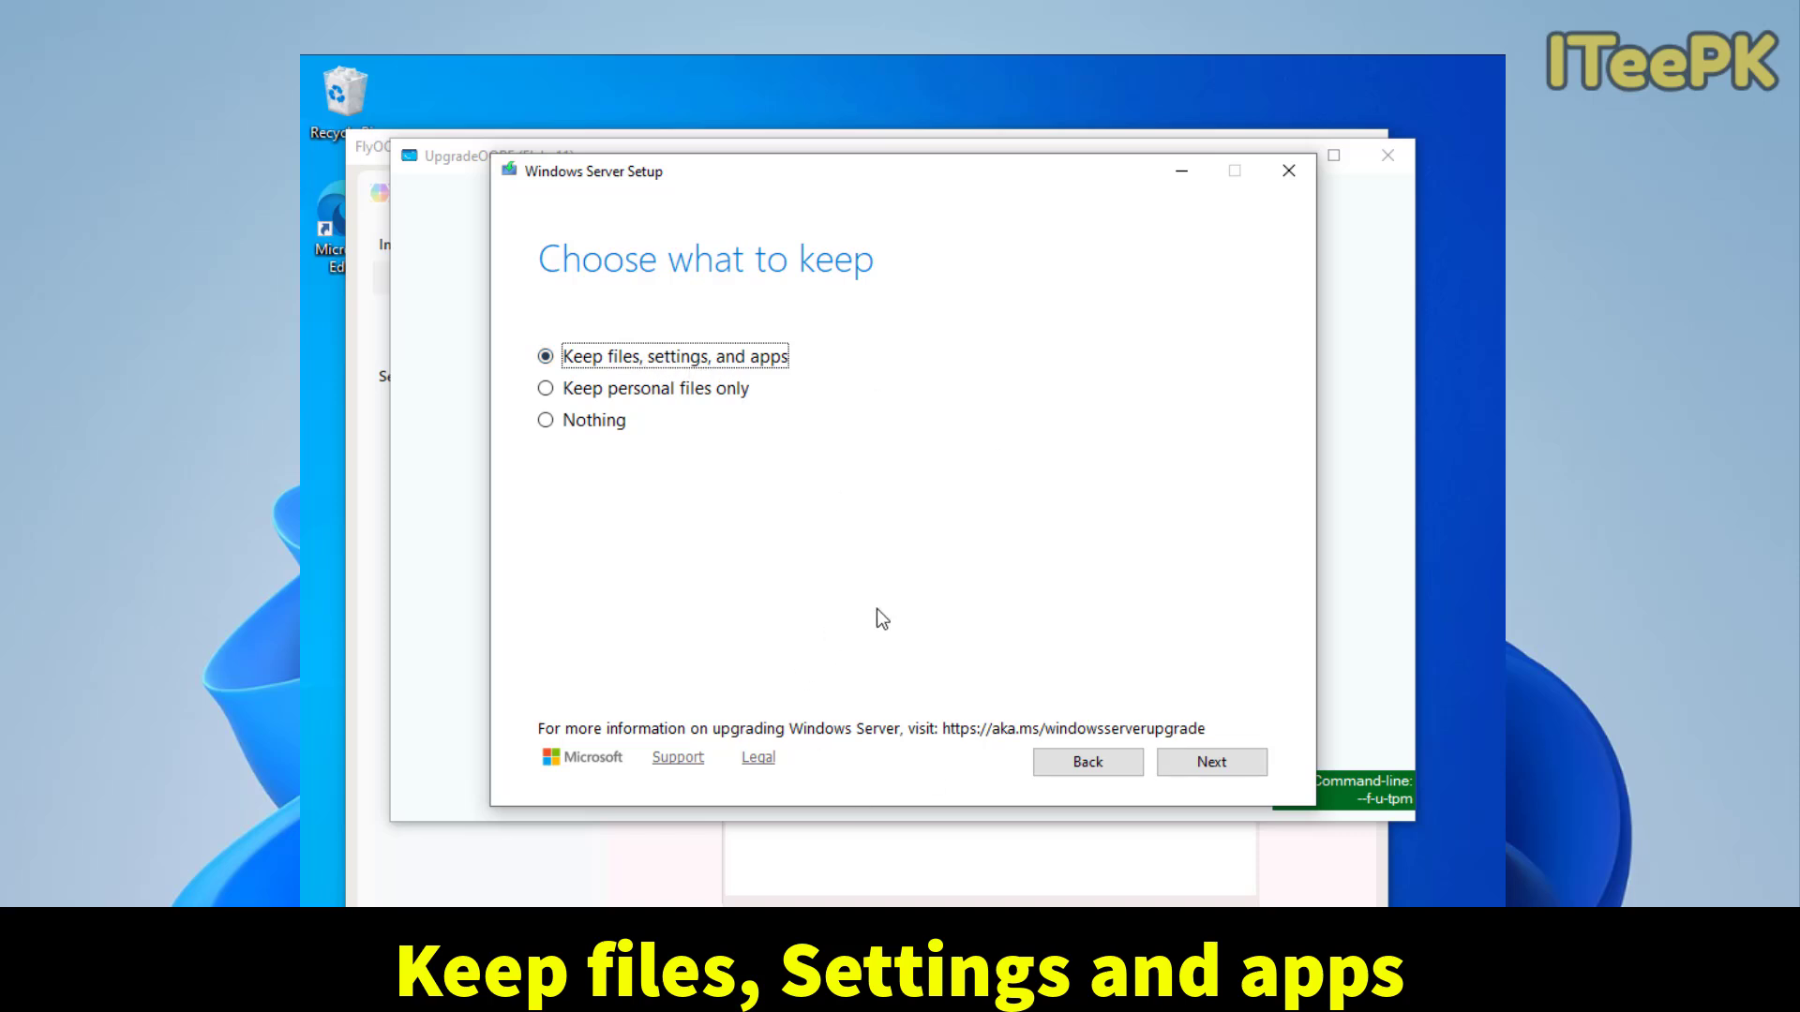
{"action": "left_click", "coordinate": [1210, 761]}
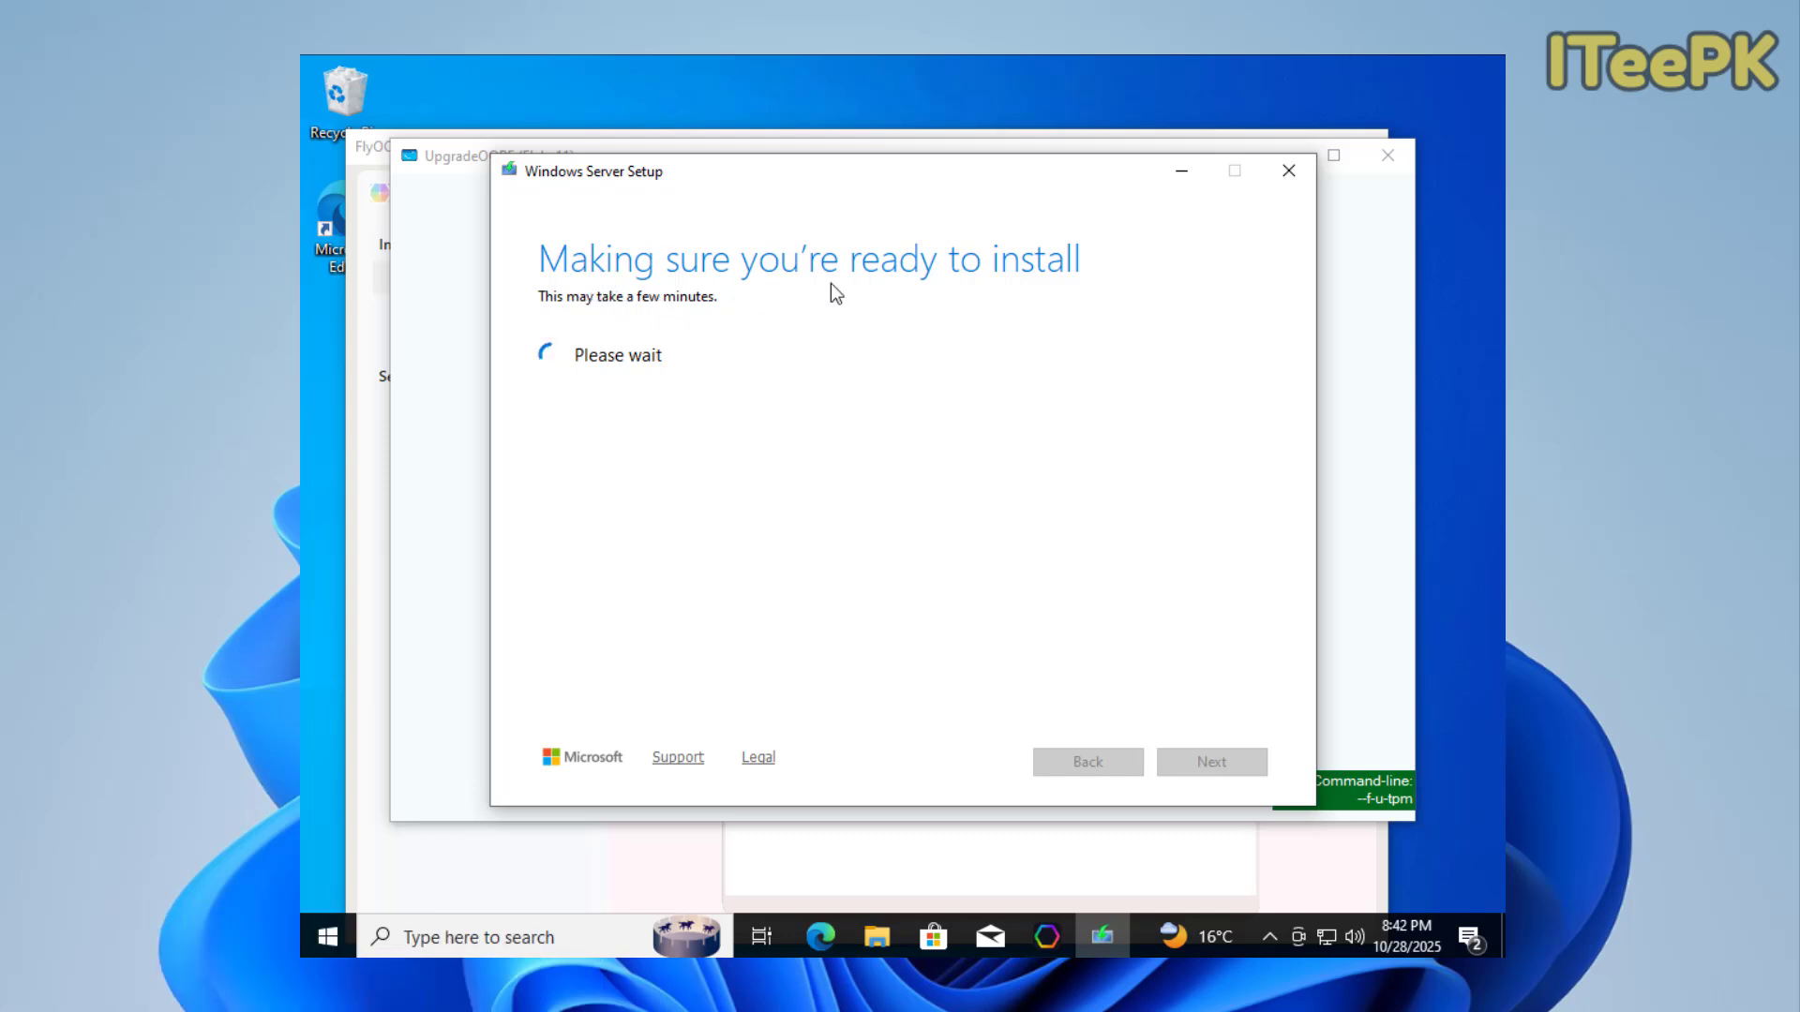
{"action": "mouse_move", "coordinate": [992, 295]}
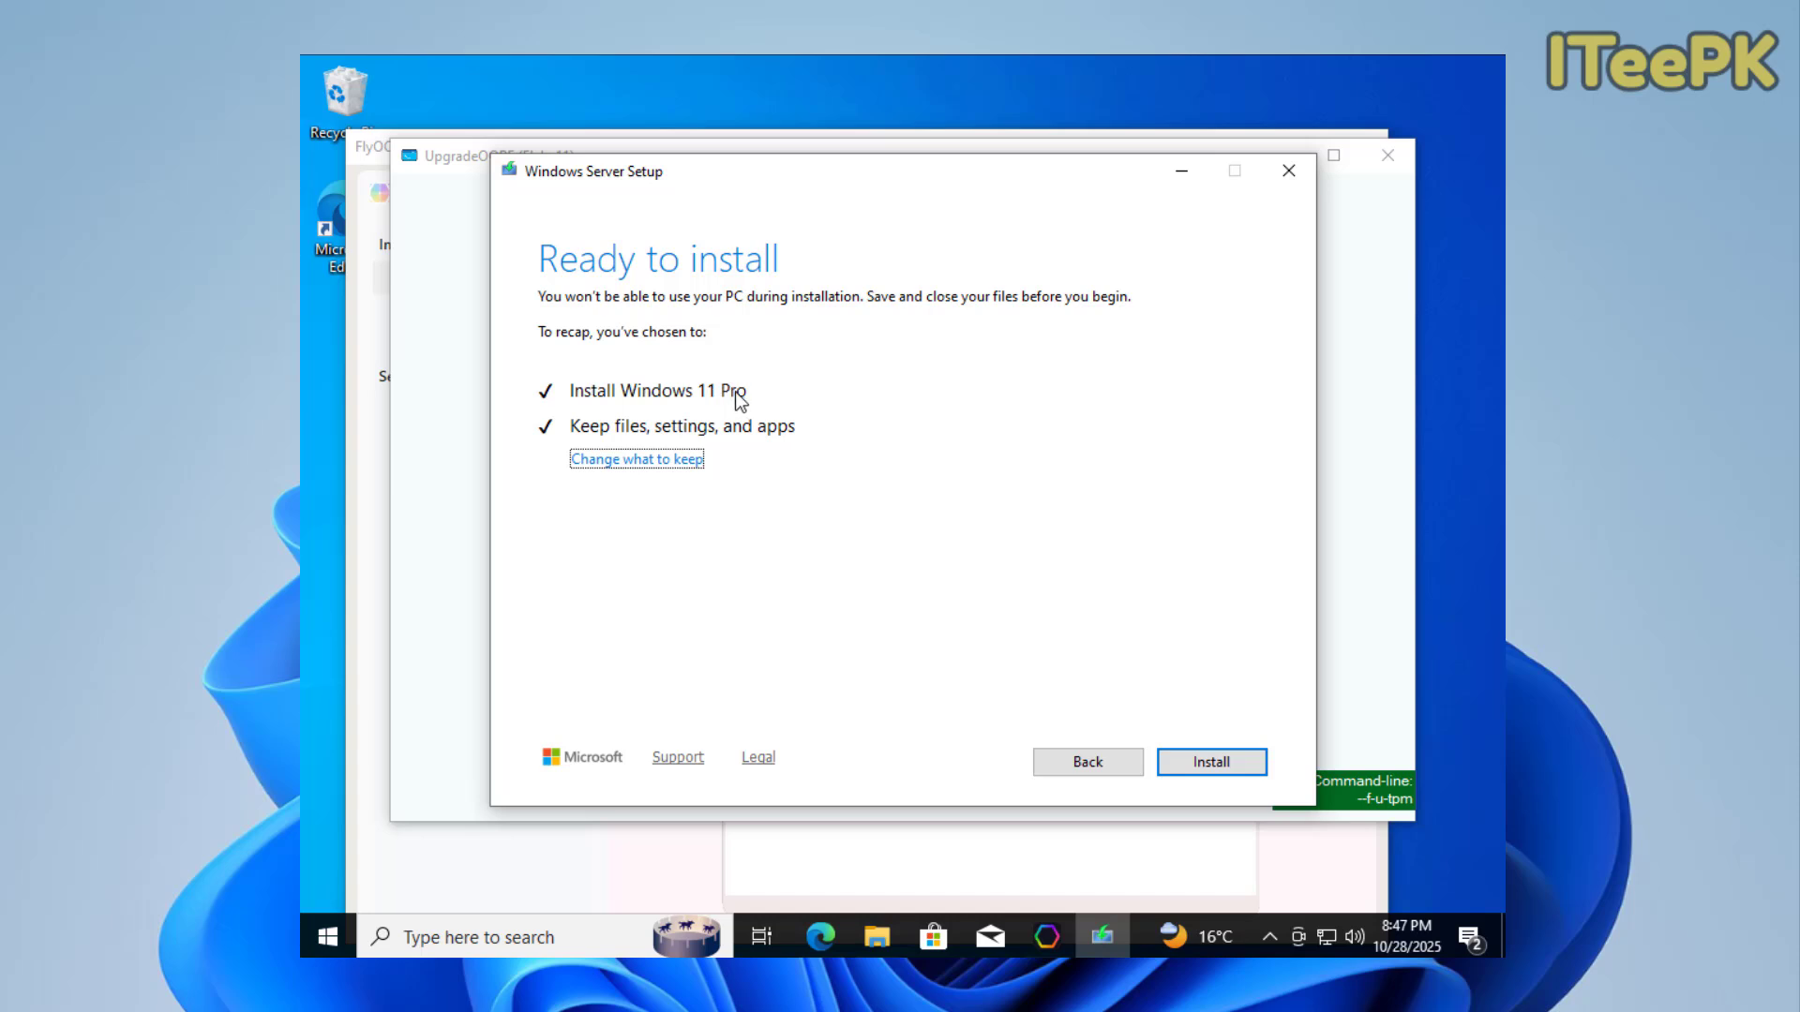
{"action": "mouse_move", "coordinate": [720, 446]}
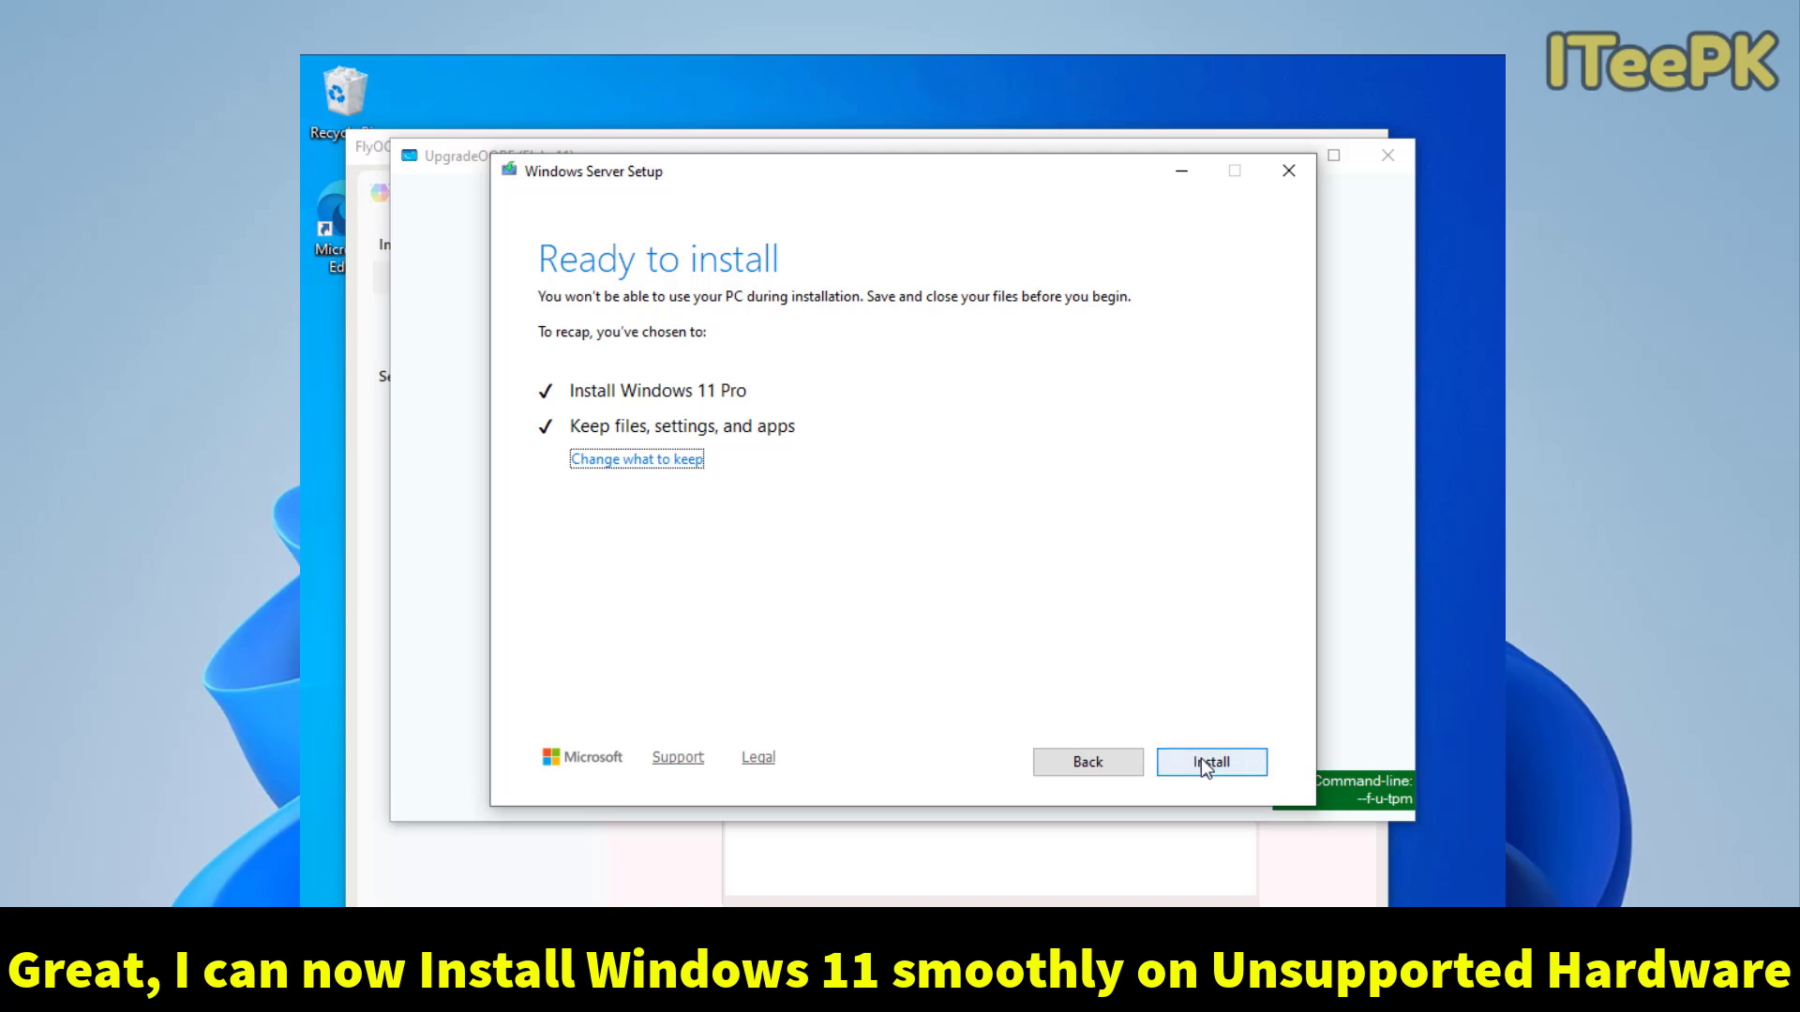
Start installing Windows 11 Pro from the Ready to install summary.
{"action": "left_click", "coordinate": [1209, 762]}
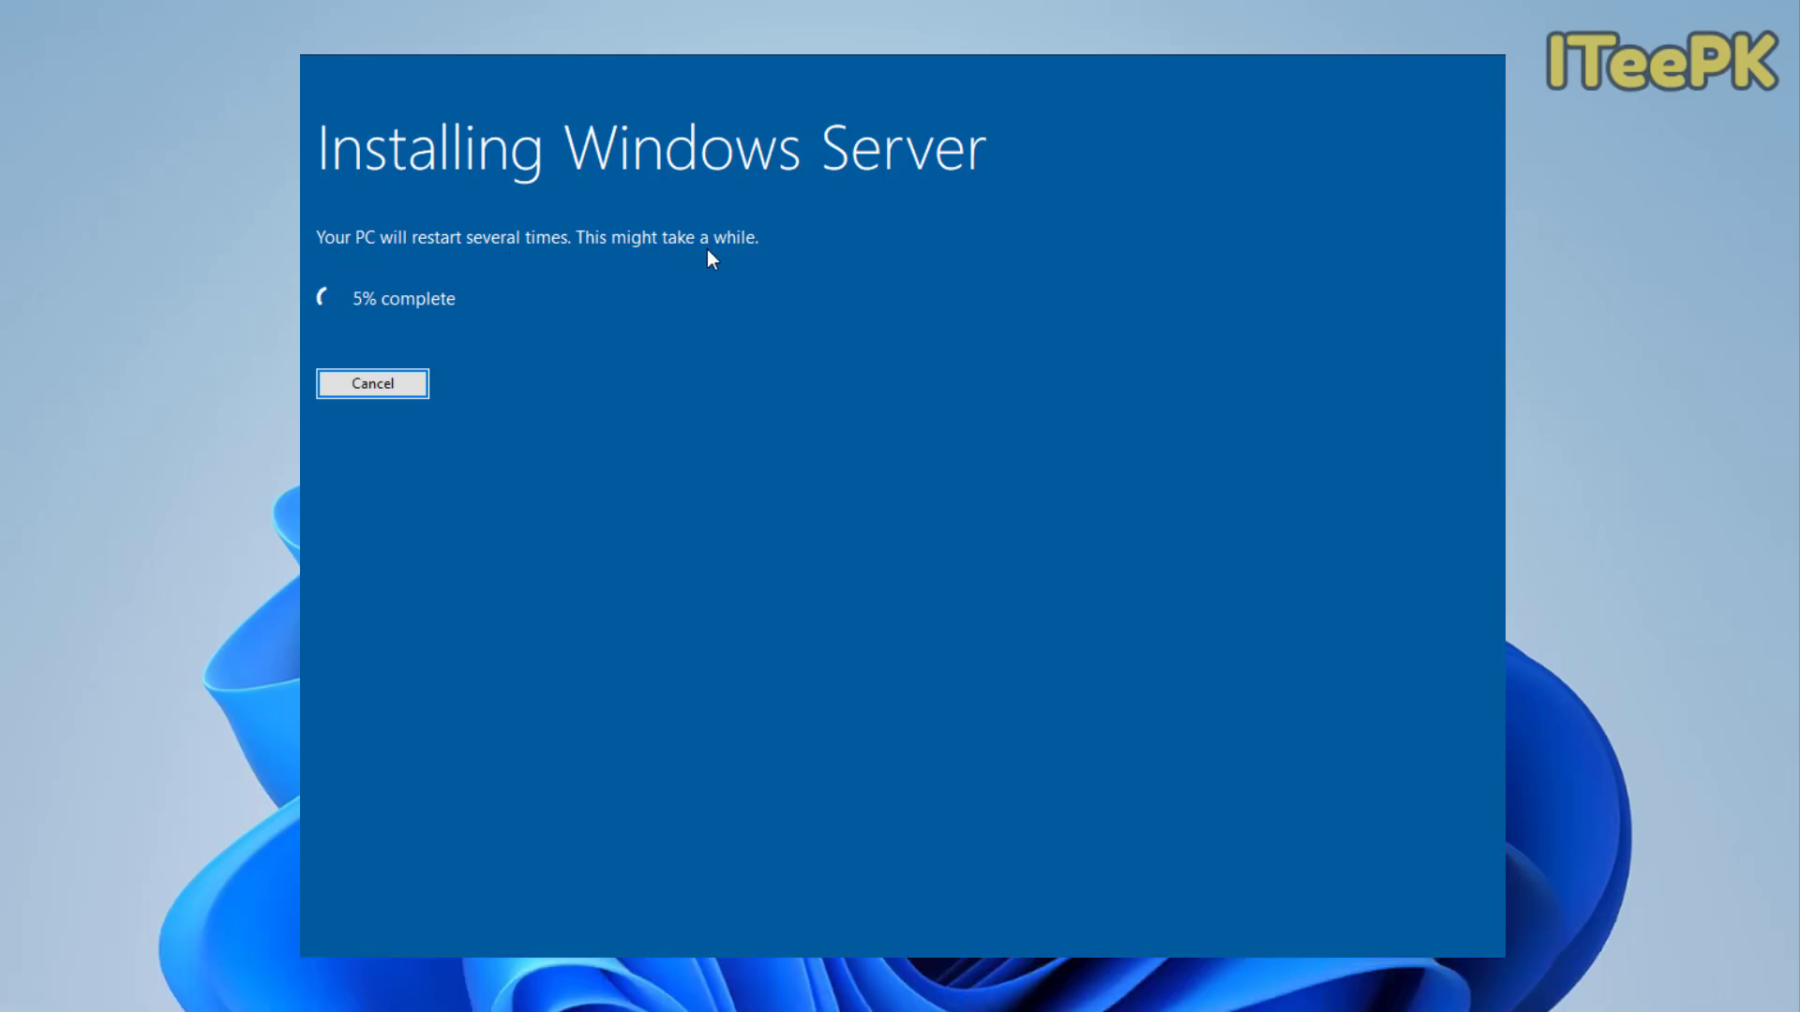
{"action": "mouse_move", "coordinate": [791, 515]}
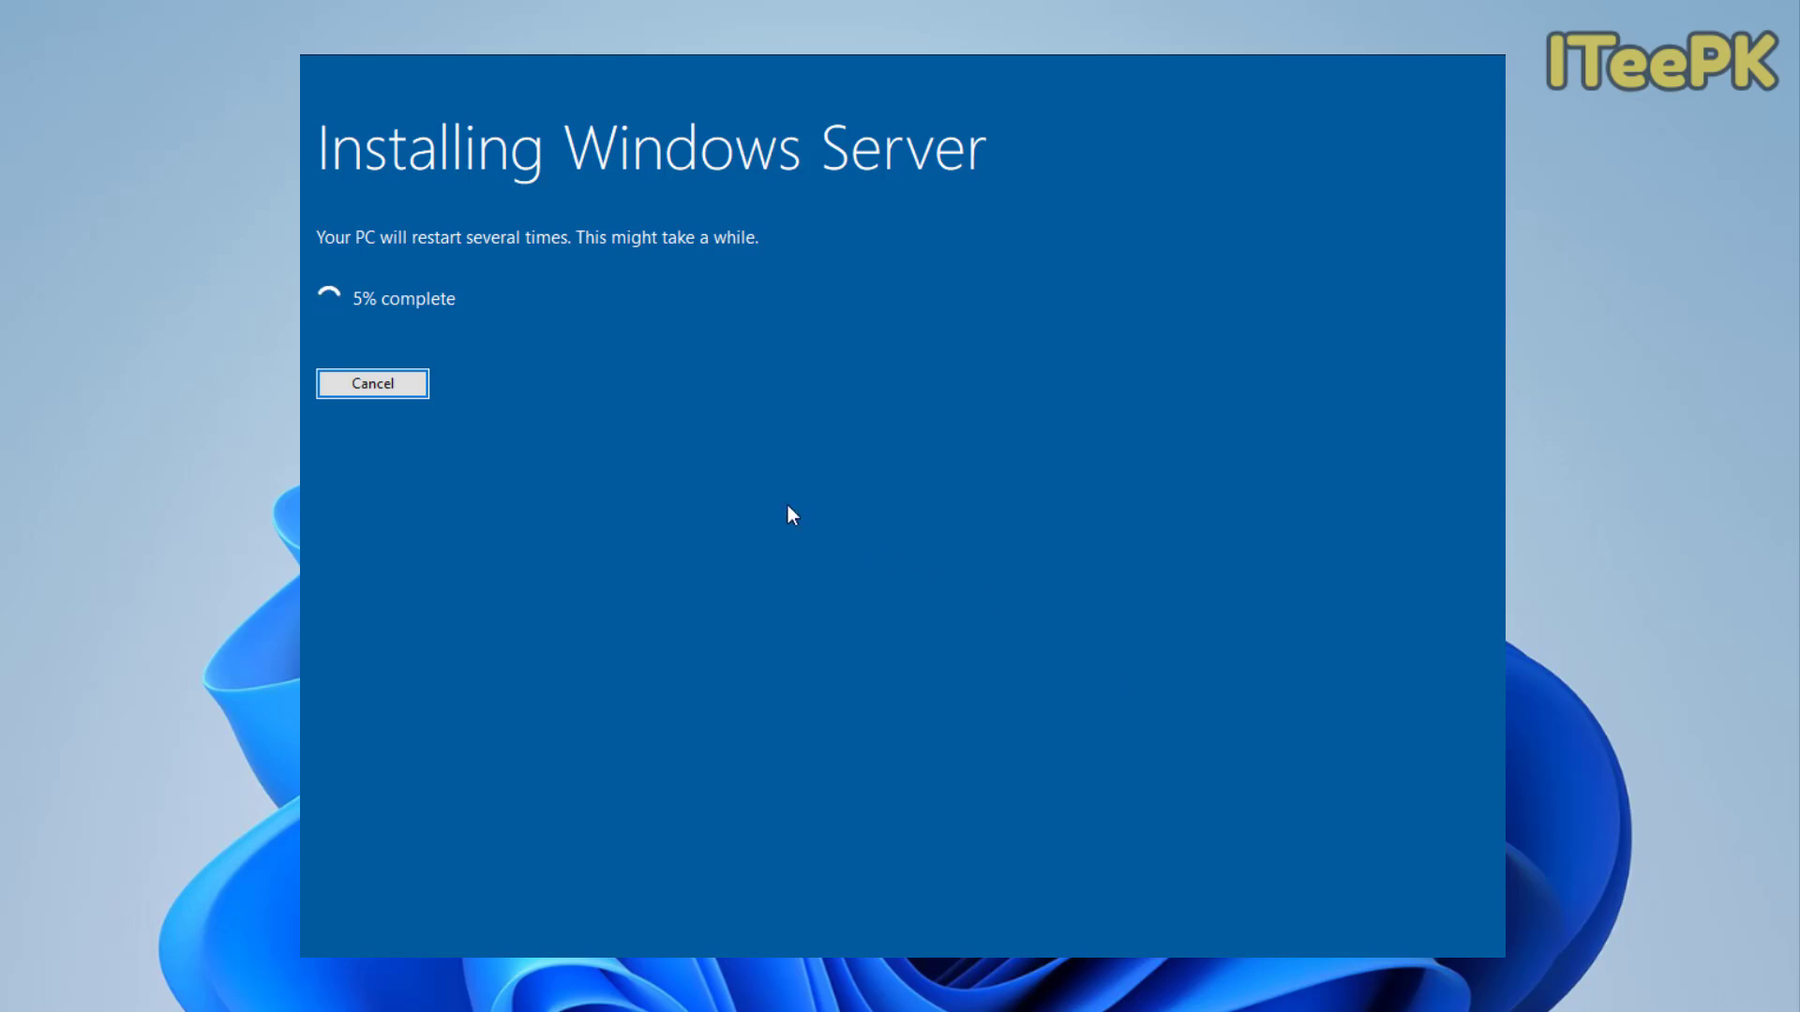
{"action": "mouse_move", "coordinate": [914, 454]}
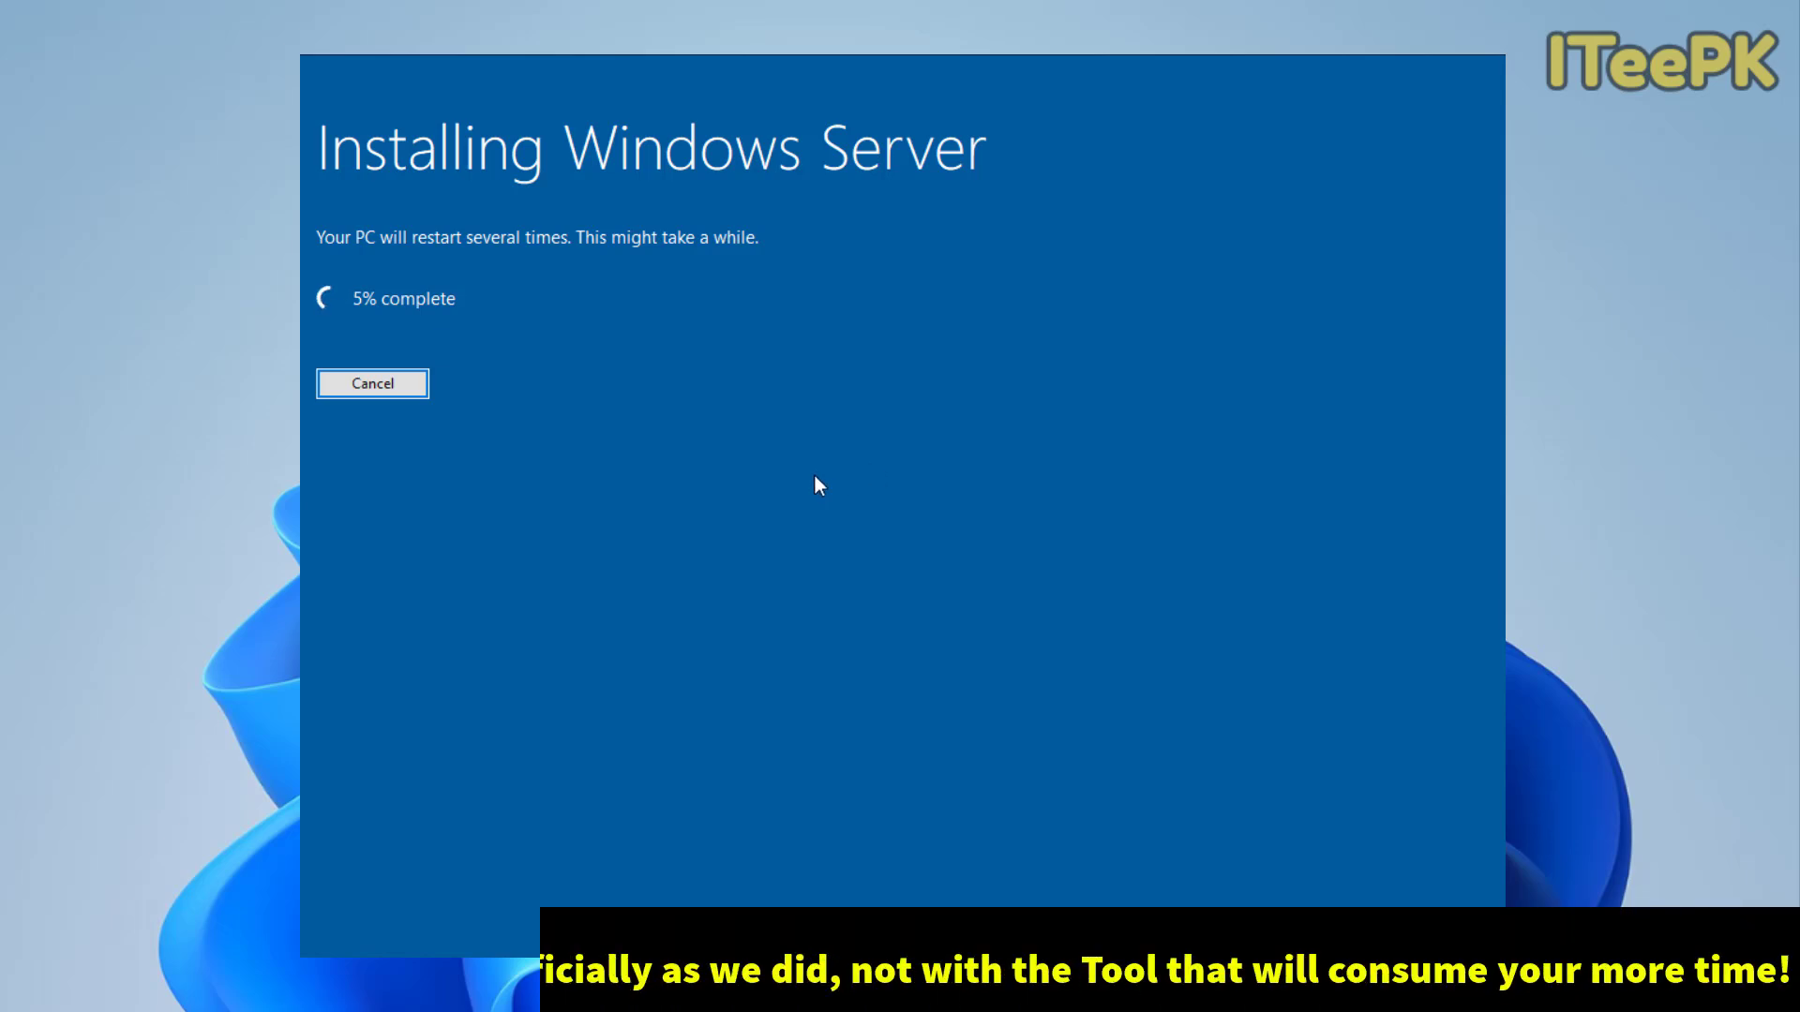
{"action": "mouse_move", "coordinate": [913, 454]}
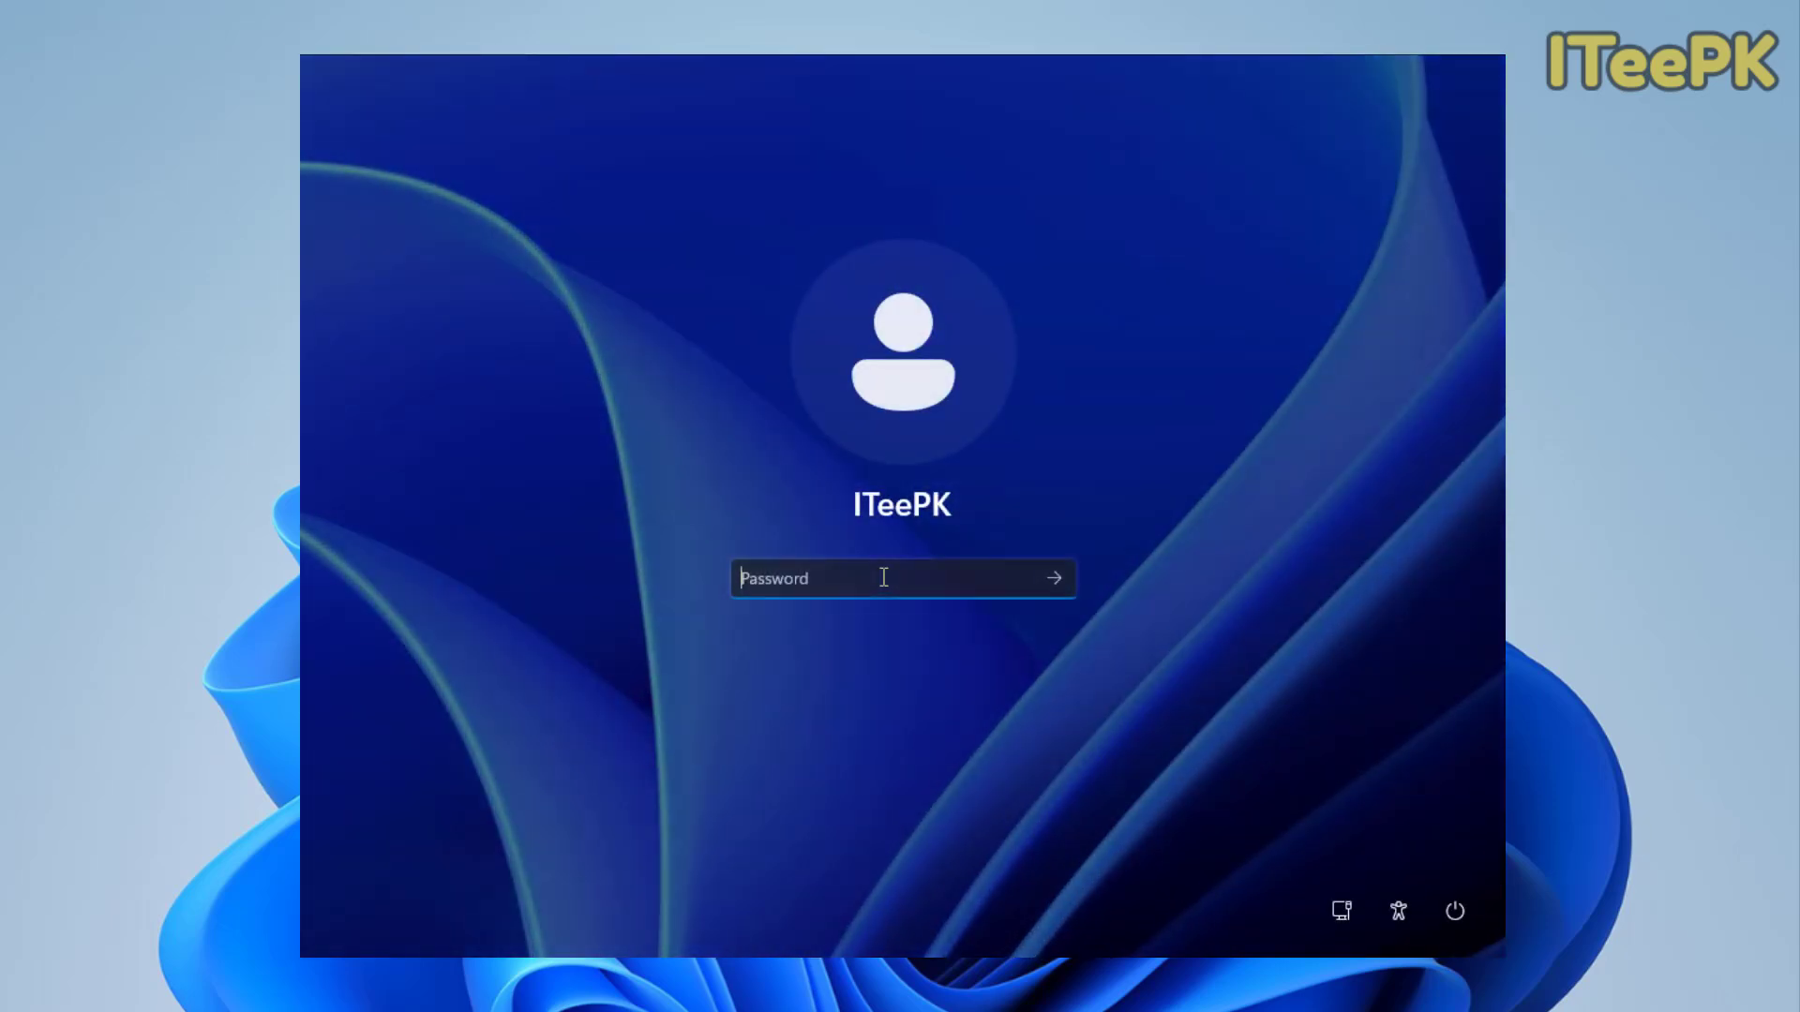
Sign in with the account password to reach the Windows 11 desktop.
{"action": "left_click", "coordinate": [1052, 577]}
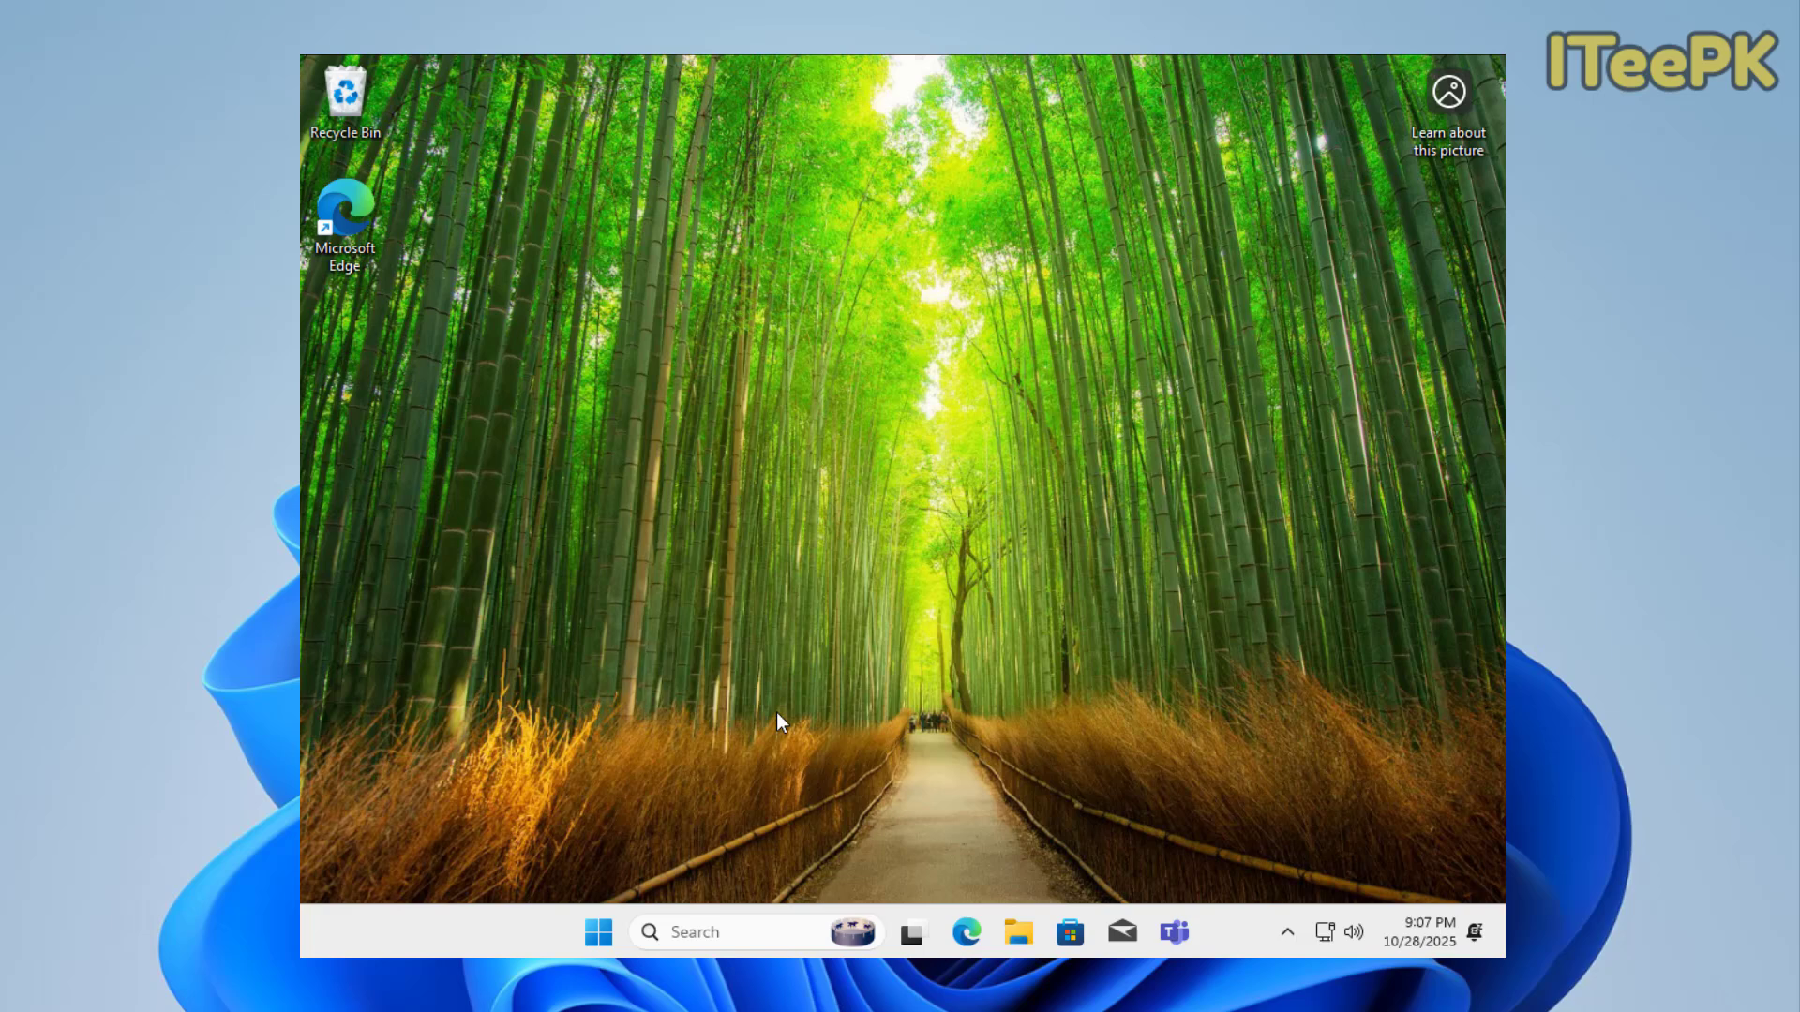
Check in File Explorer that the Downloads folder still holds its files.
{"action": "left_click", "coordinate": [1018, 932]}
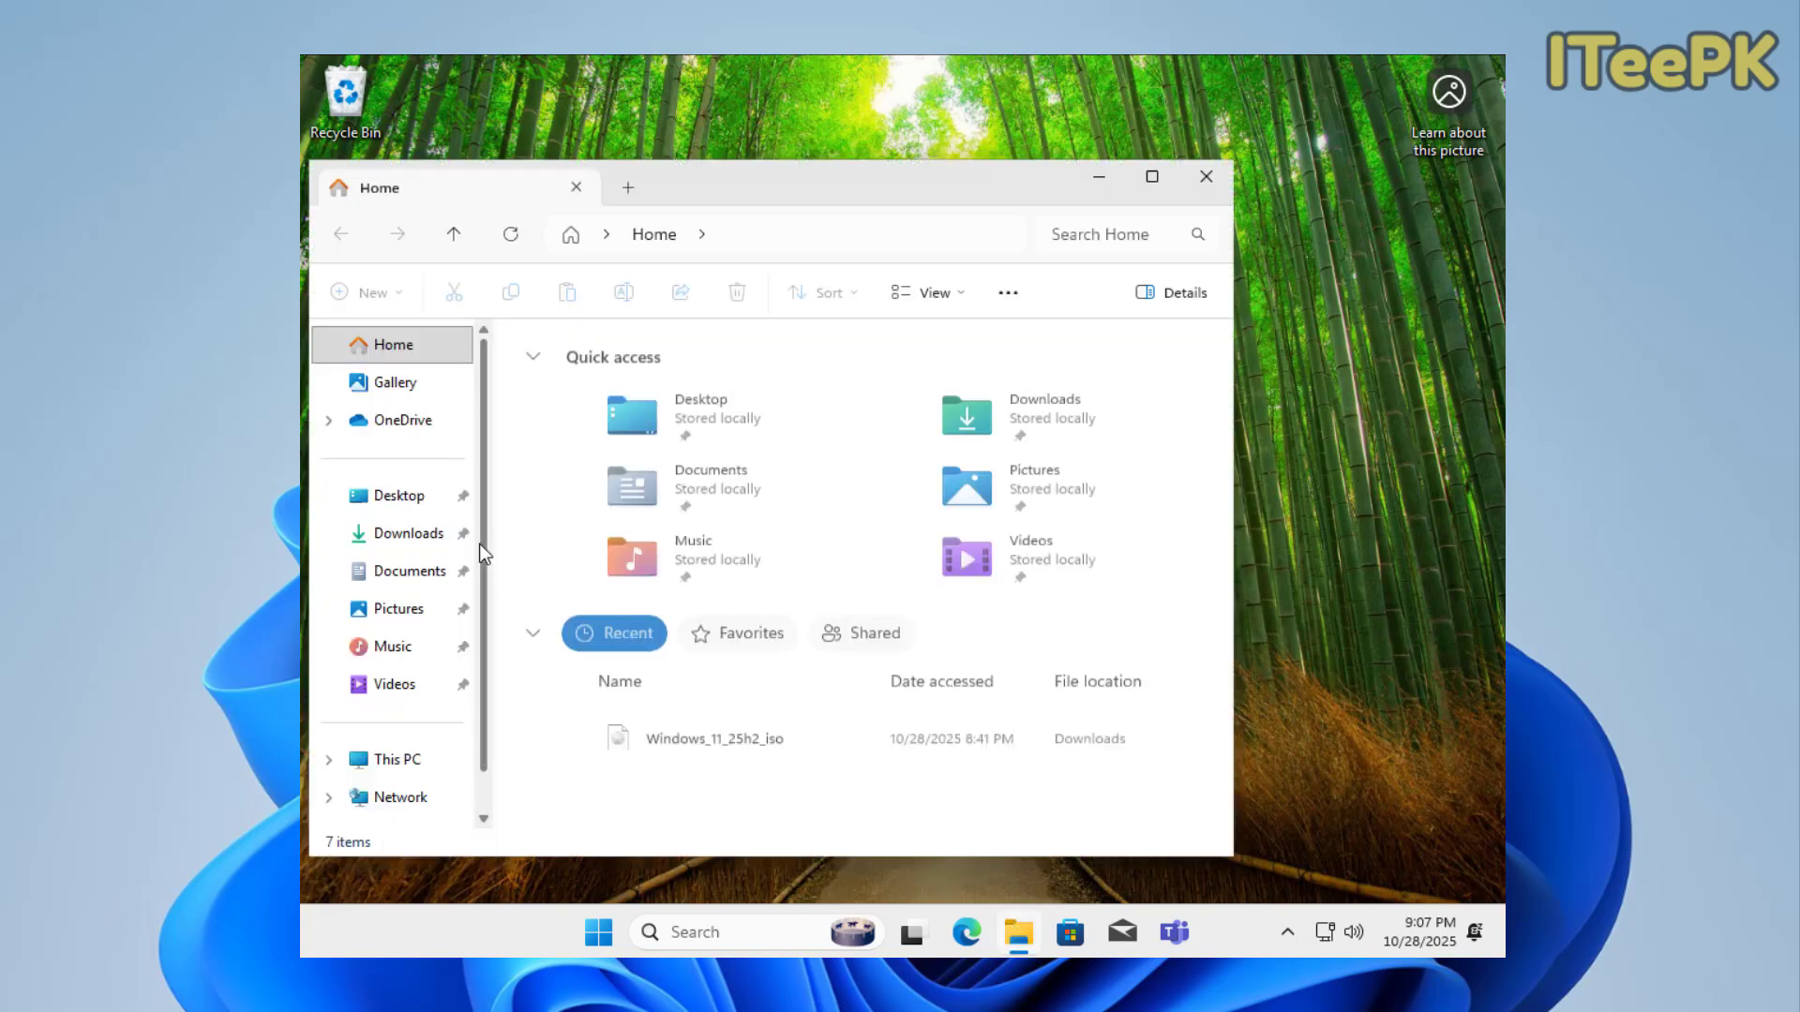
{"action": "left_click", "coordinate": [409, 533]}
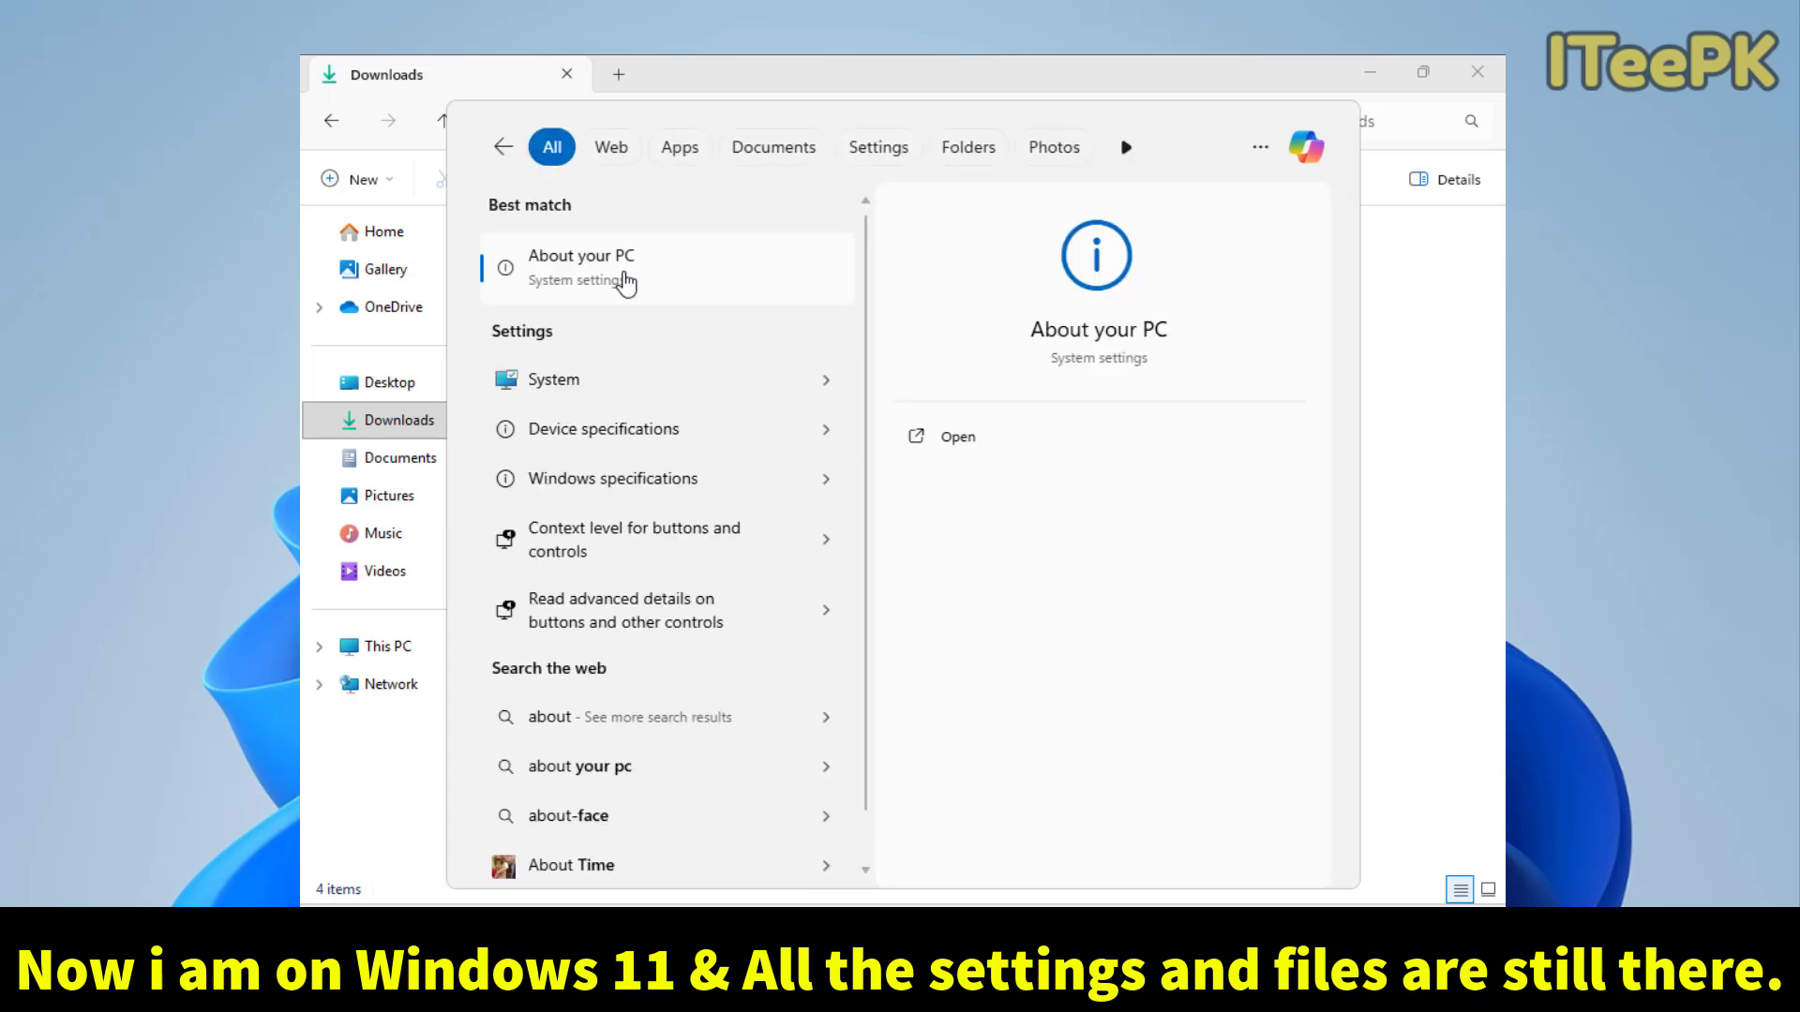
Review the About page specs: Intel Core i3-1315U, 2 GB RAM, 75 GB storage.
{"action": "left_click", "coordinate": [581, 255]}
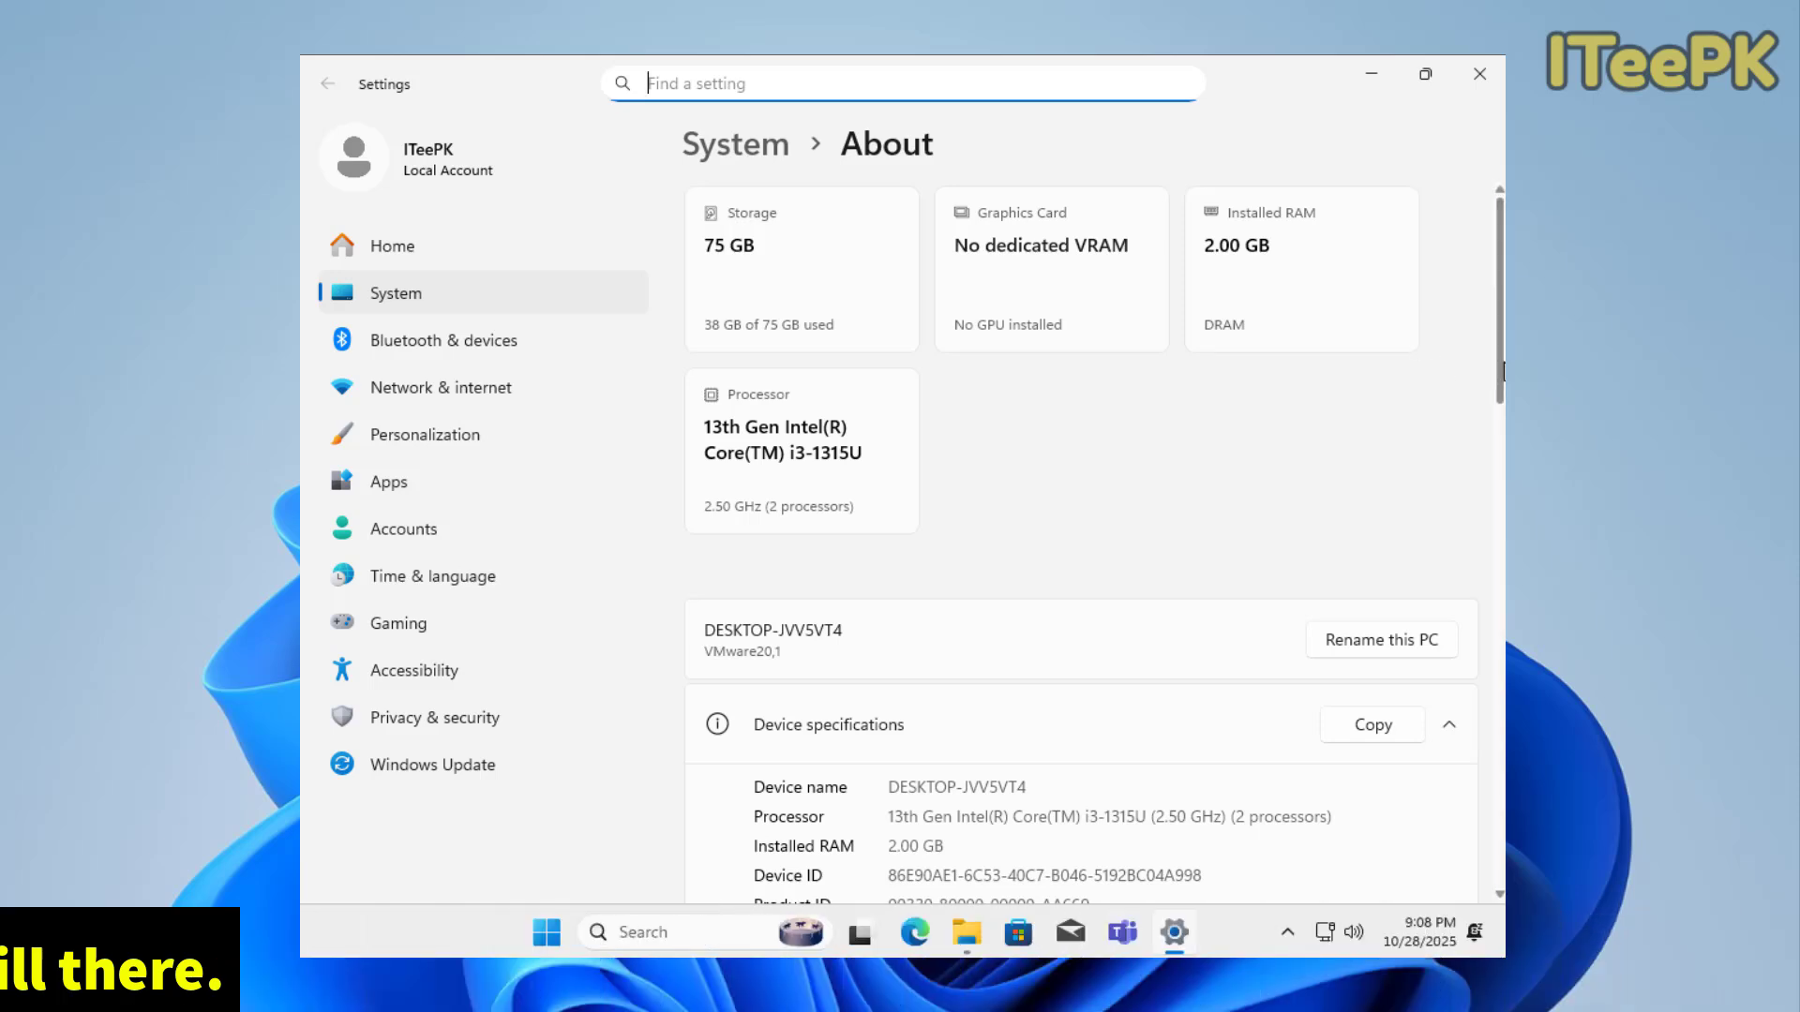
{"action": "scroll", "scroll_direction": "down", "scroll_amount": 3}
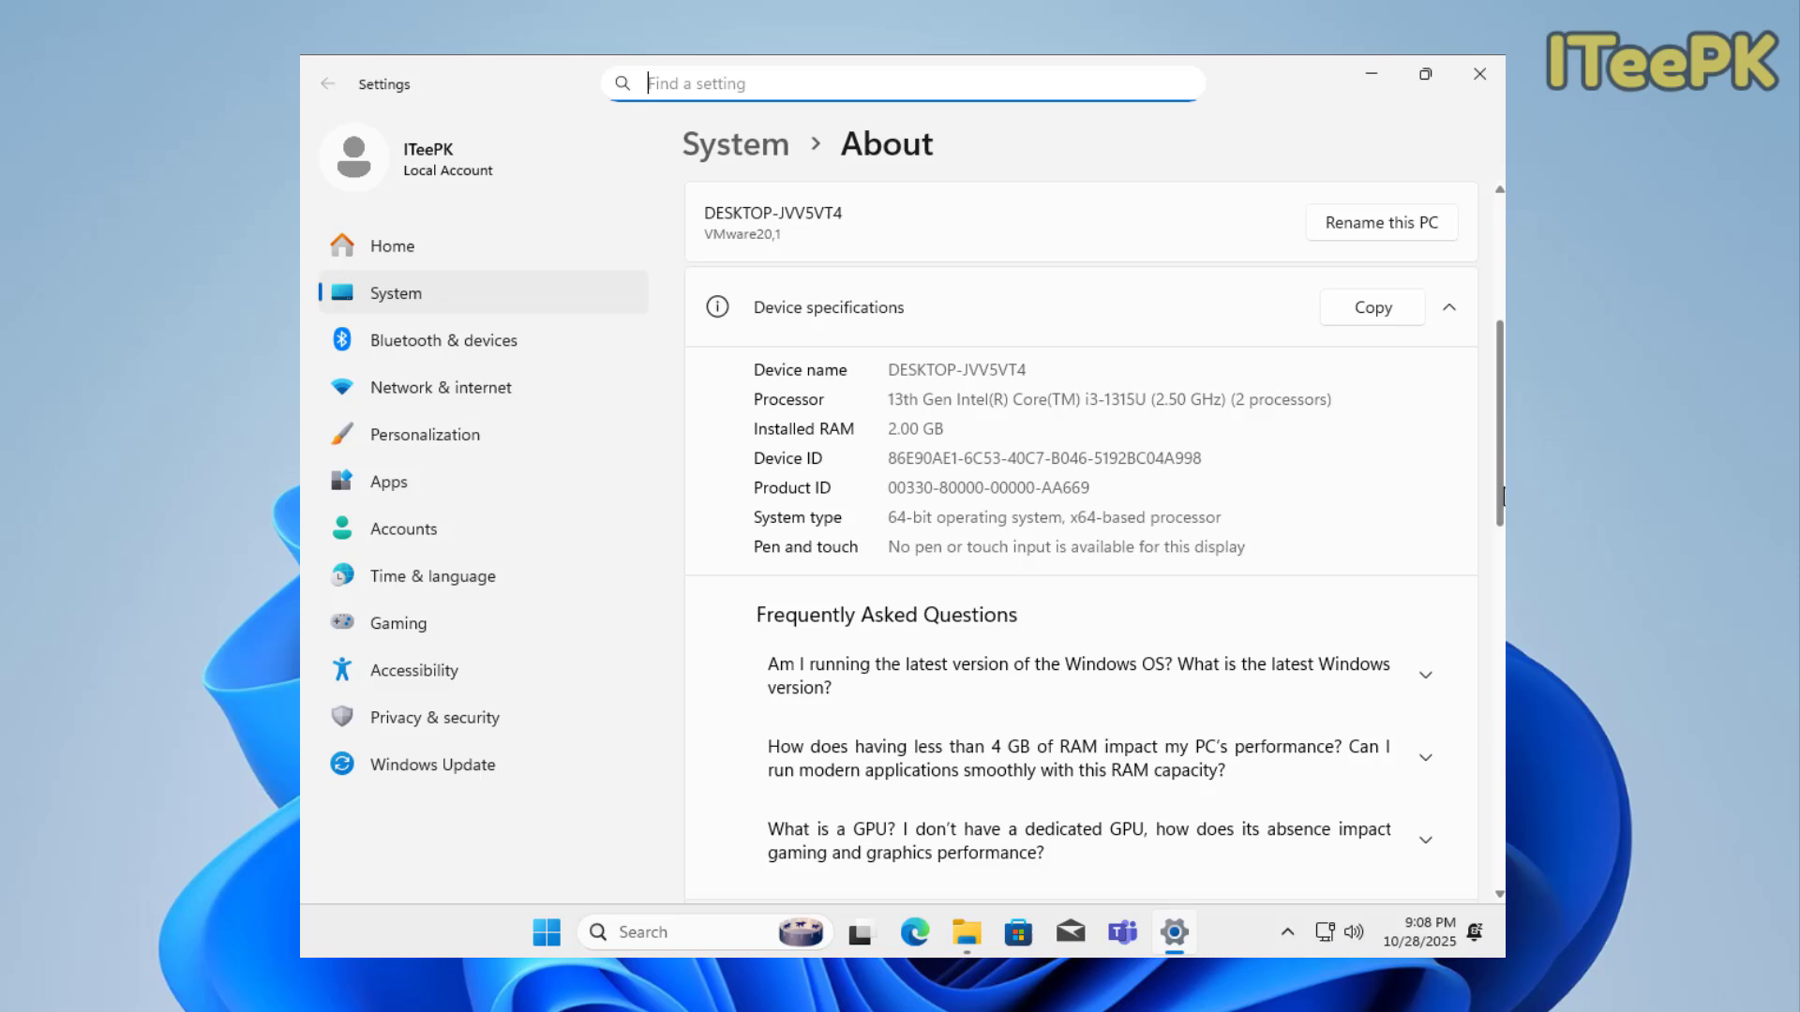
{"action": "scroll", "scroll_direction": "down", "scroll_amount": 3}
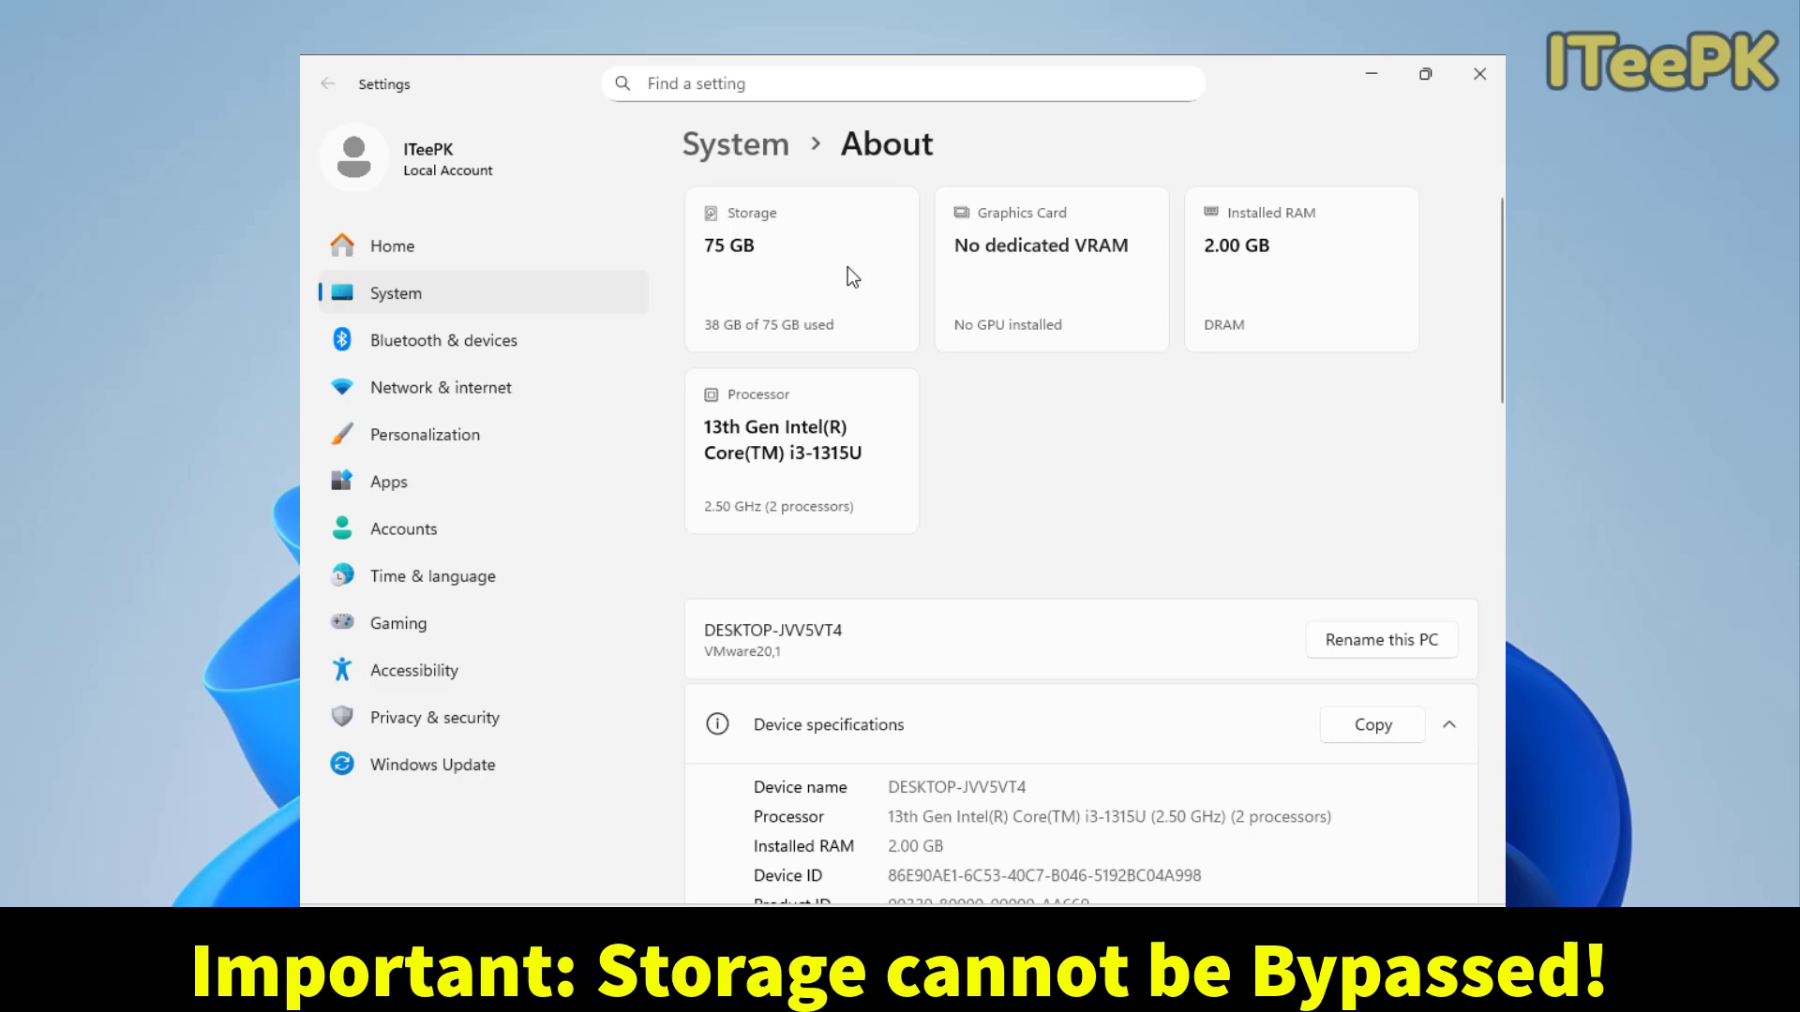
{"action": "mouse_move", "coordinate": [1198, 324]}
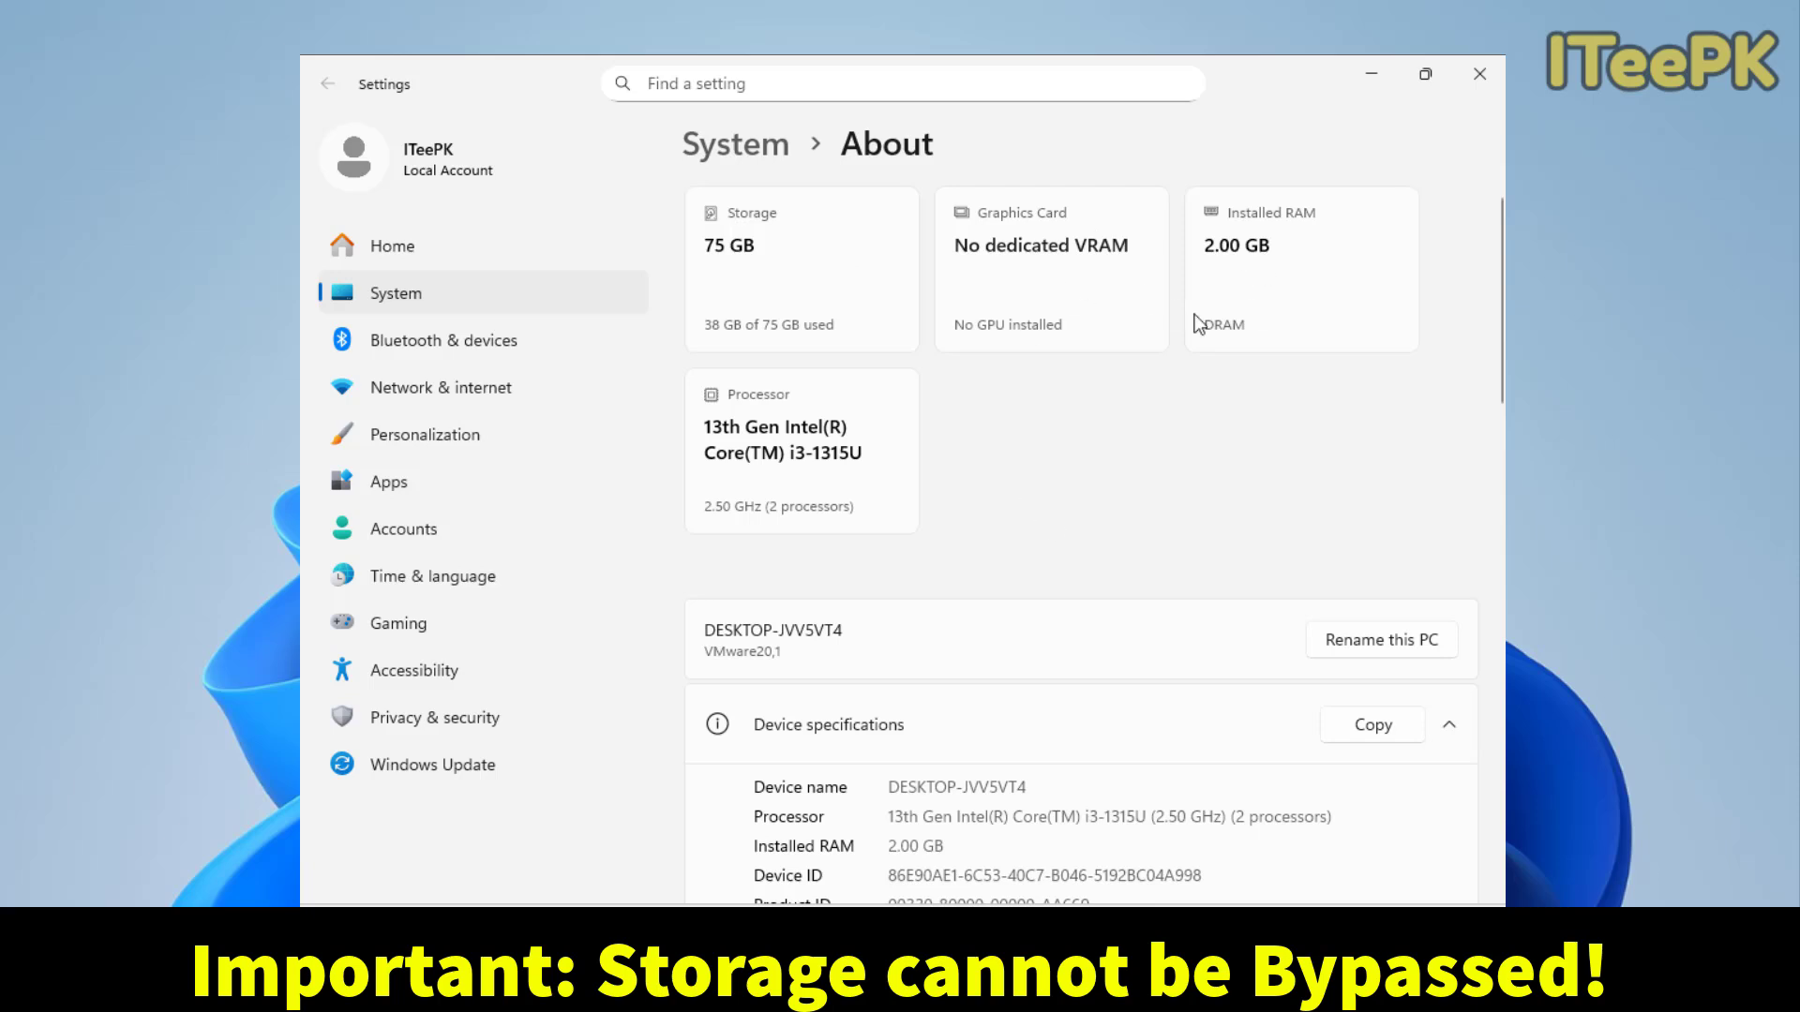
{"action": "mouse_move", "coordinate": [720, 273]}
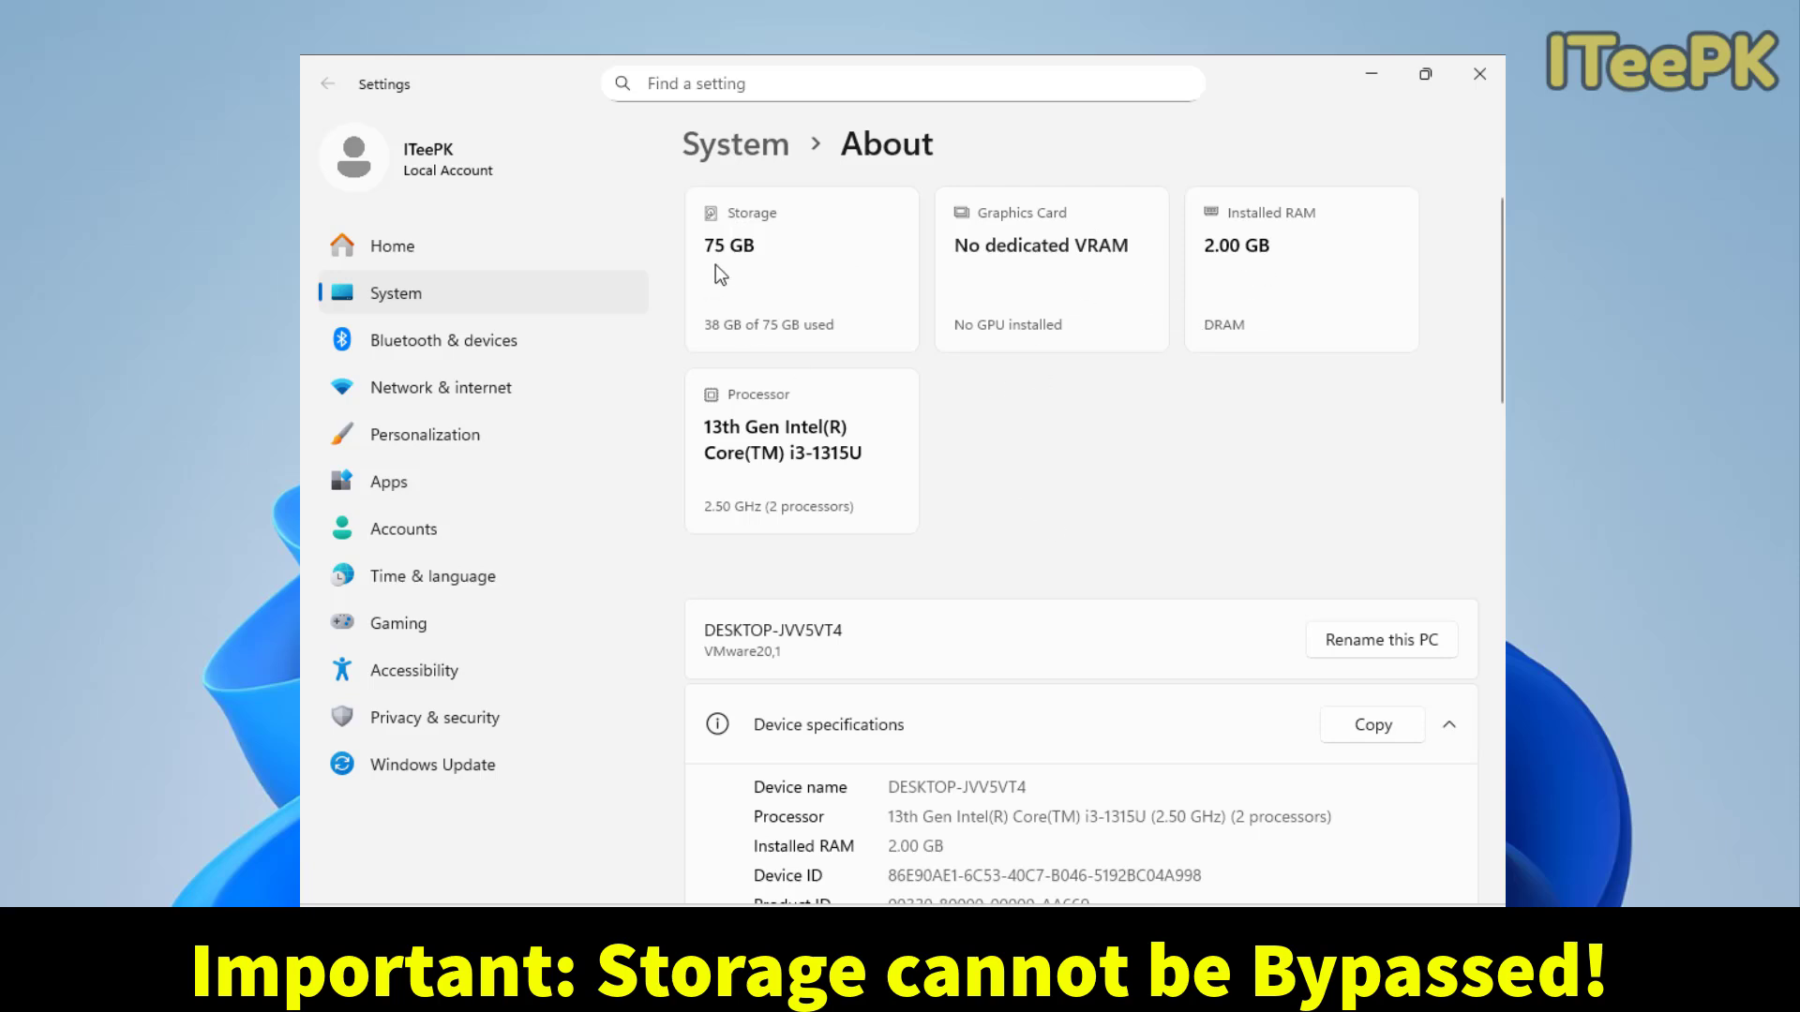